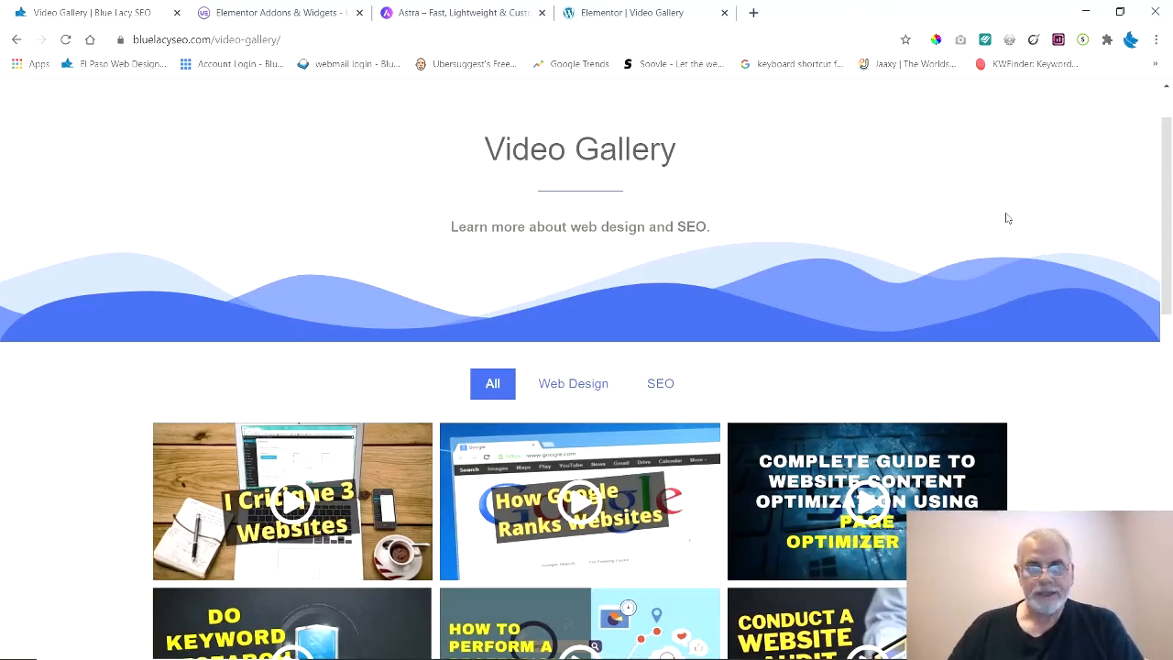
mouse_move(816, 166)
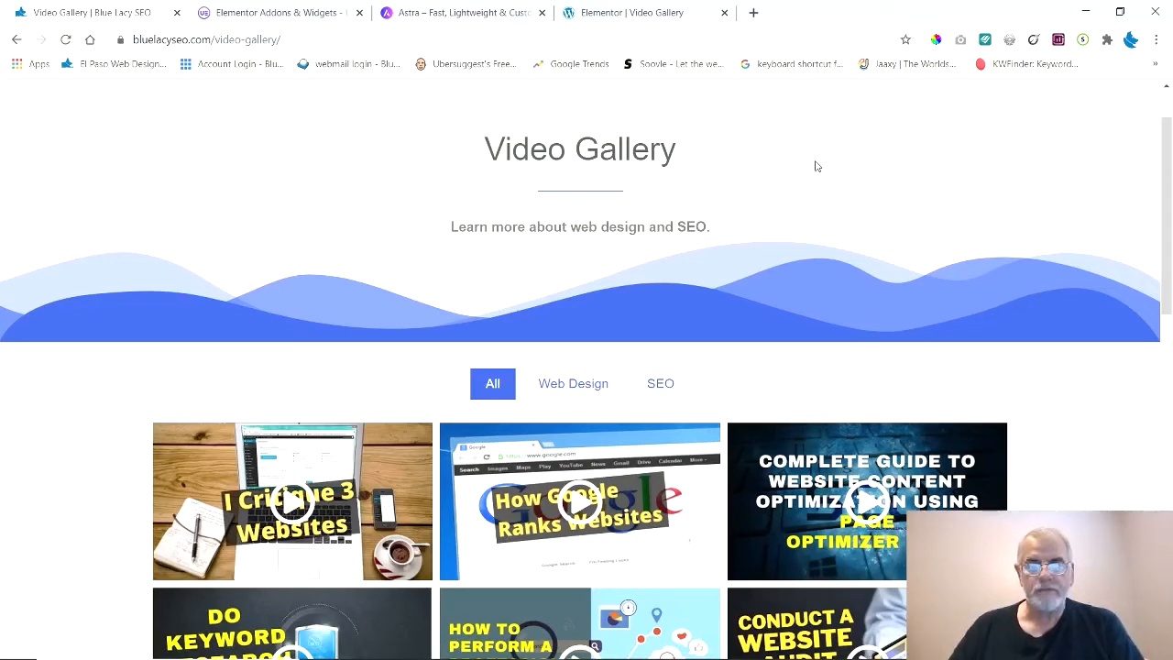
mouse_move(848, 190)
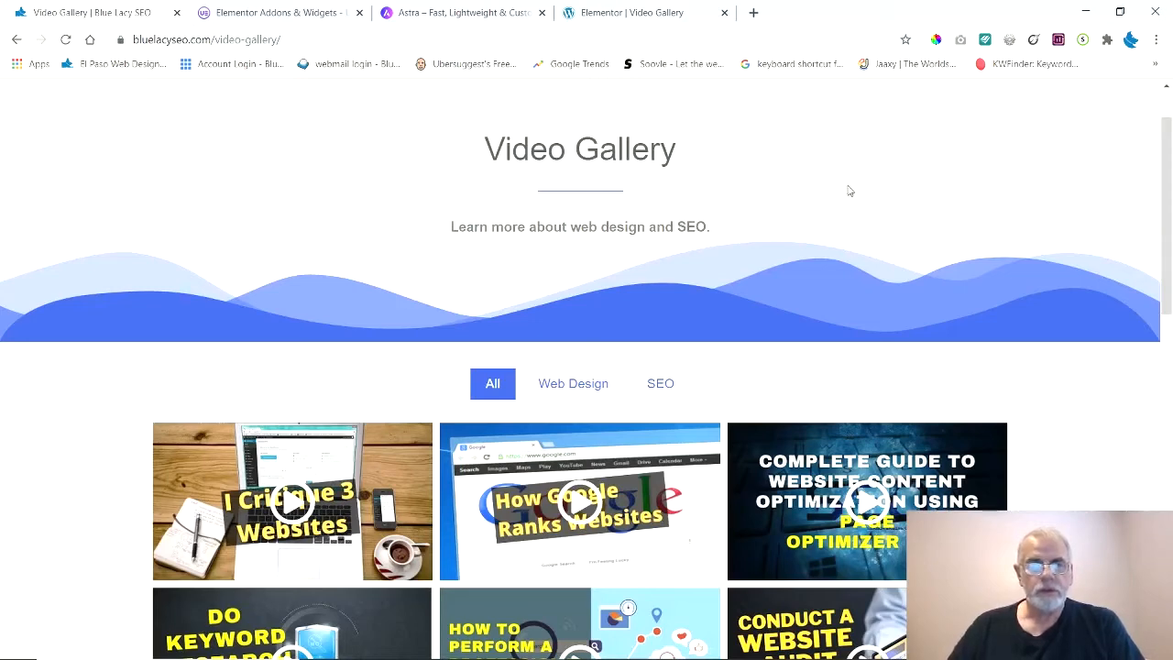
- Scroll down and back up through the ultimateelementor.com home page
scroll("down", 3)
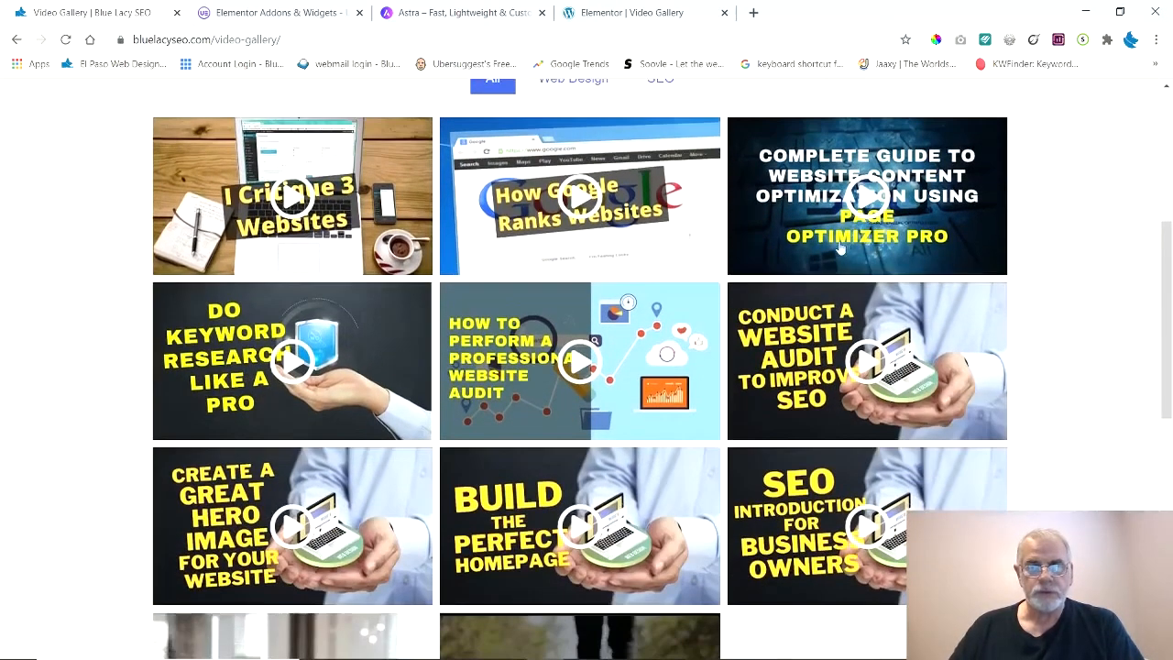
scroll("down", 3)
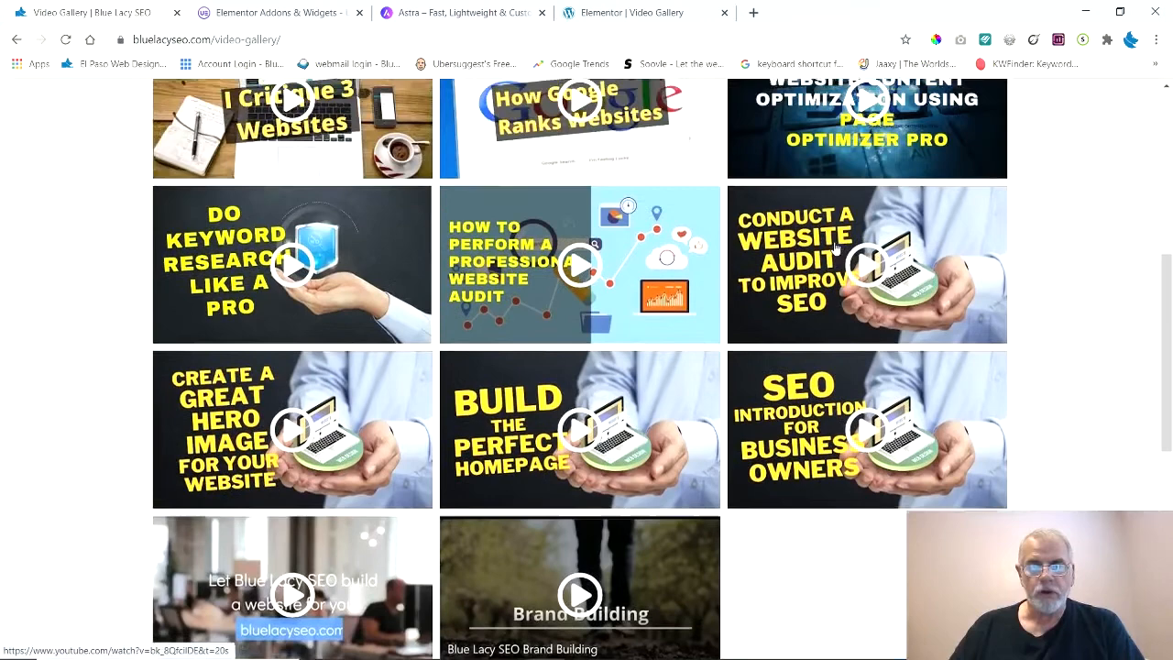
scroll("up", 3)
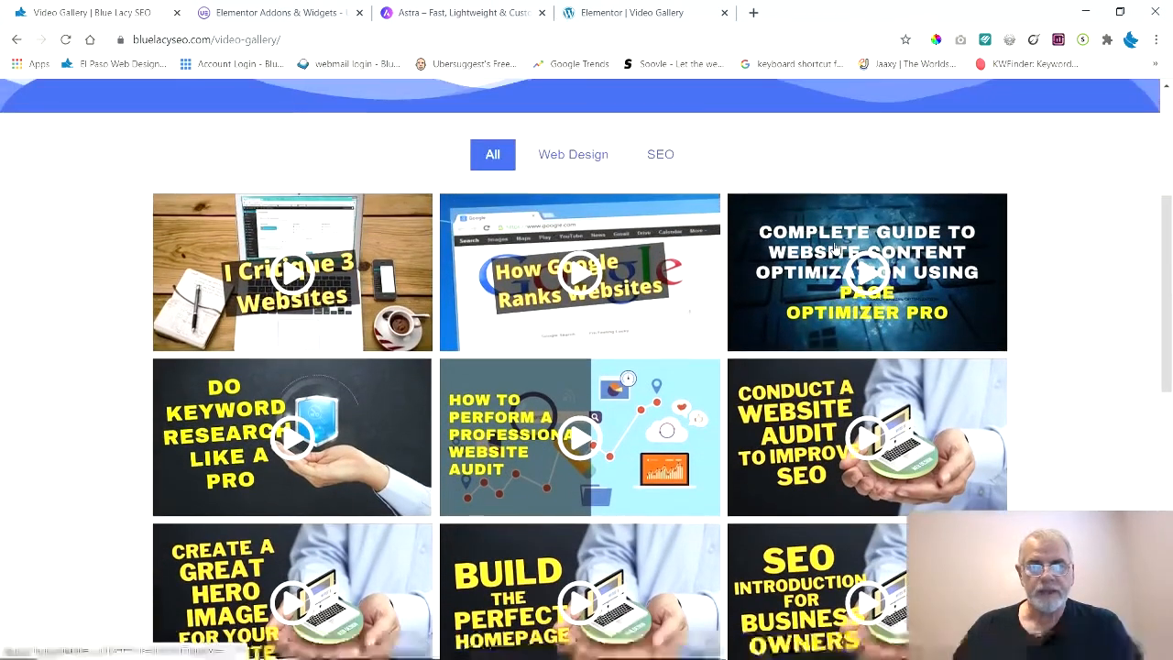
scroll("up", 3)
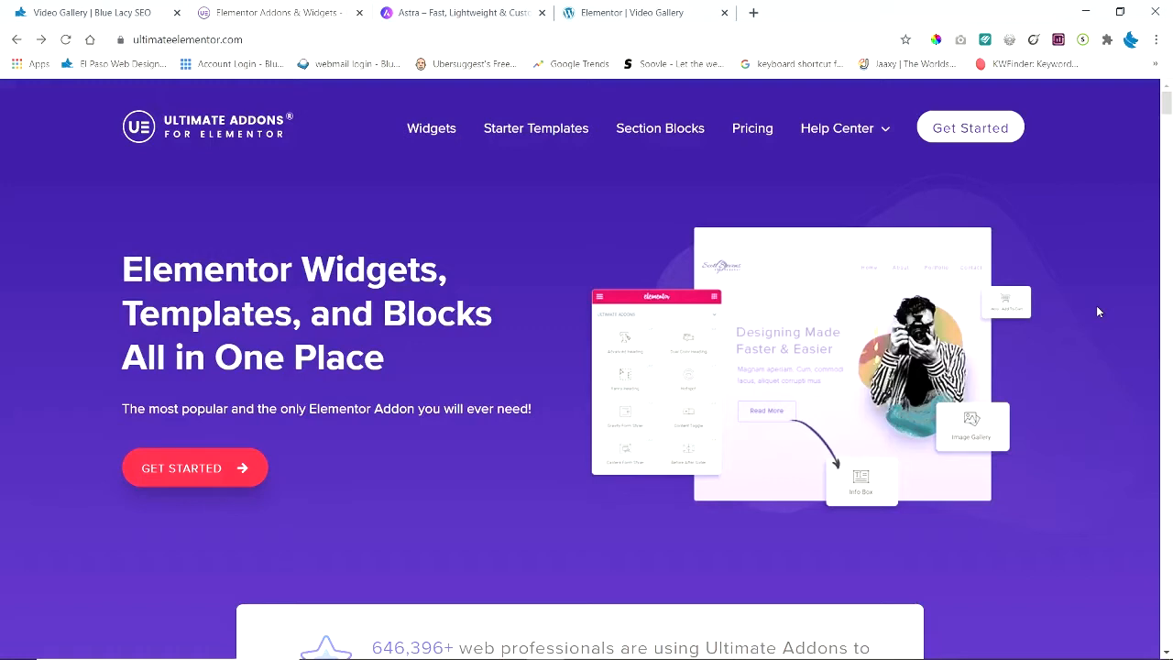
mouse_move(1067, 240)
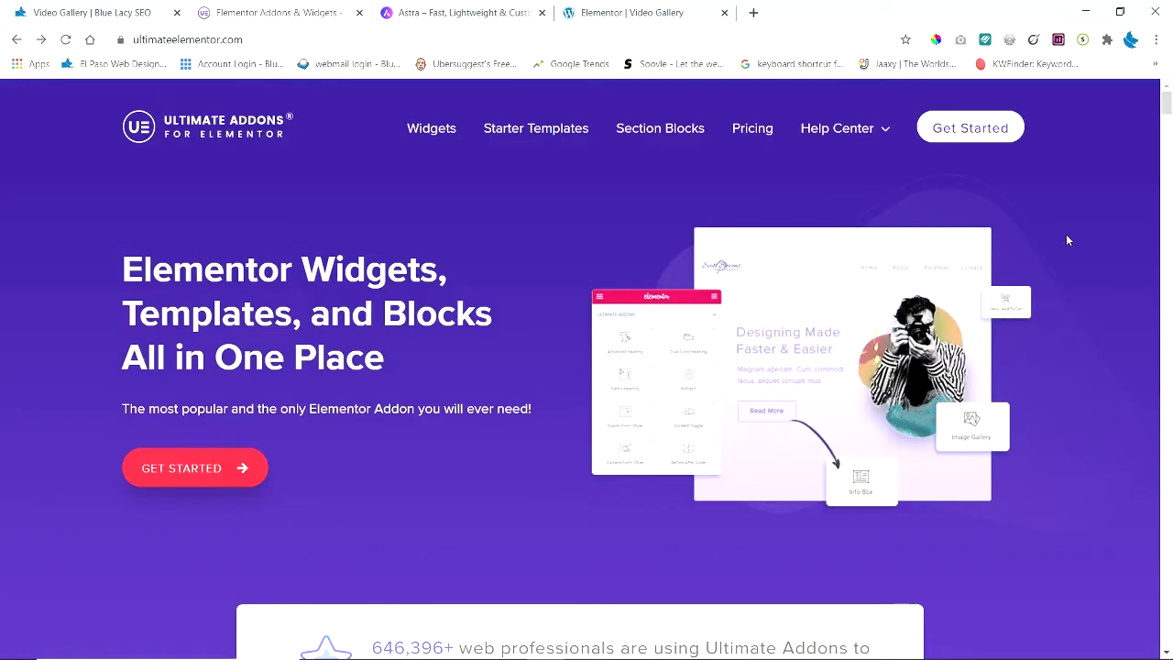
- Open the Ultimate Addons pricing page and compare Lifetime against Annual prices
left_click(752, 129)
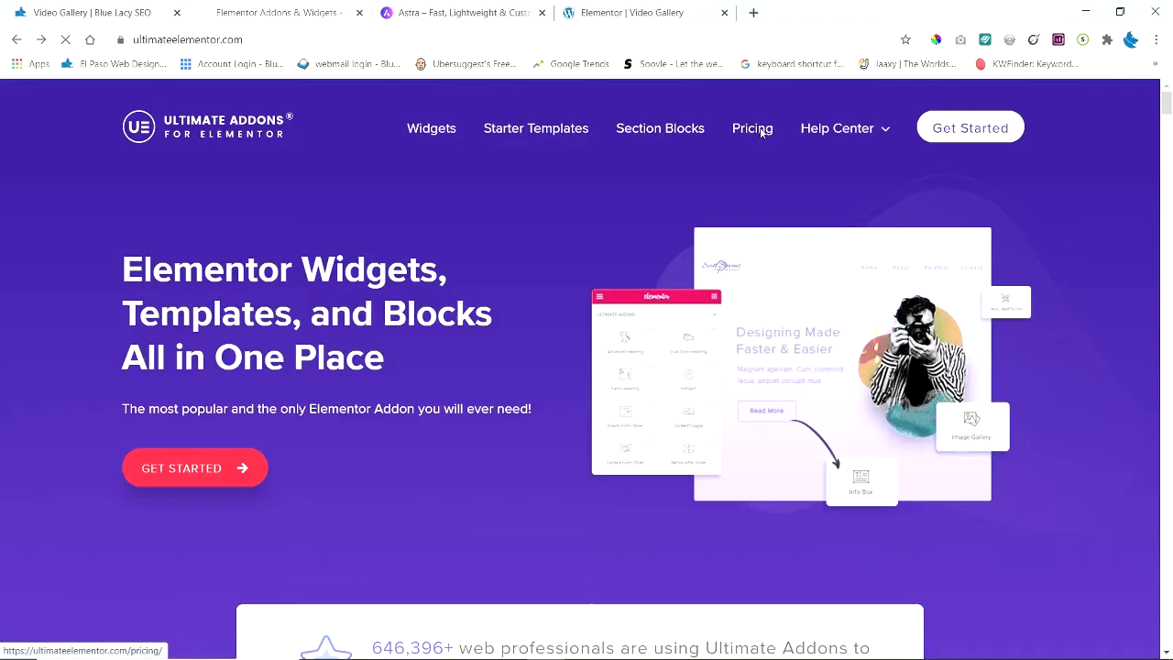
left_click(751, 127)
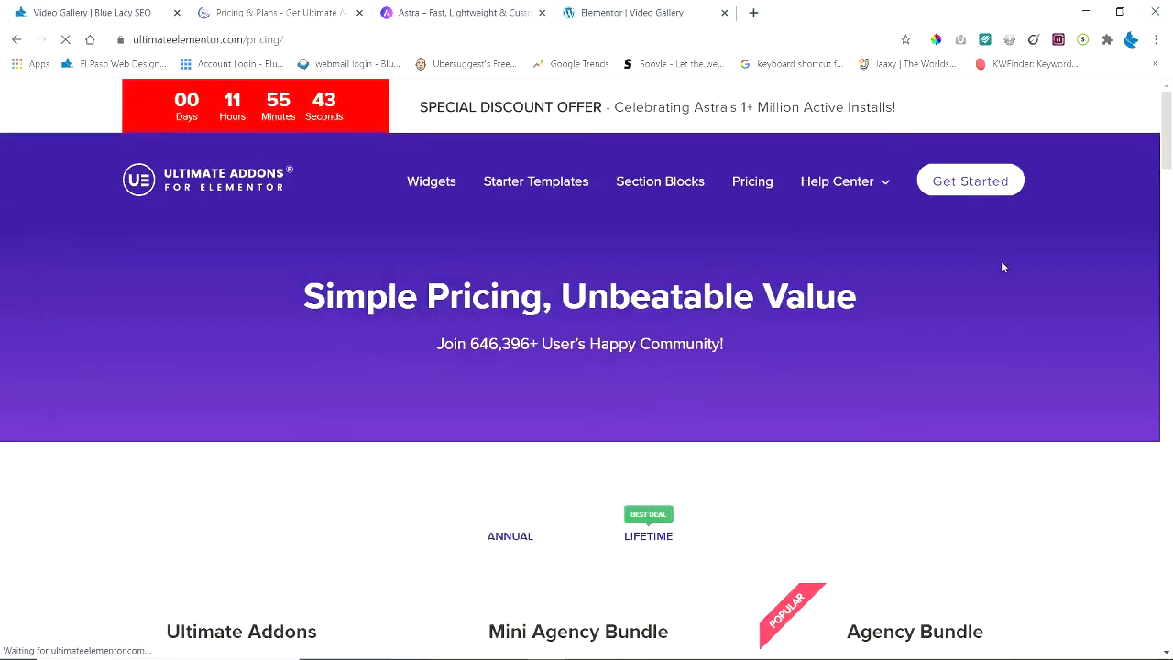
scroll("down", 3)
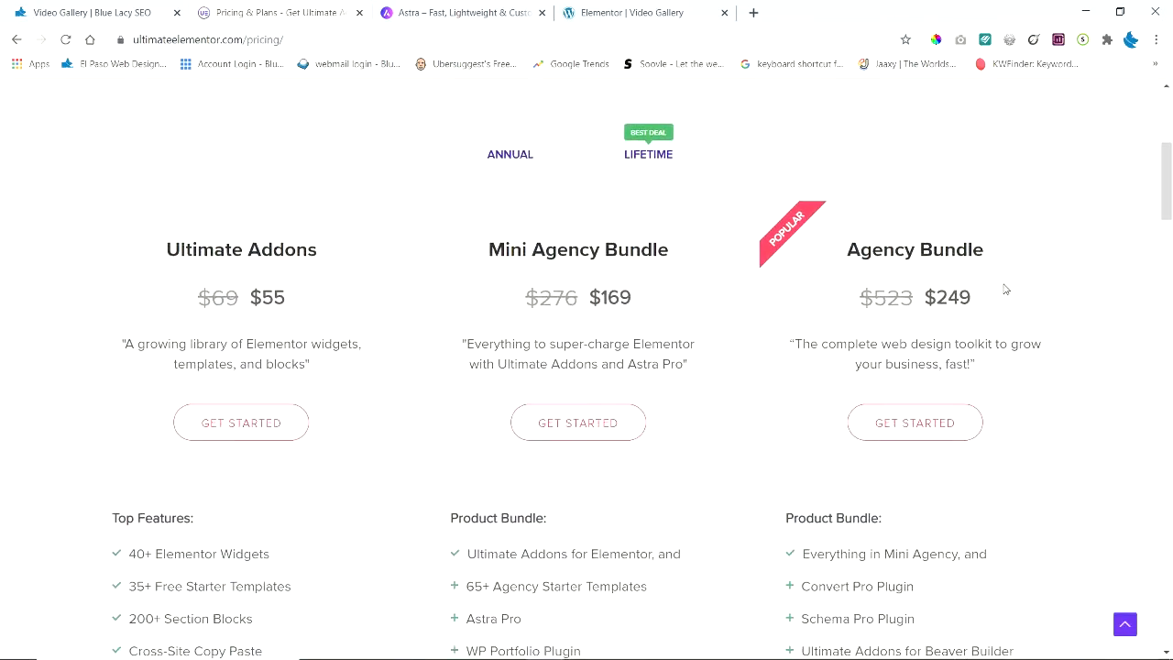
mouse_move(492, 231)
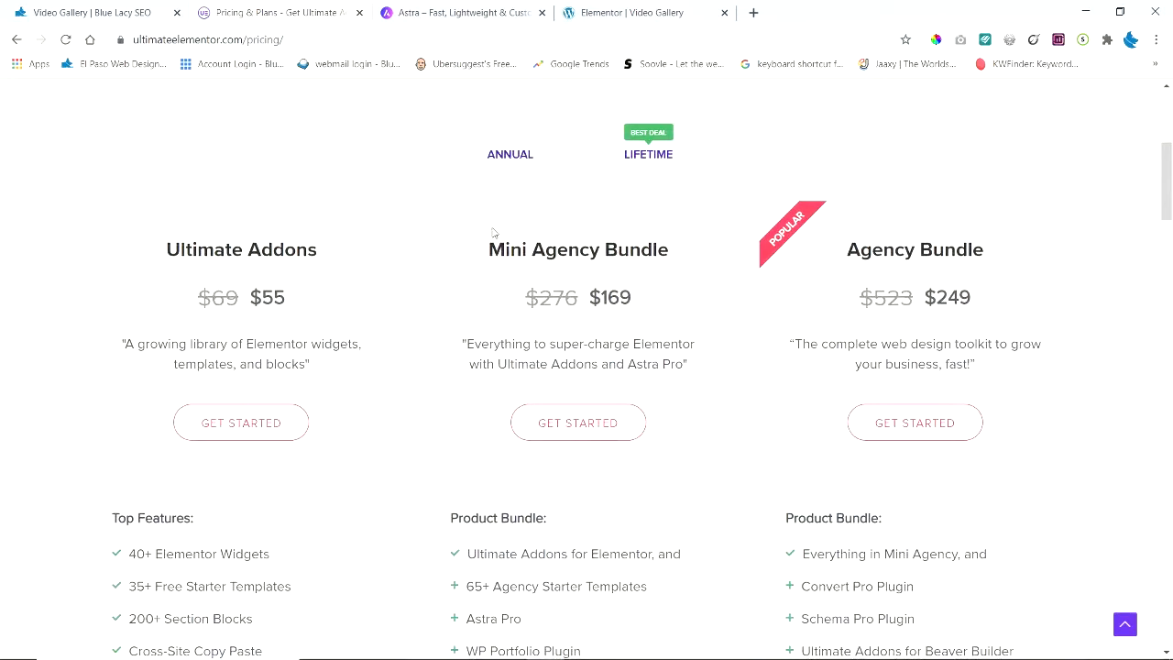
left_click(578, 153)
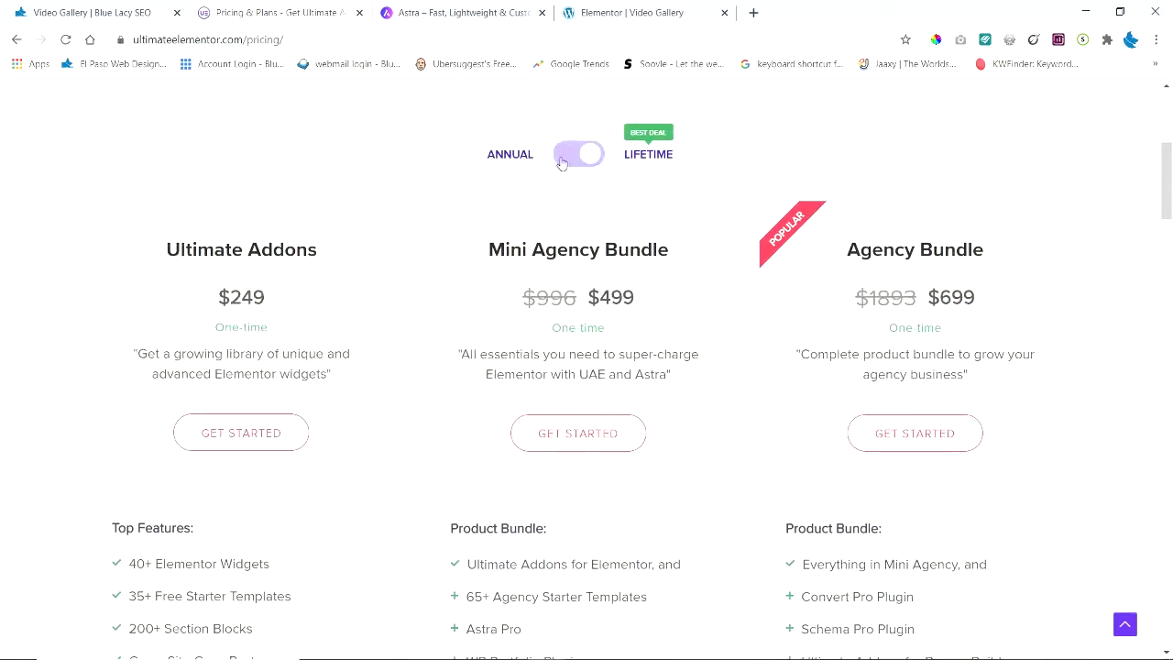
left_click(579, 154)
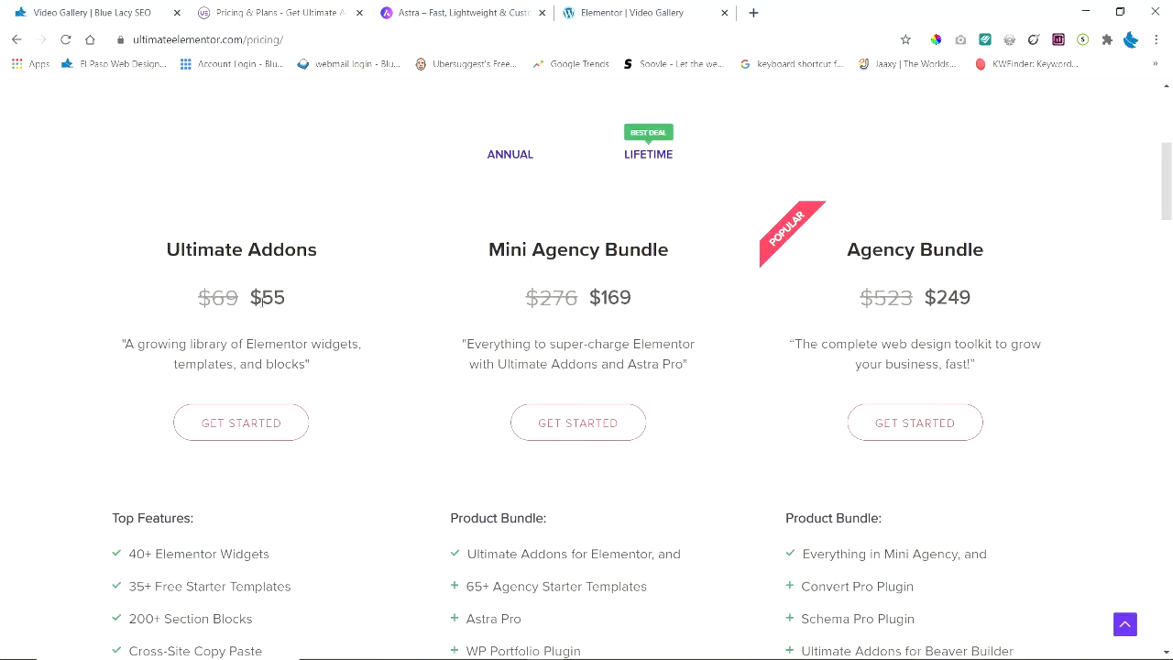
- Scroll through the pricing plans' feature lists and back to the top
scroll("down", 3)
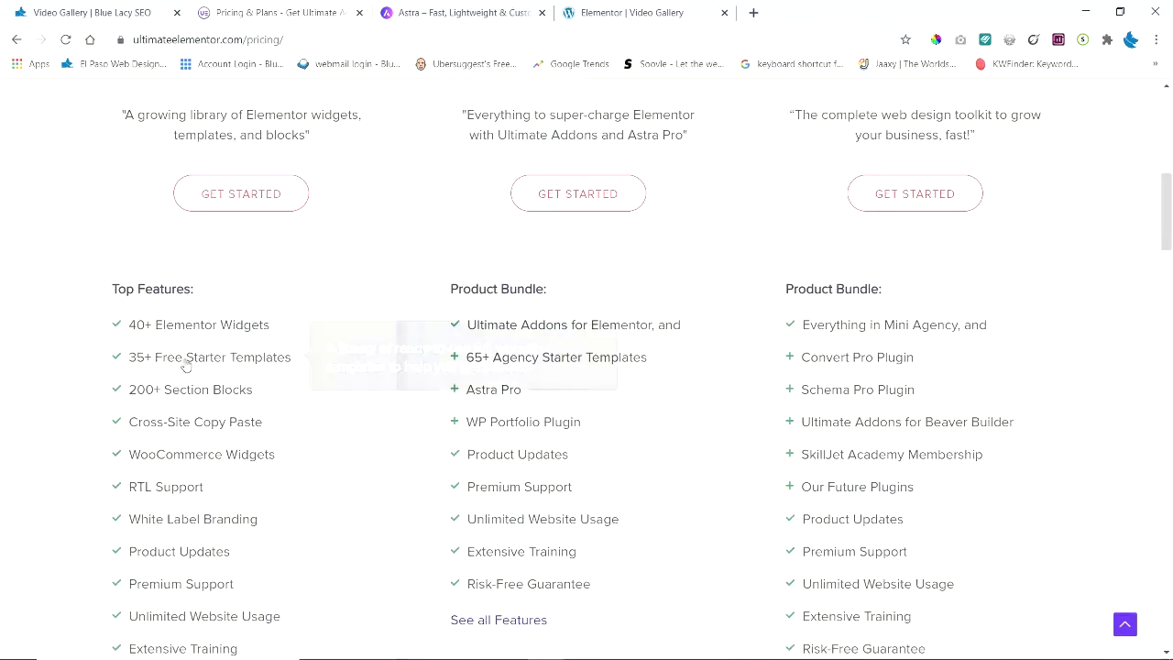
scroll("down", 3)
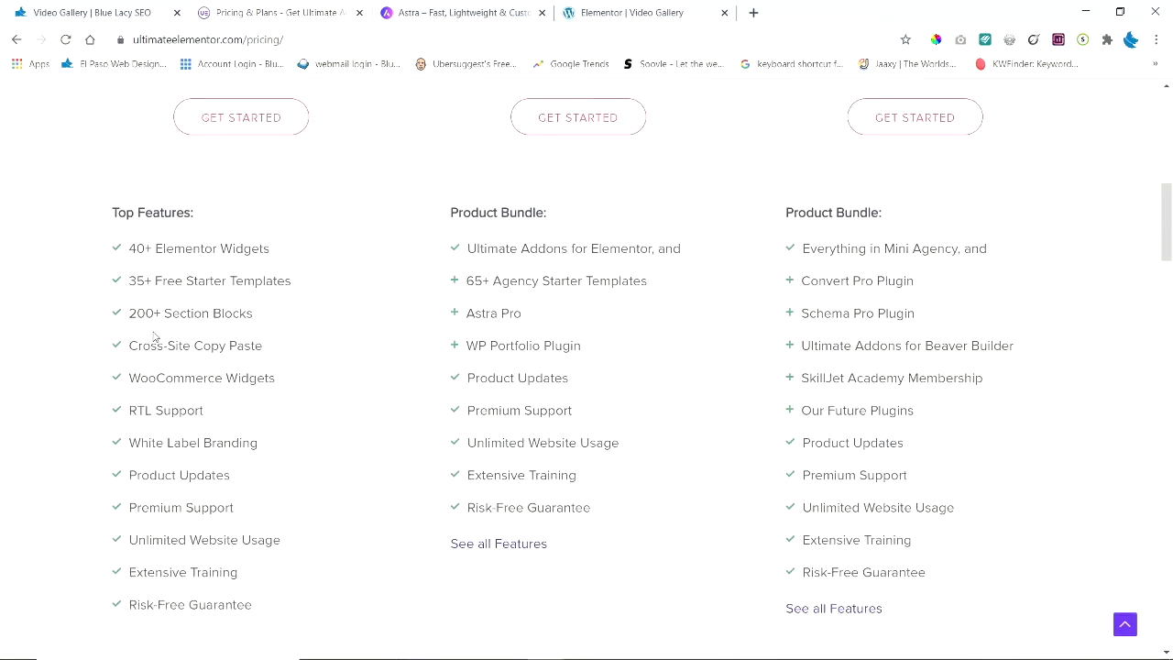
scroll("up", 3)
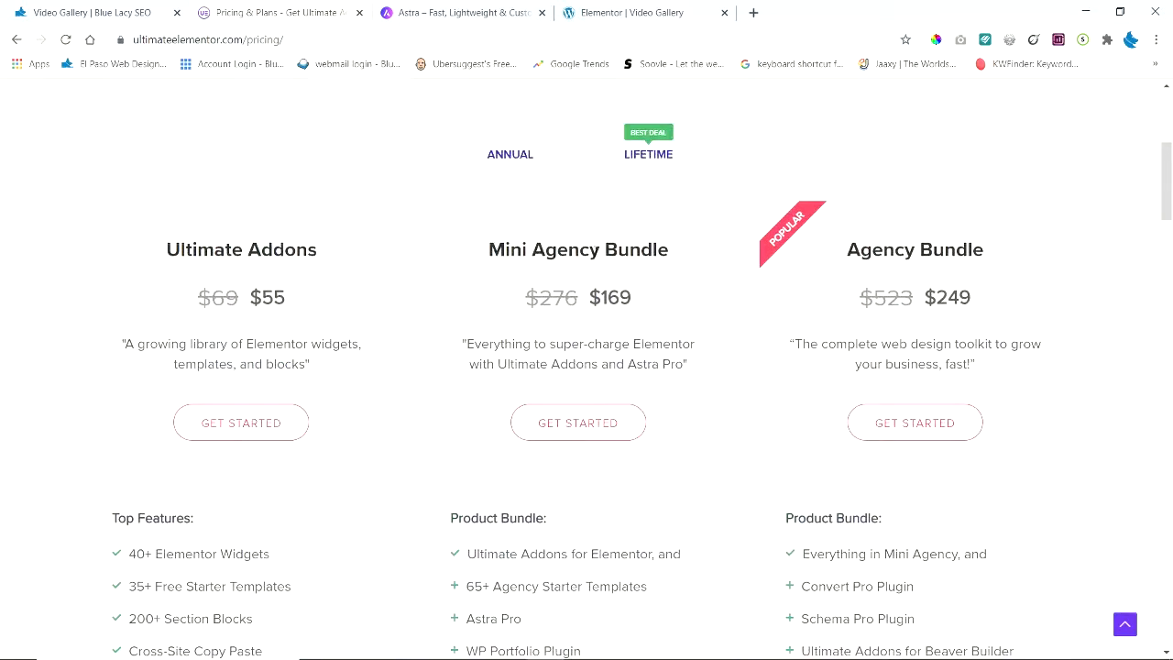
mouse_move(949, 282)
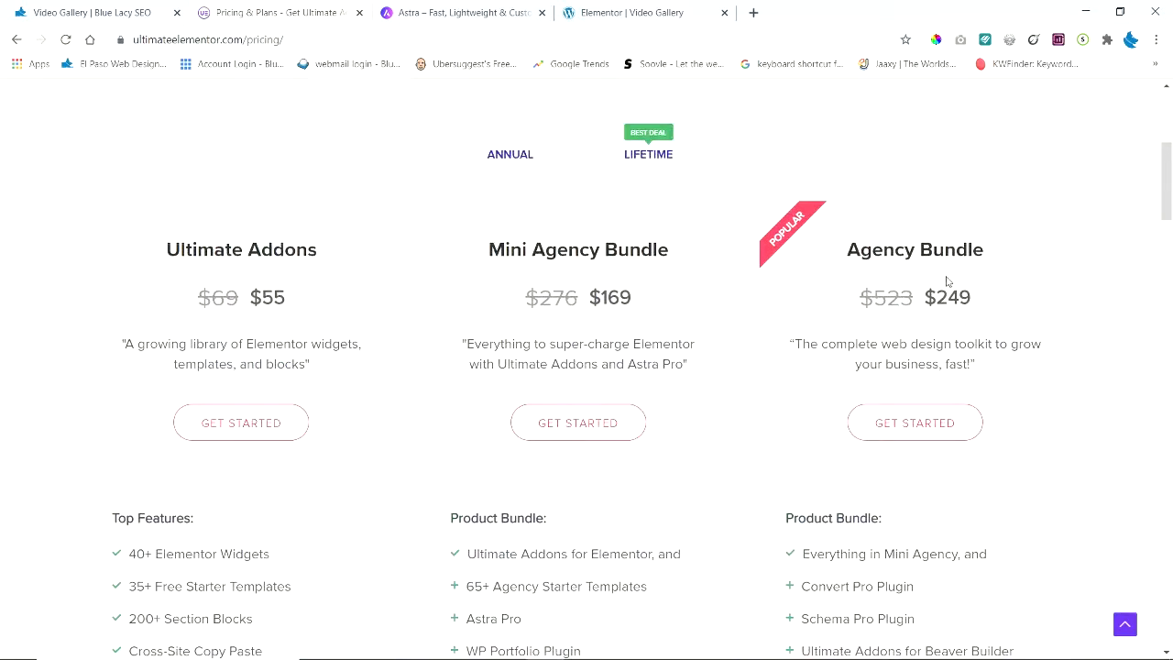
mouse_move(473, 301)
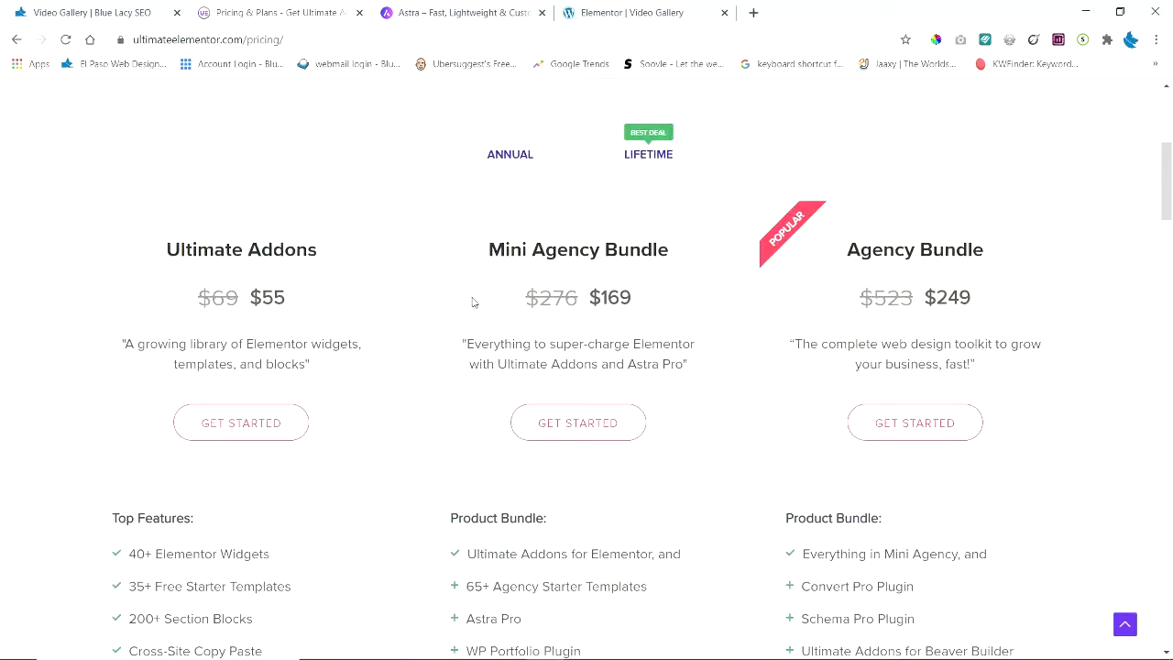
scroll("up", 3)
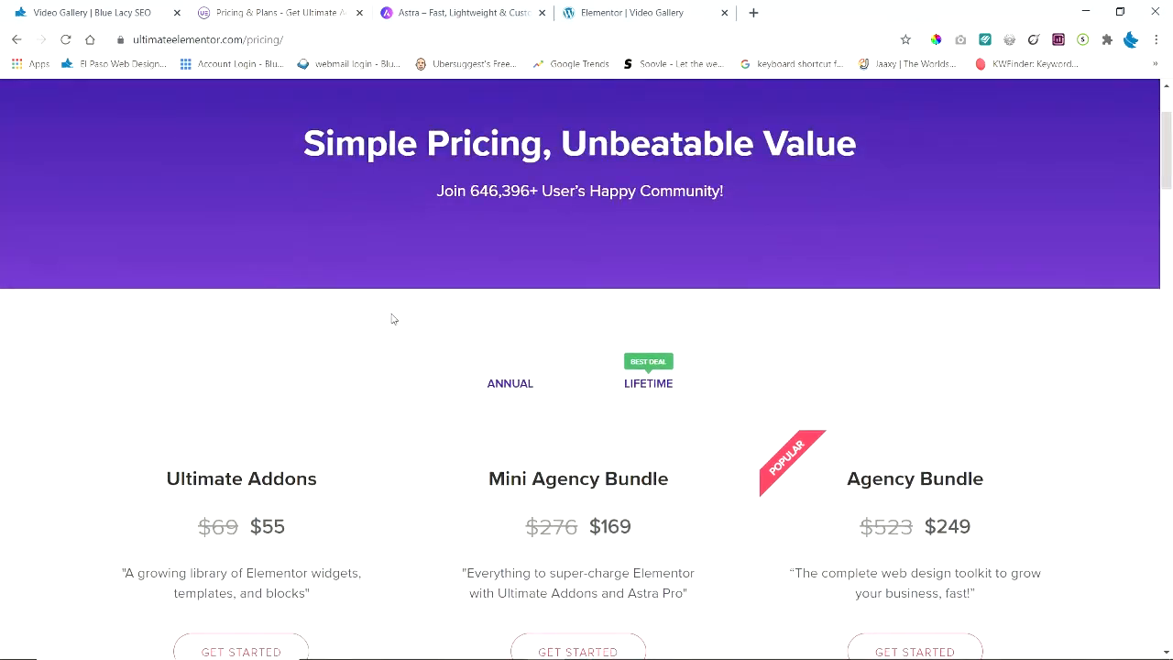
scroll("up", 3)
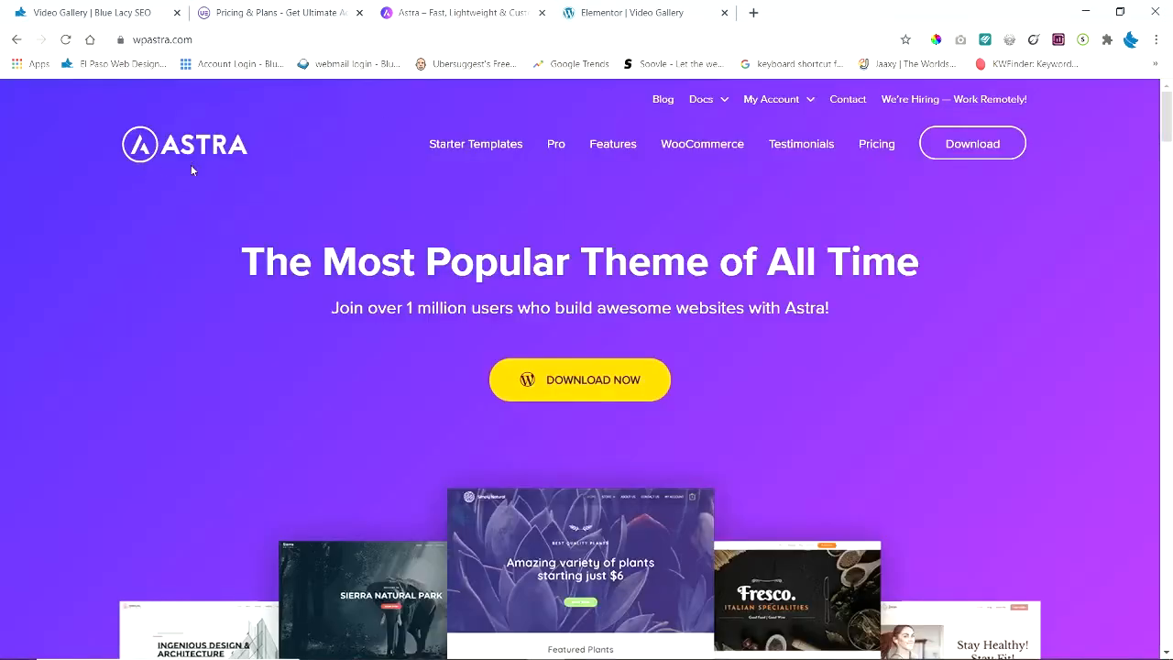
mouse_move(822, 170)
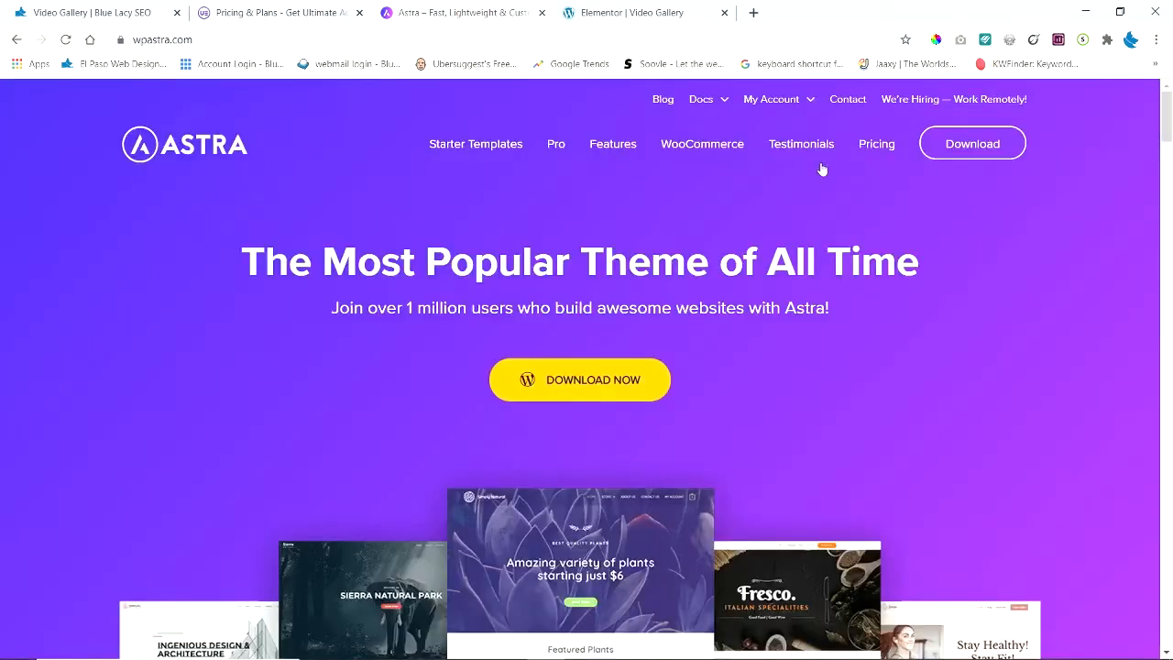
- Open the wpastra.com pricing page and scroll through its plans
left_click(876, 144)
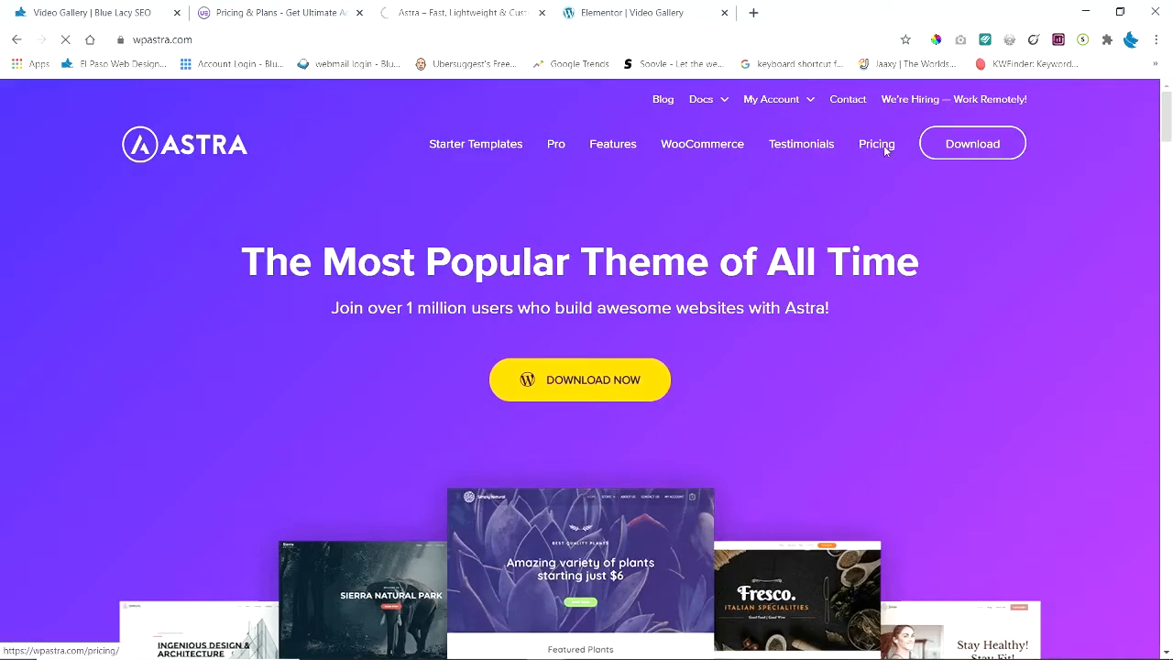
left_click(875, 144)
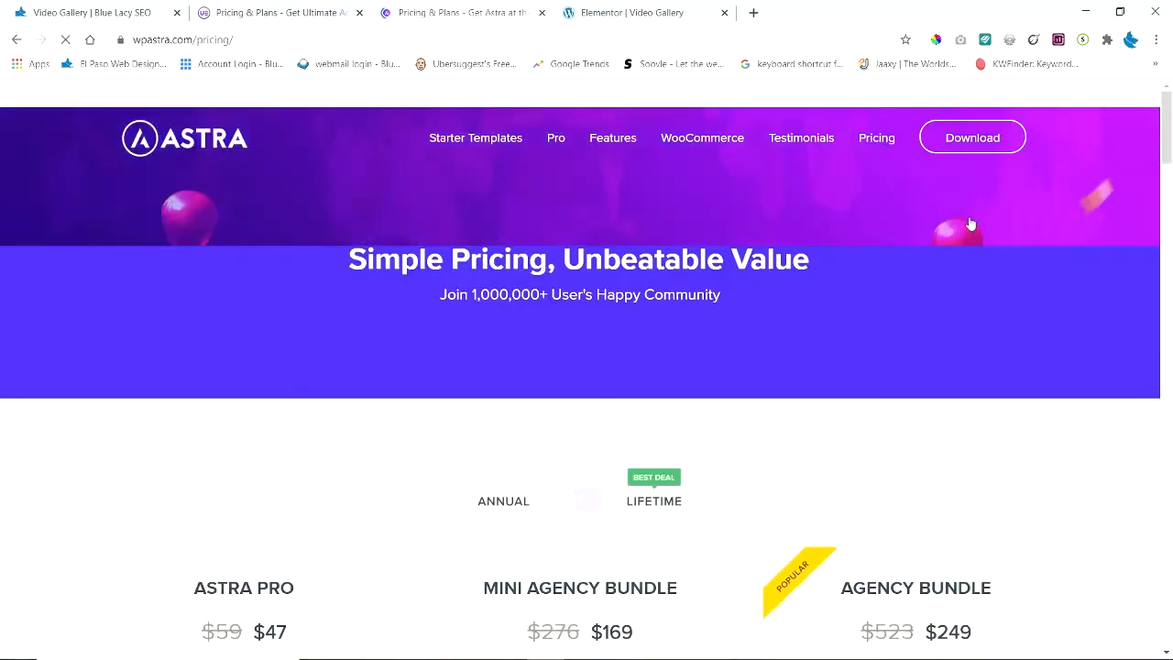
scroll("down", 3)
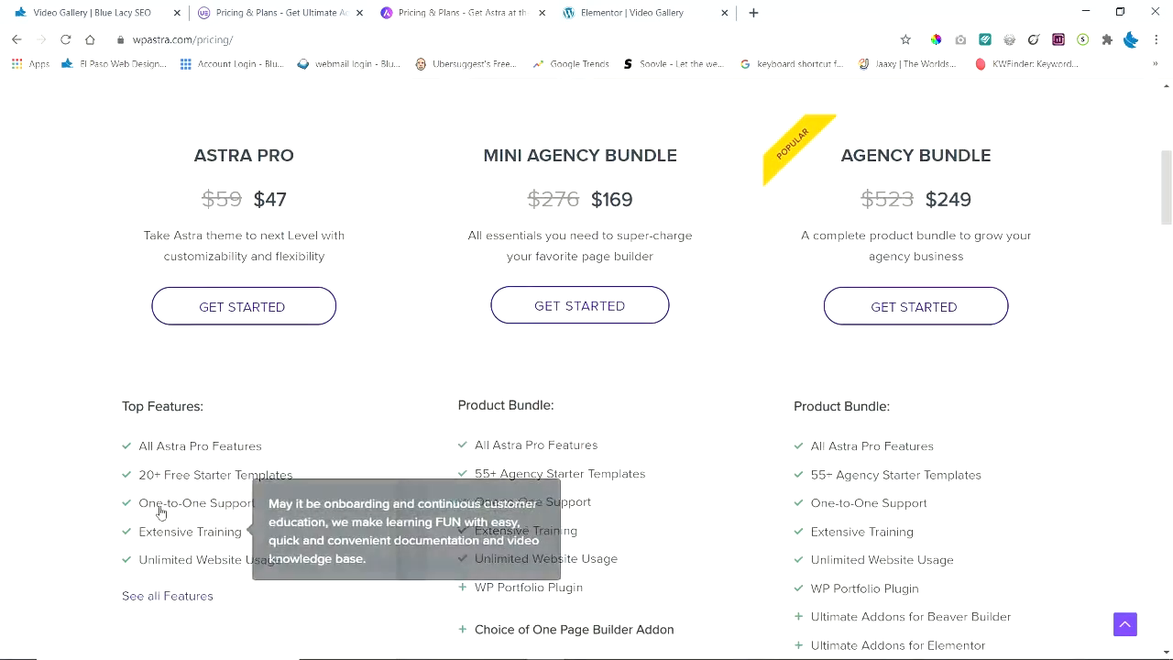
scroll("up", 3)
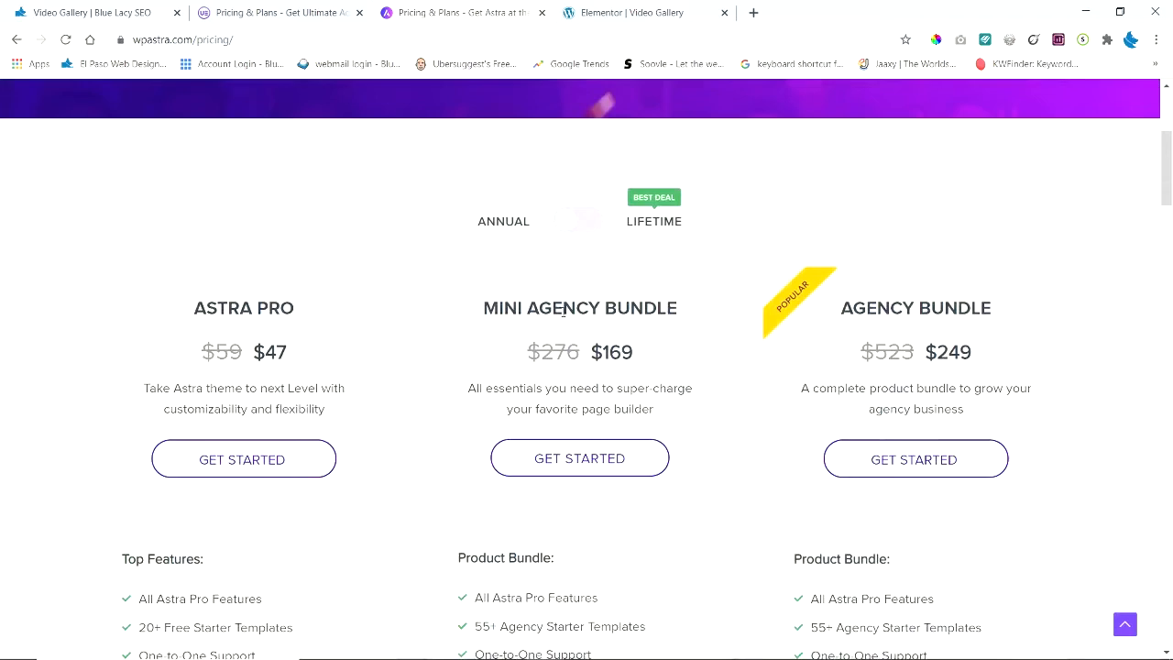
scroll("down", 3)
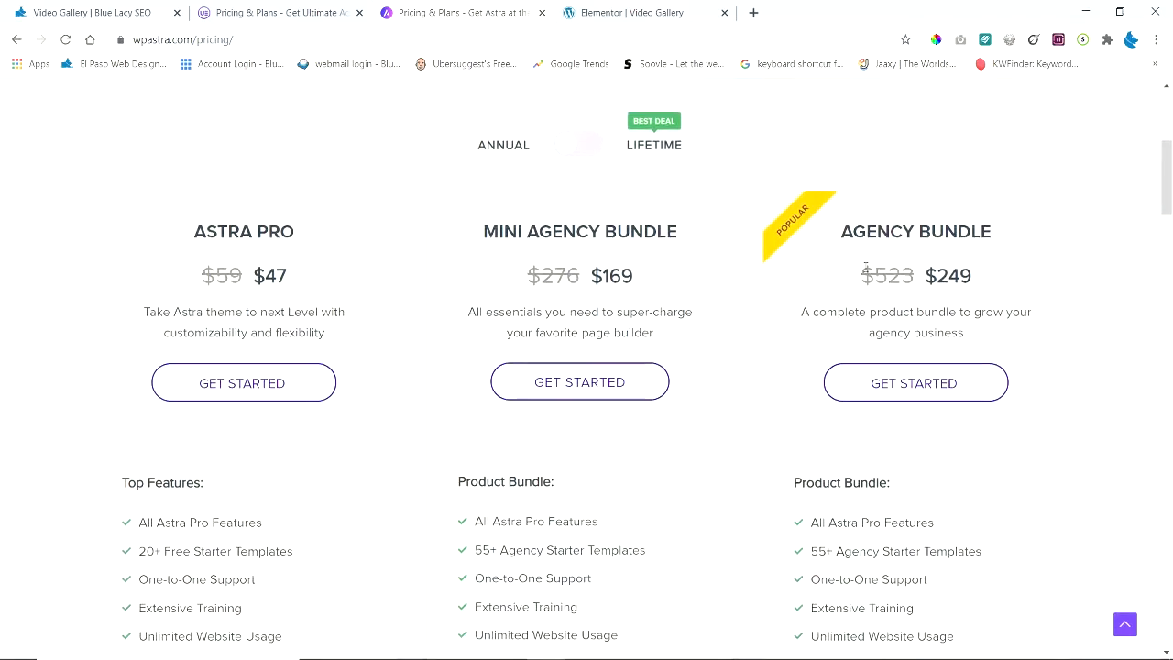
scroll("down", 3)
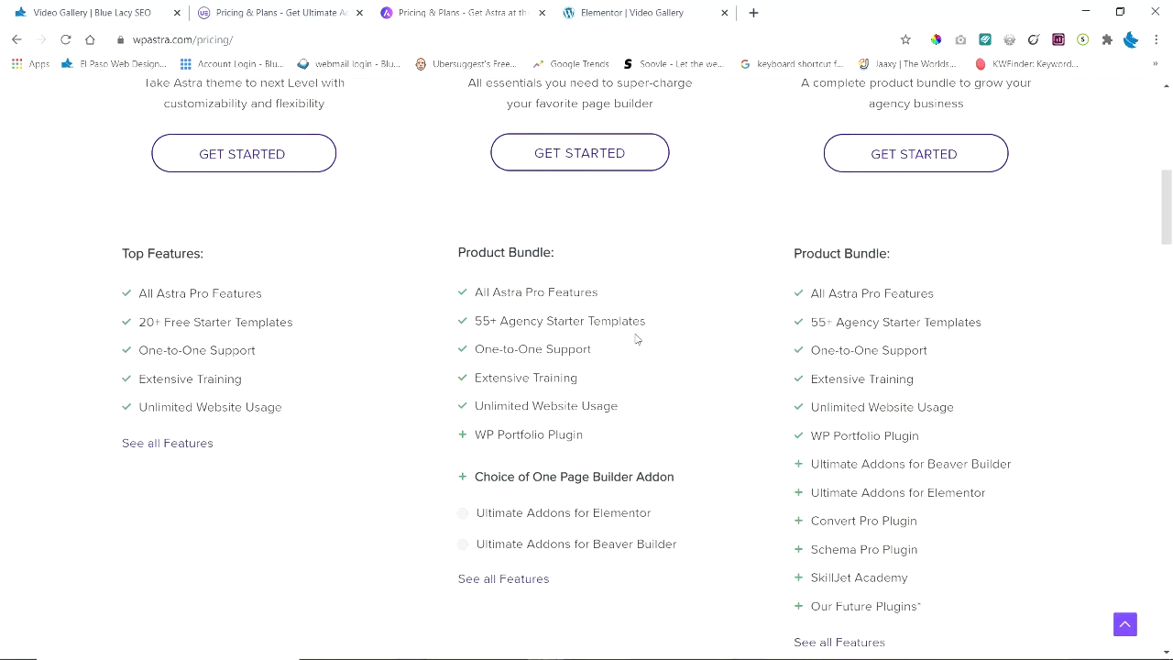
mouse_move(655, 520)
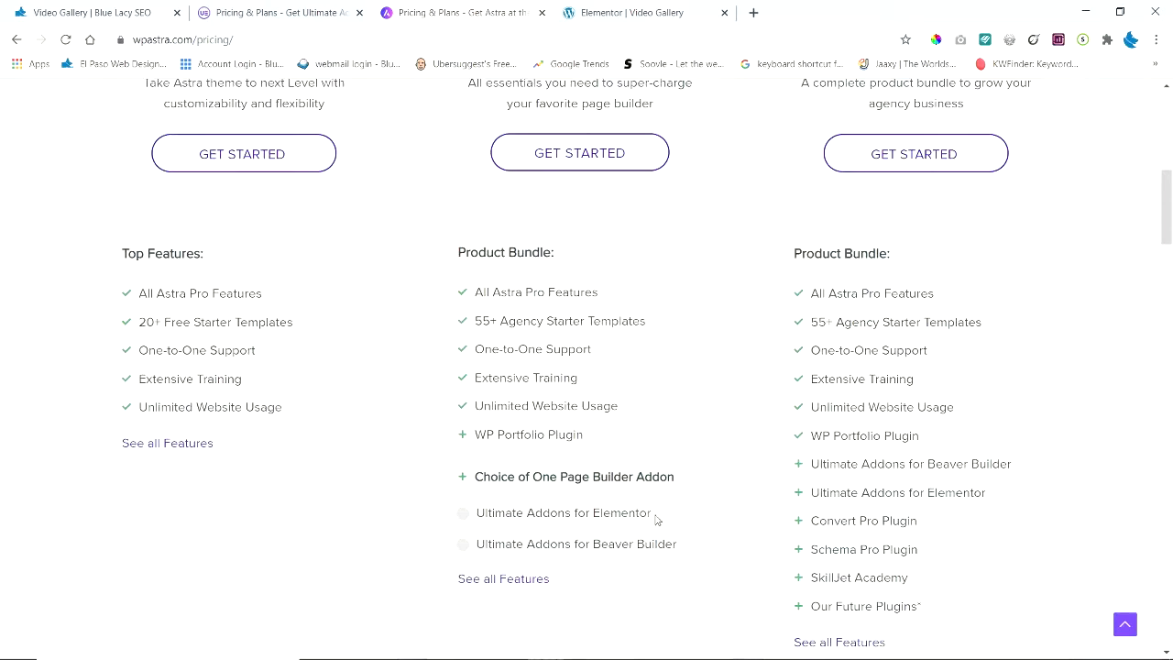
- Compare Astra's lifetime and annual prices, then return to the Elementor Video Gallery tab
left_click(463, 513)
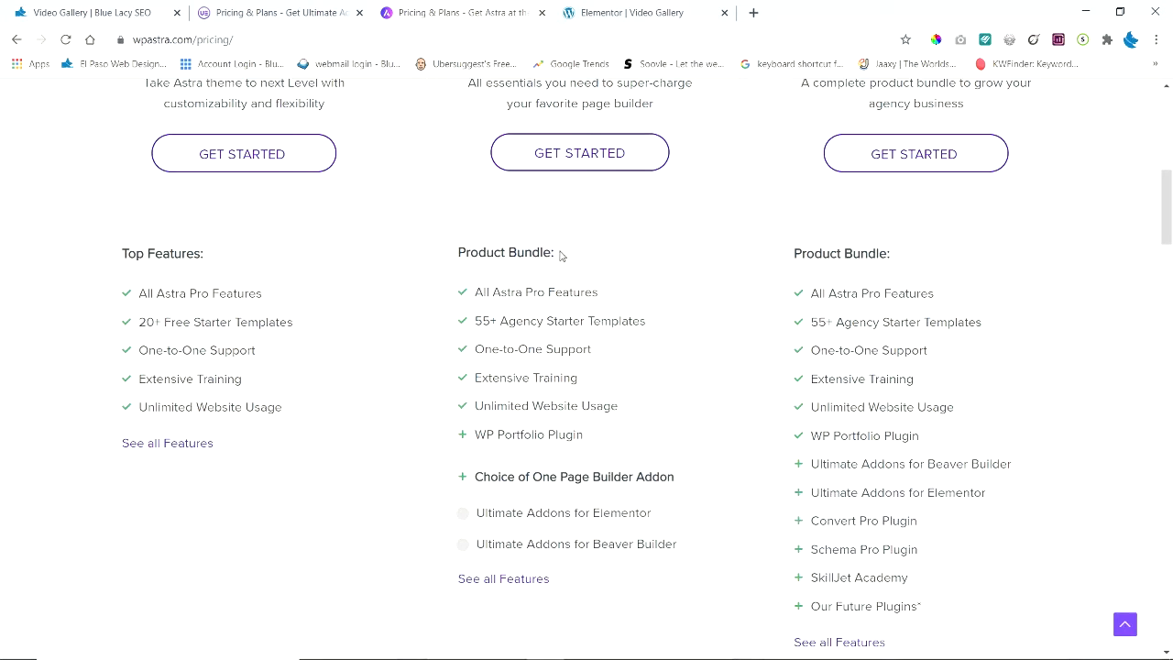
mouse_move(522, 308)
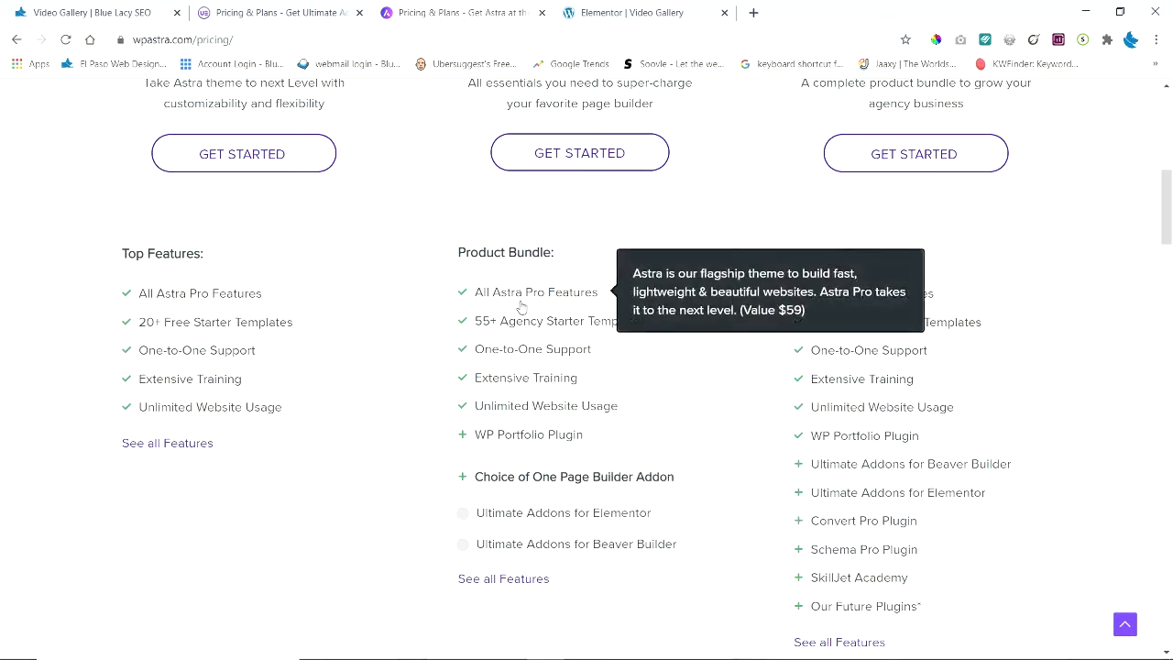
scroll("up", 3)
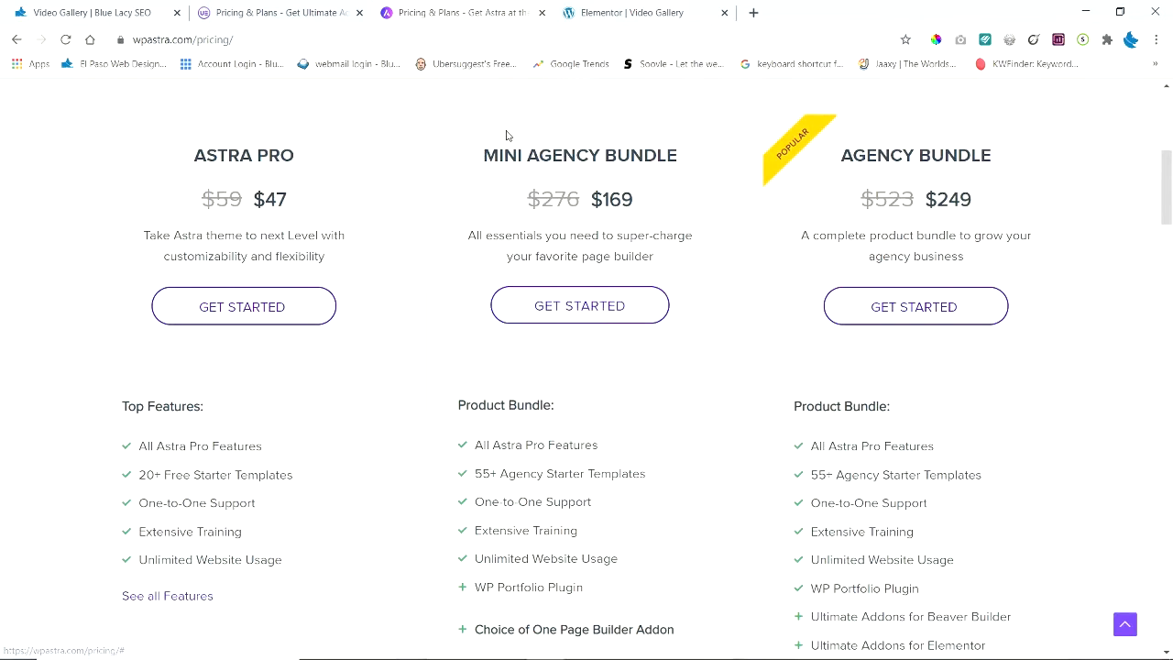
mouse_move(520, 174)
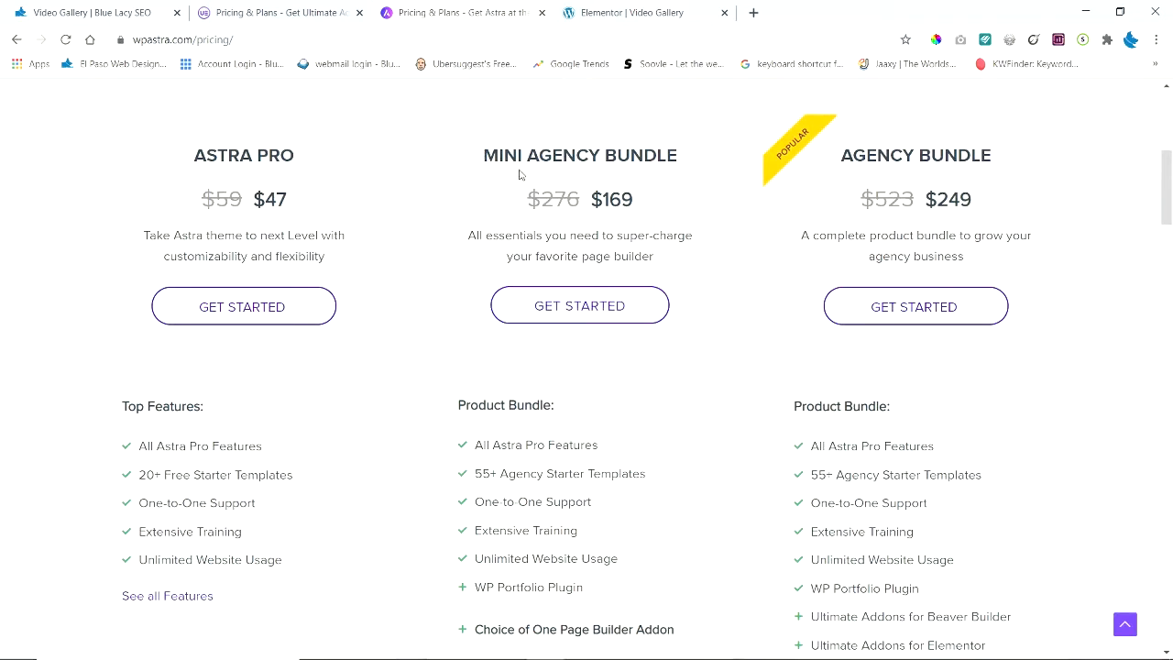
mouse_move(605, 224)
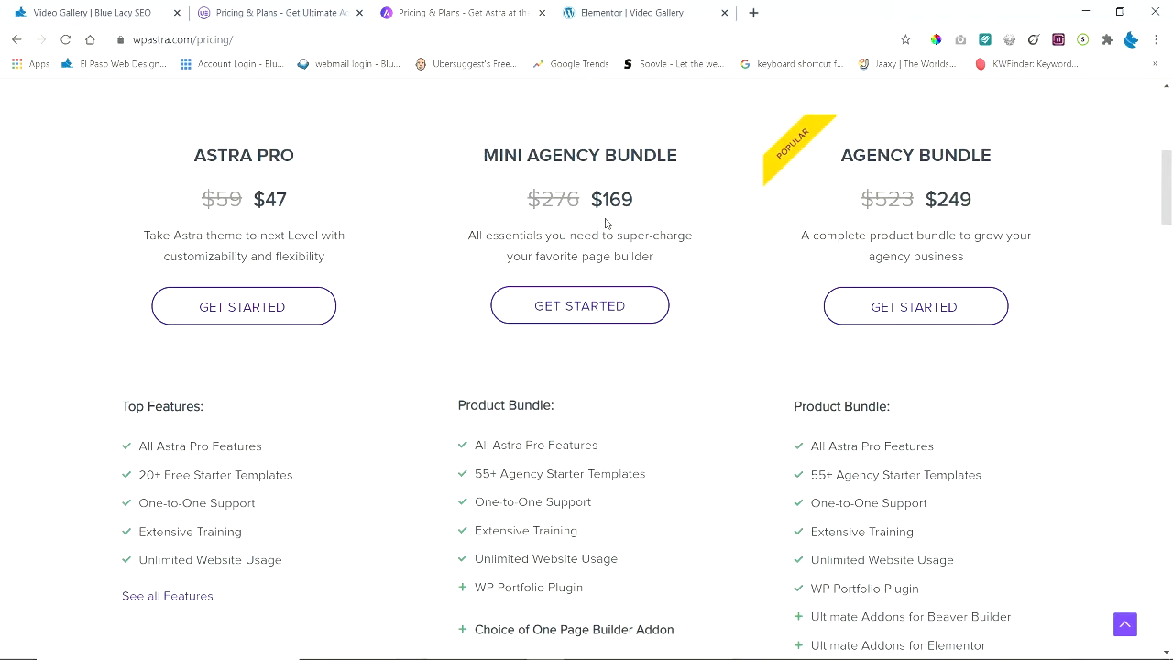
scroll("up", 3)
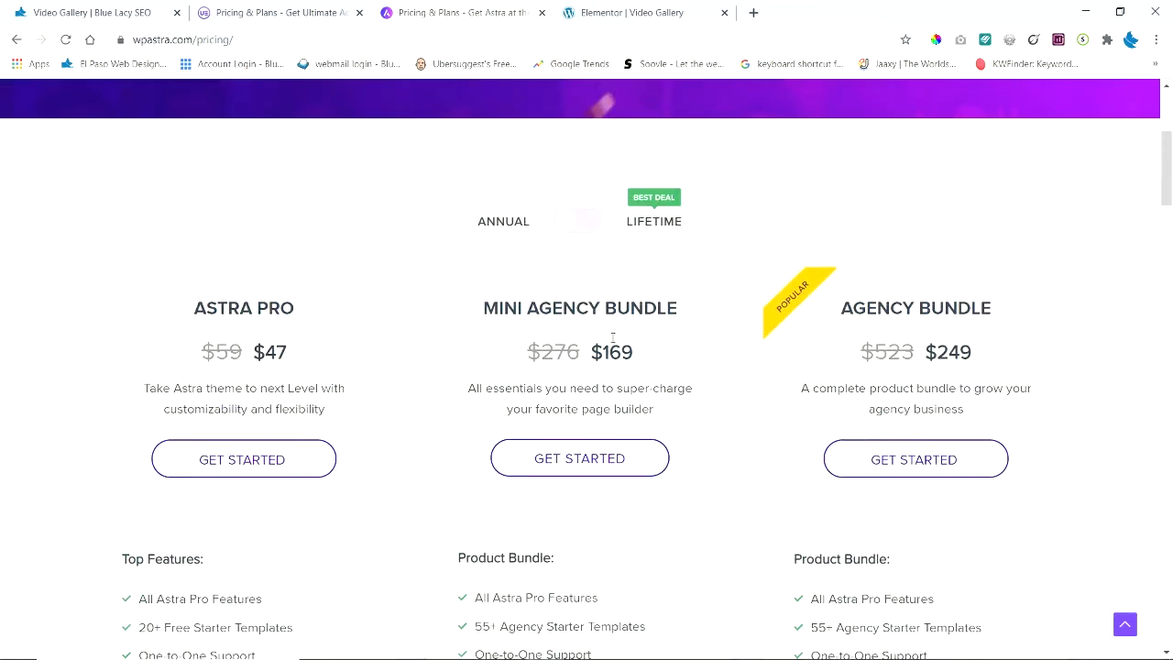
left_click(579, 220)
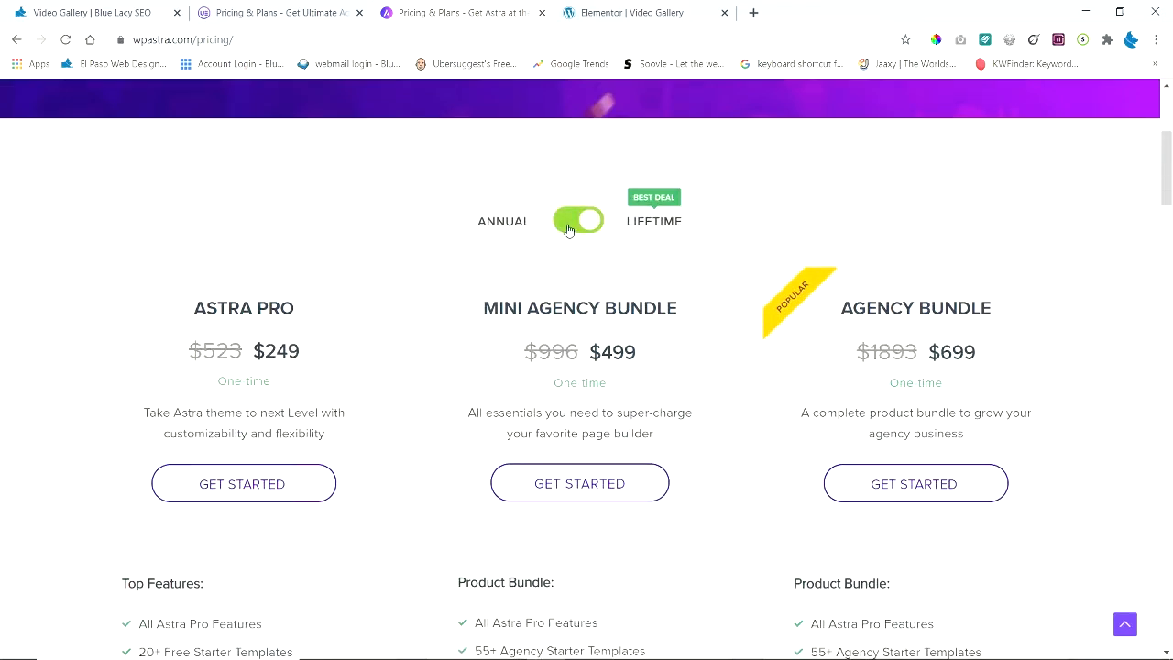
left_click(578, 220)
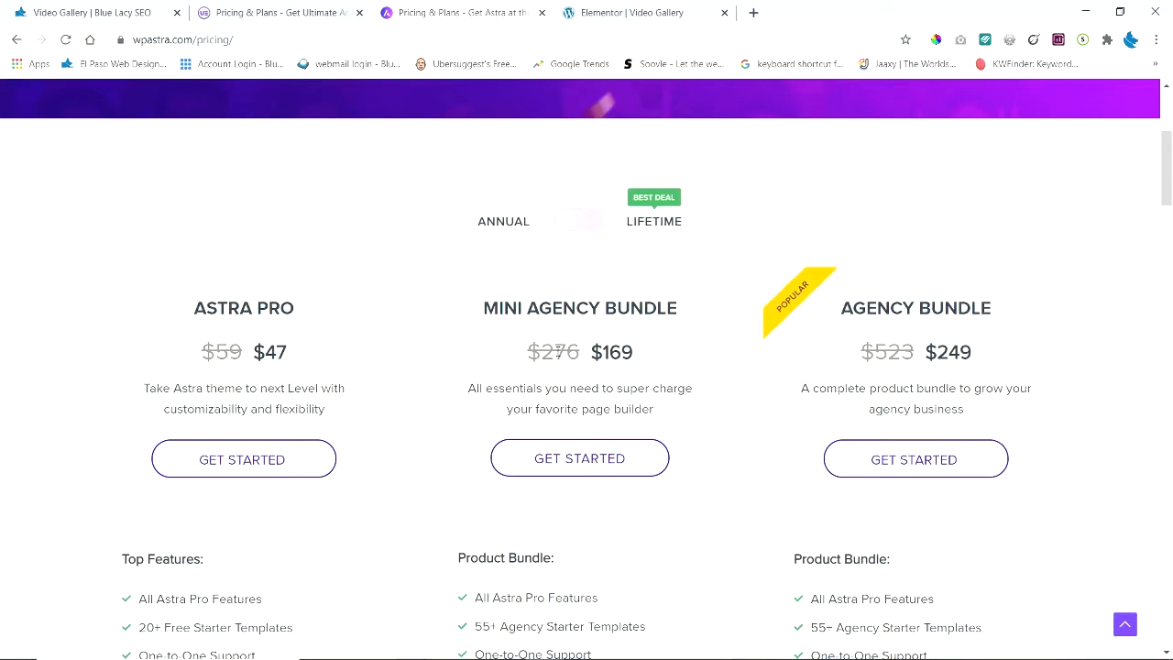
scroll("up", 3)
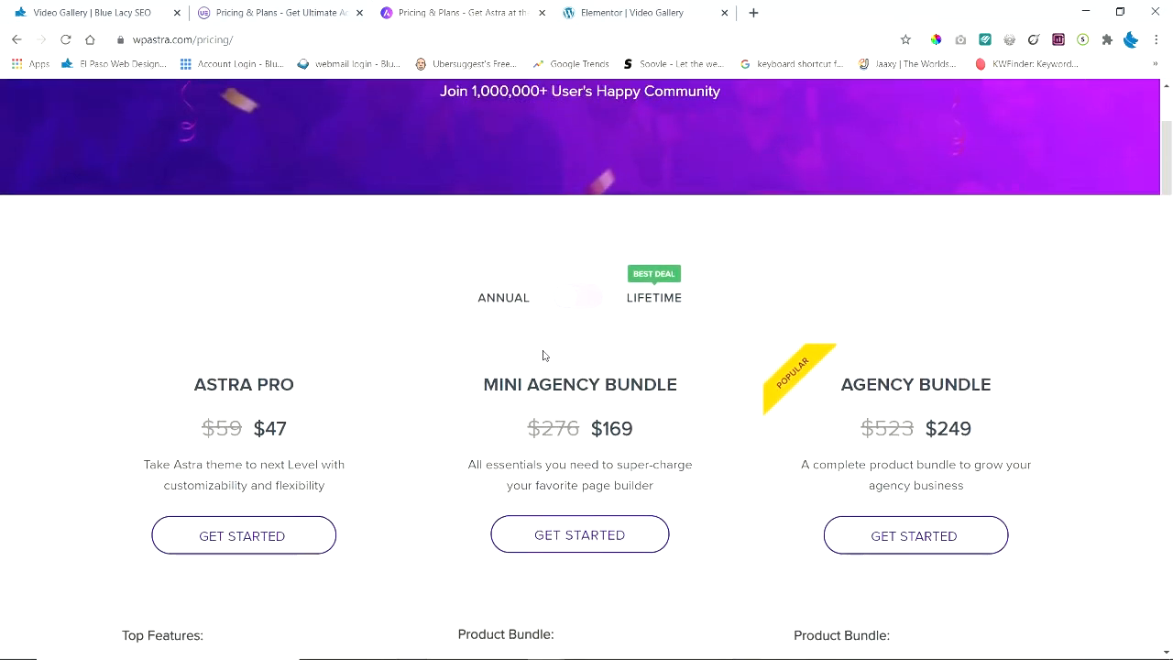
mouse_move(216, 274)
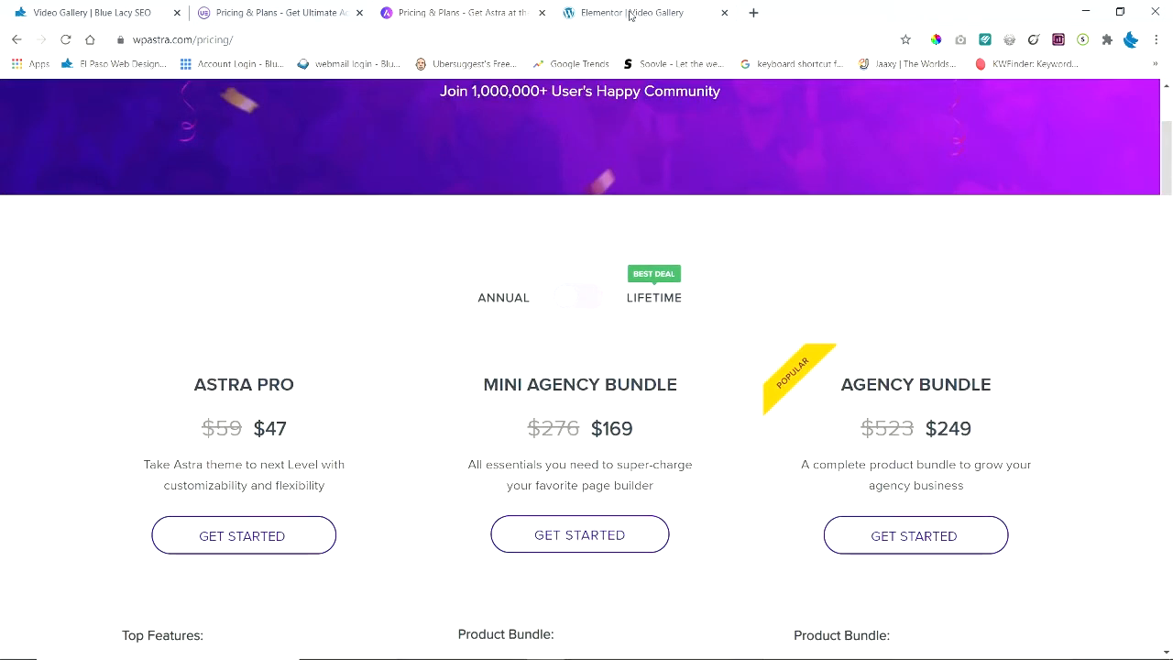
left_click(630, 13)
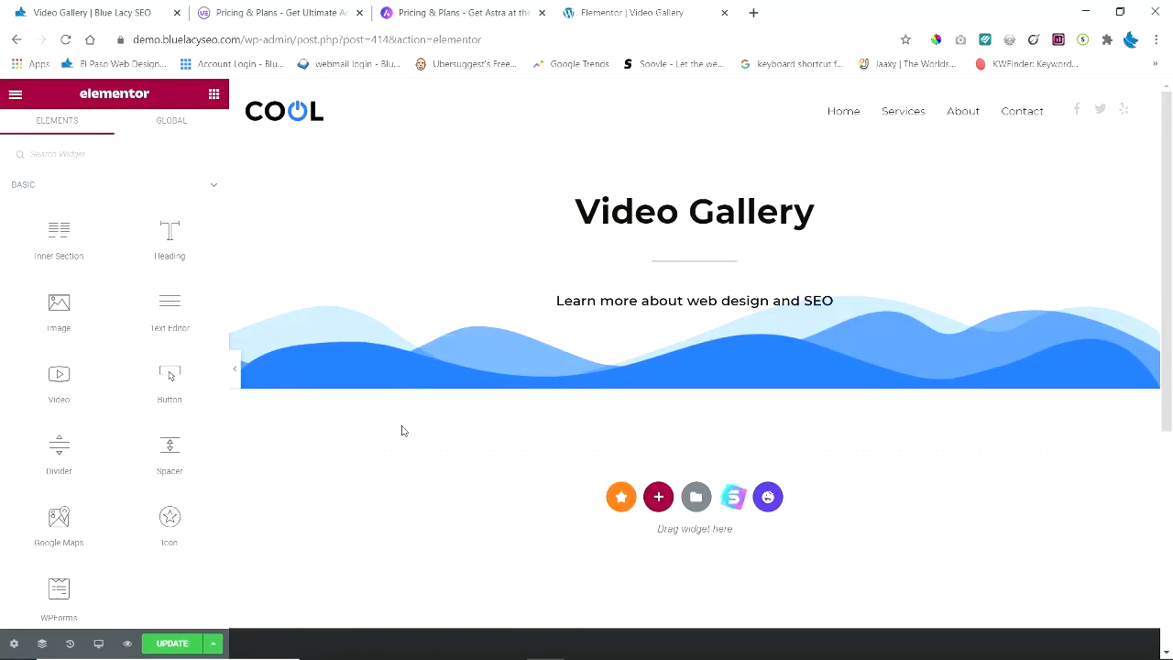
- Search widgets for 'video' and drop the Video Gallery widget into the empty section
left_click(695, 211)
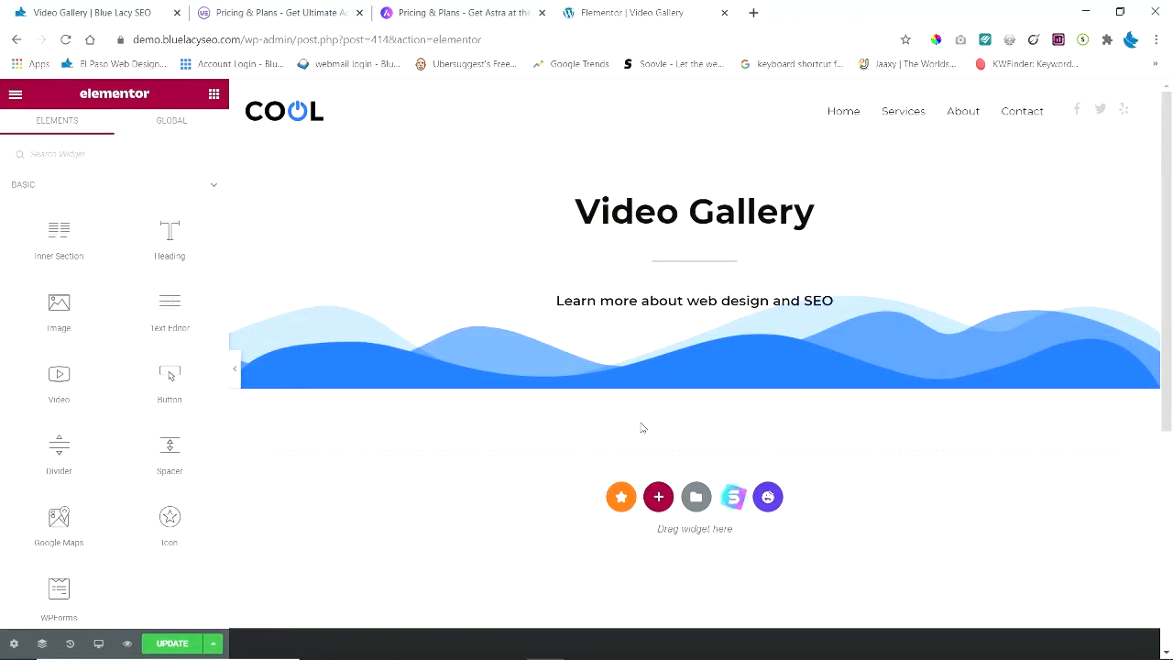
mouse_move(821, 545)
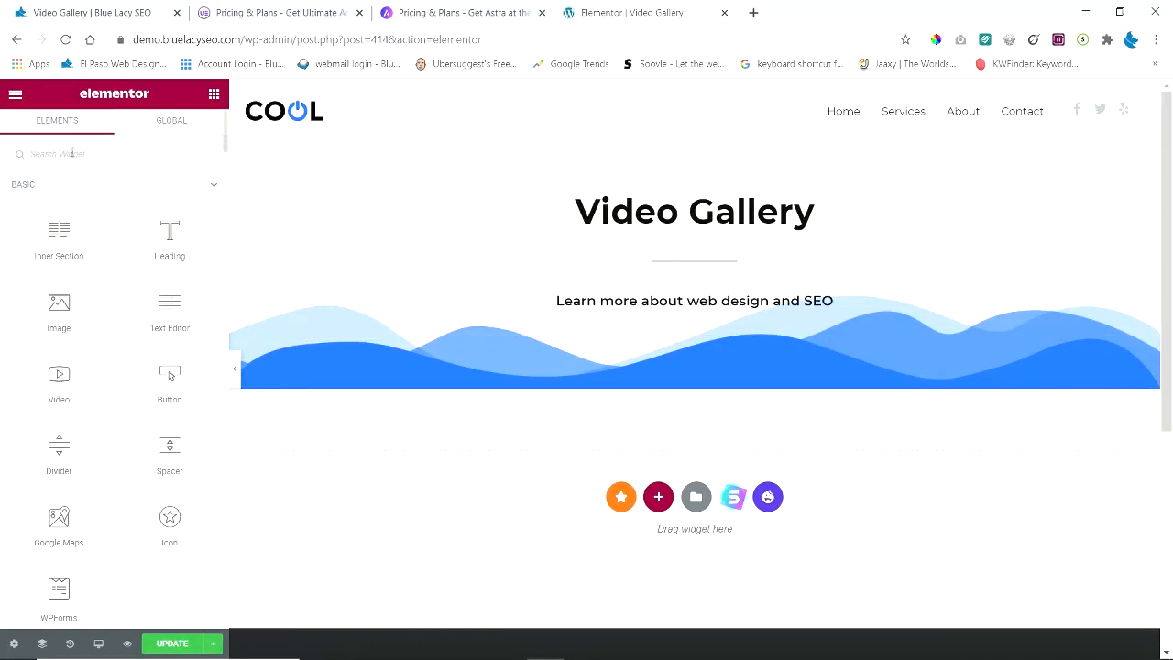
left_click(101, 153)
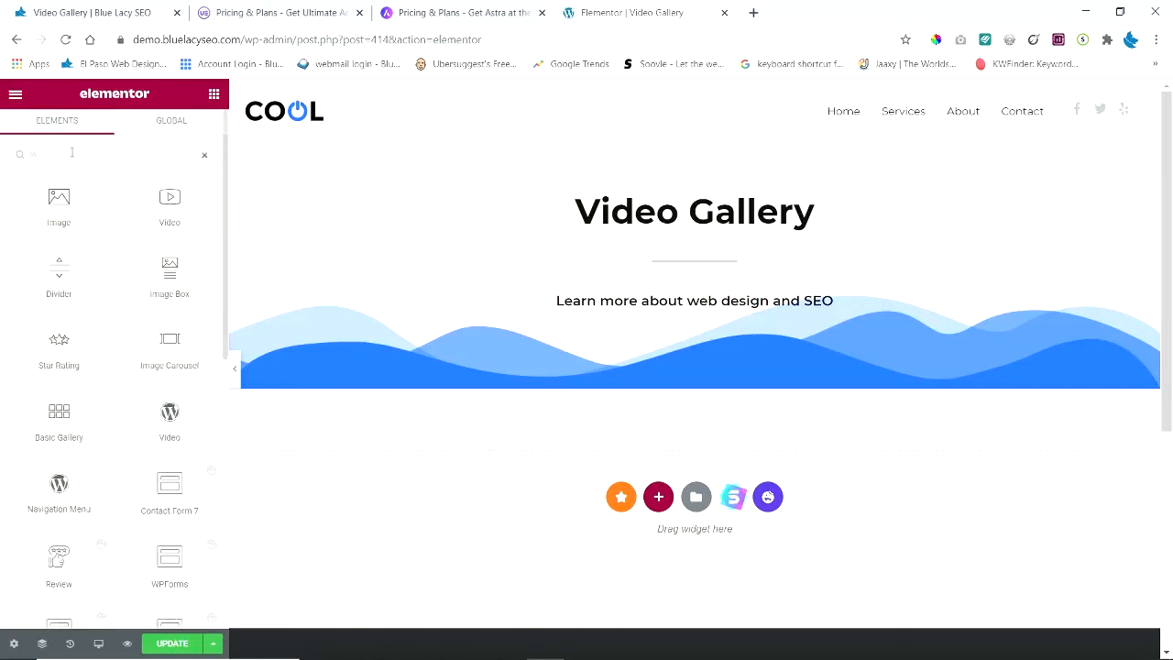
type("video")
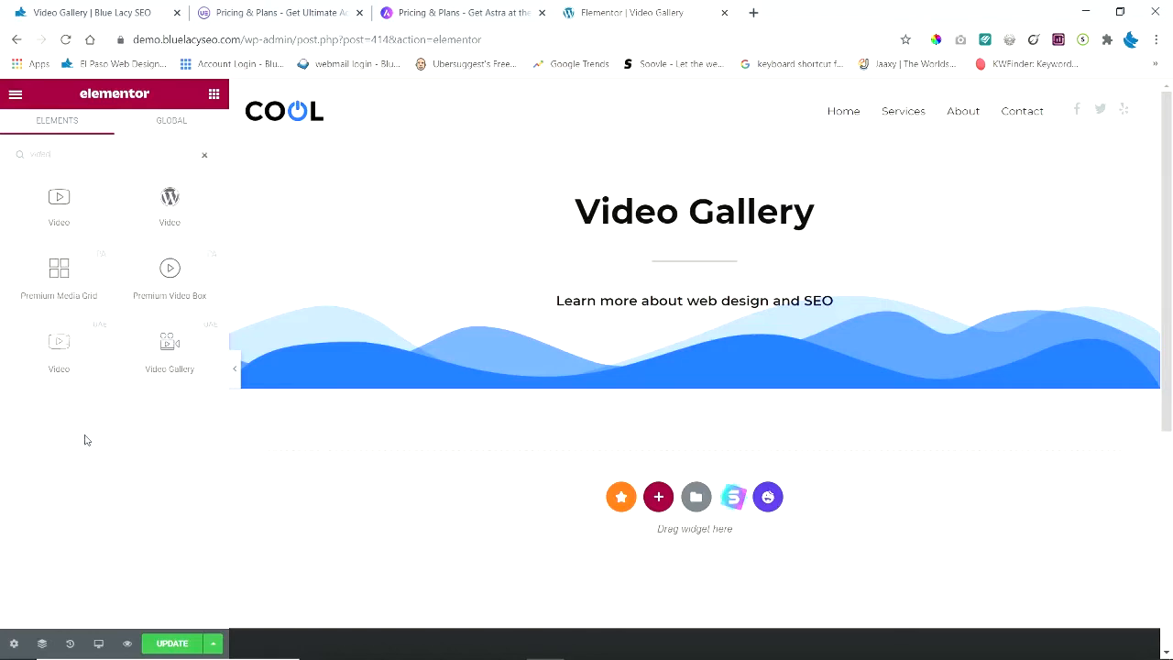
mouse_move(170, 352)
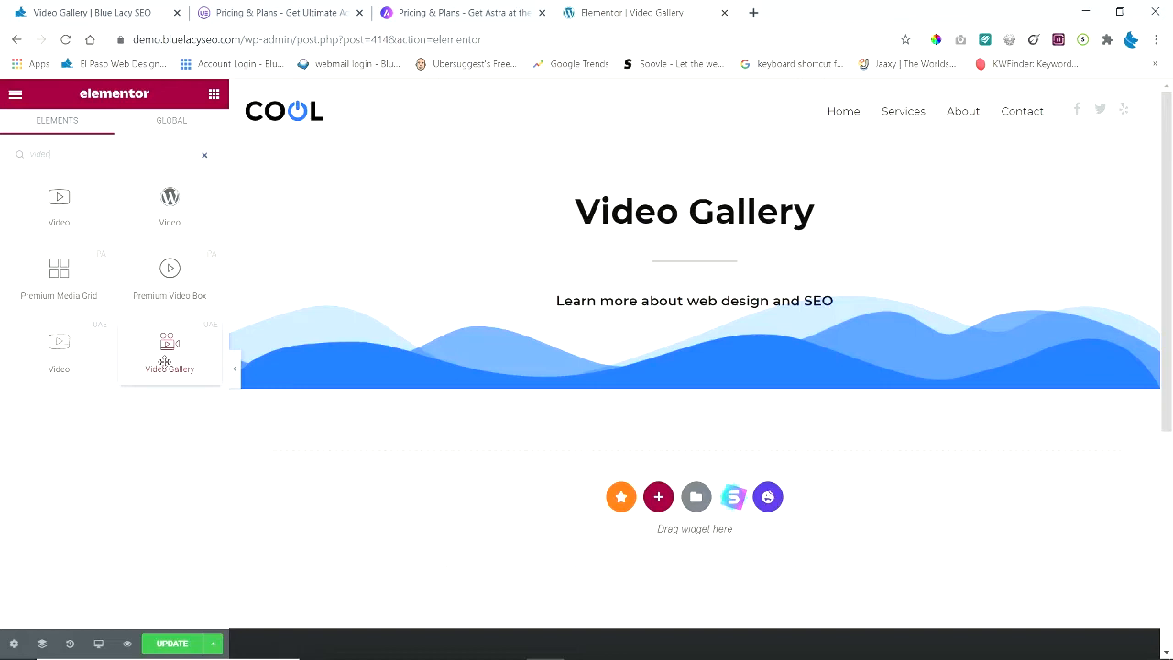
left_click_drag(169, 352, 621, 497)
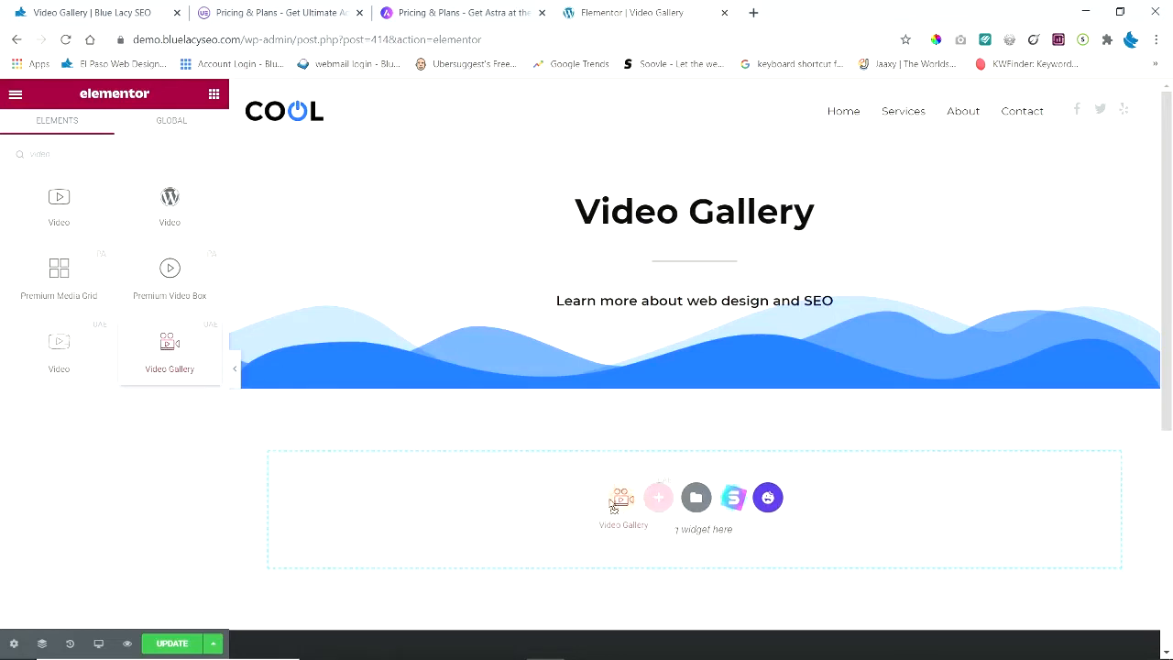
left_click(624, 509)
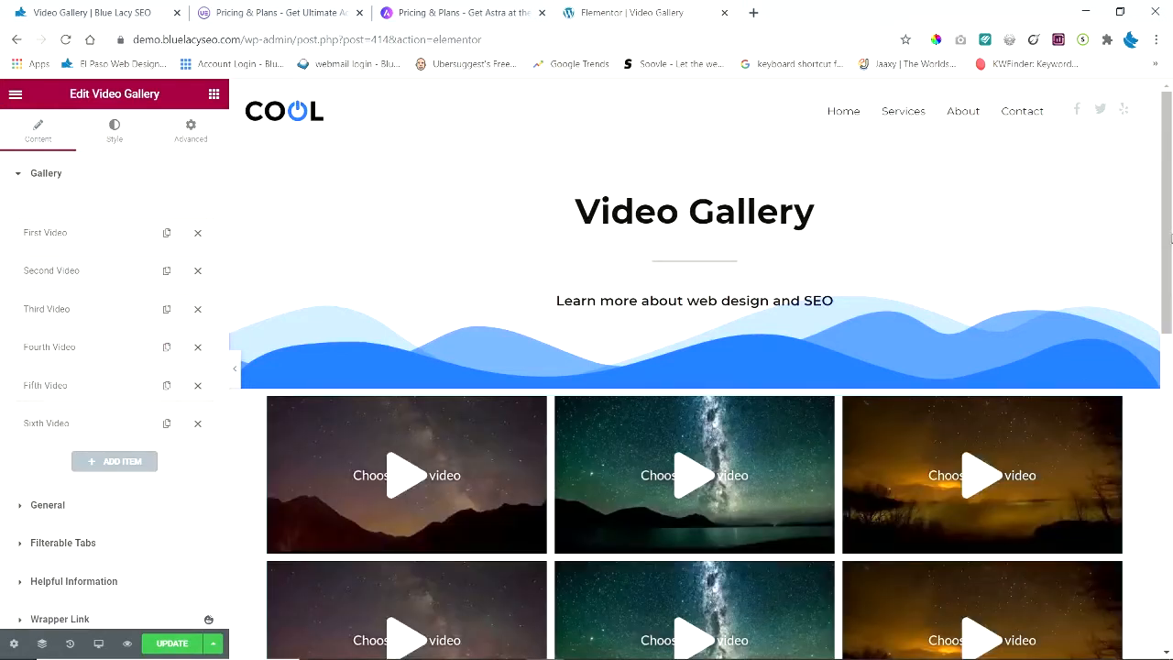
- Expand 'First Video' under Gallery, keeping YouTube Video as its type
scroll("down", 3)
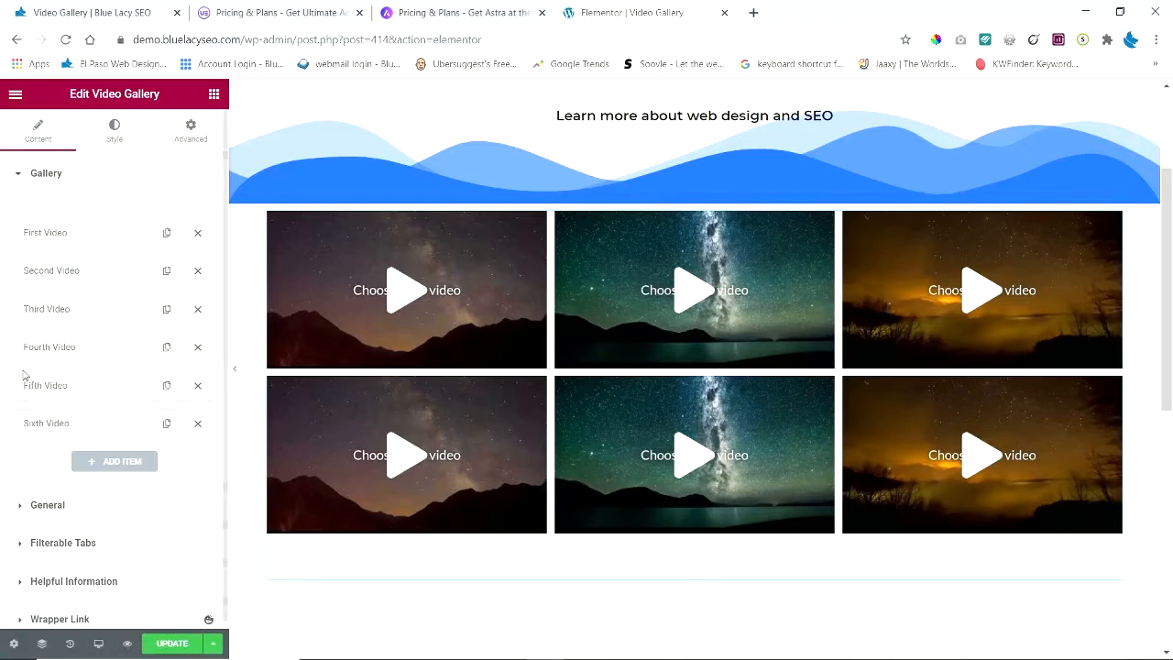
mouse_move(123, 248)
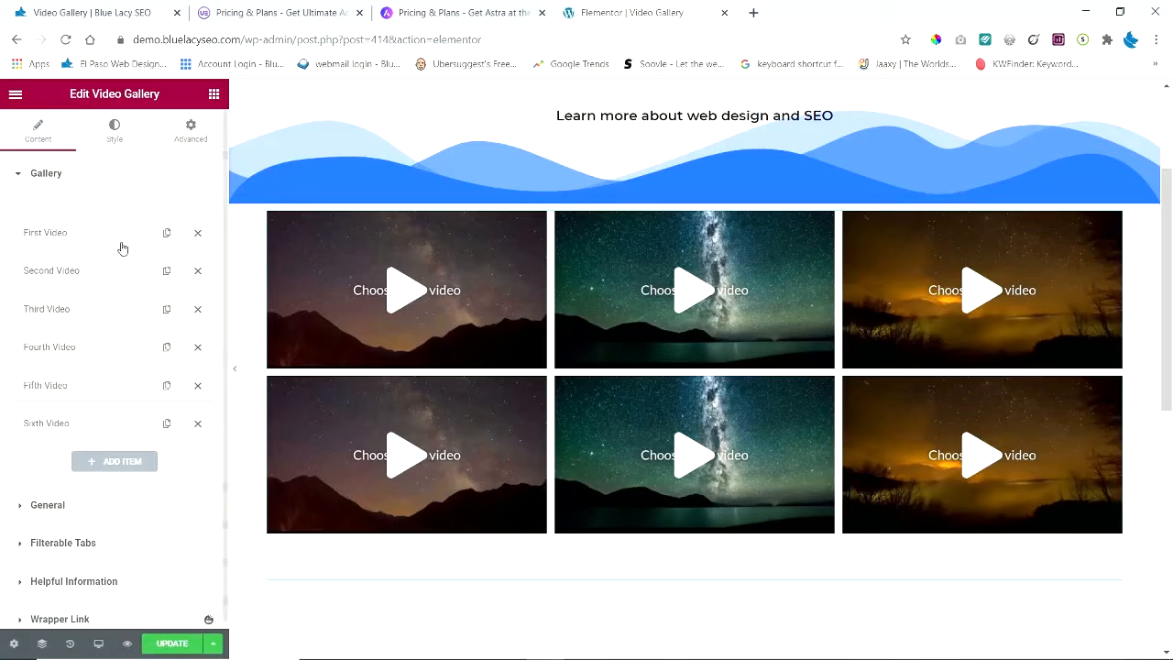
mouse_move(74, 242)
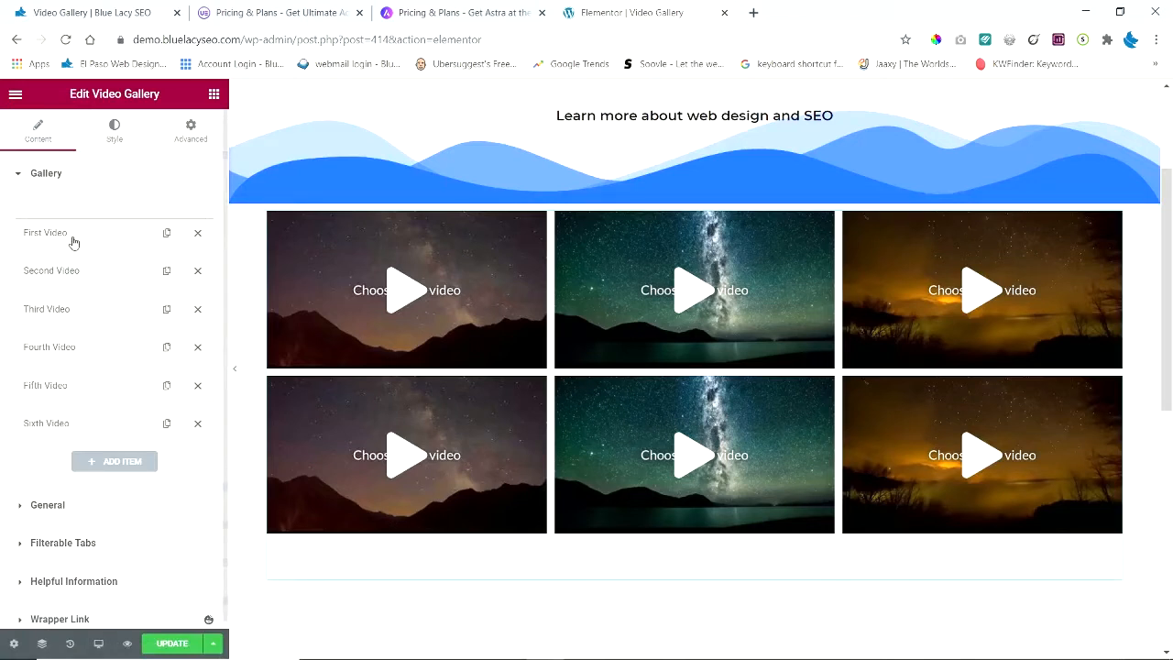
left_click(44, 232)
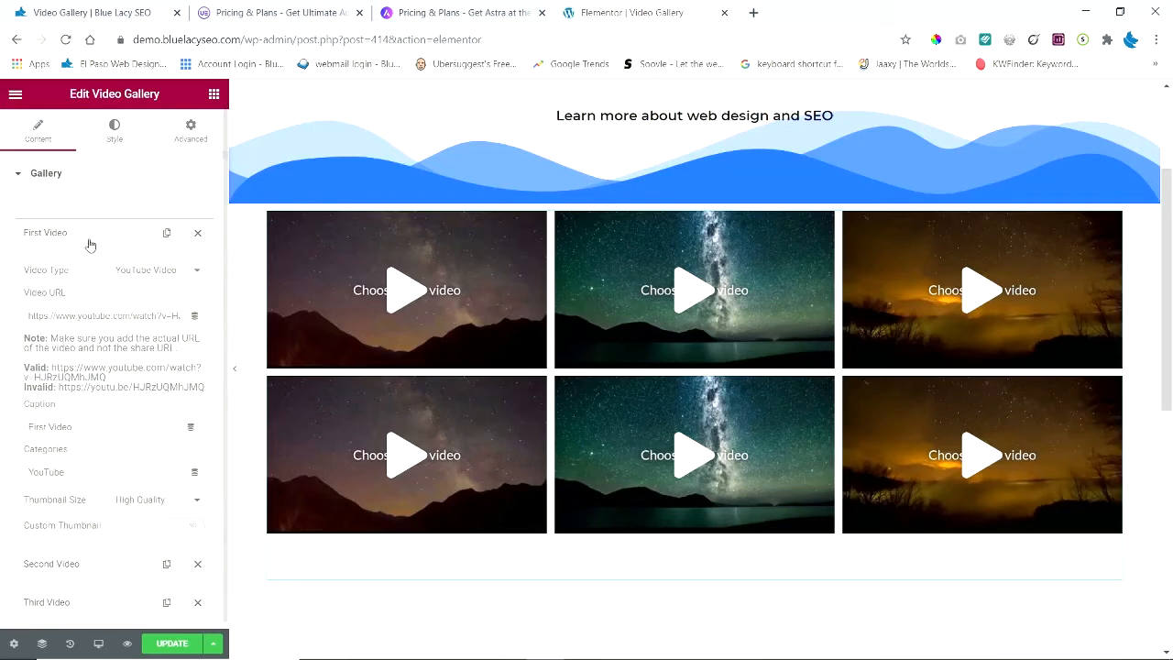
mouse_move(144, 291)
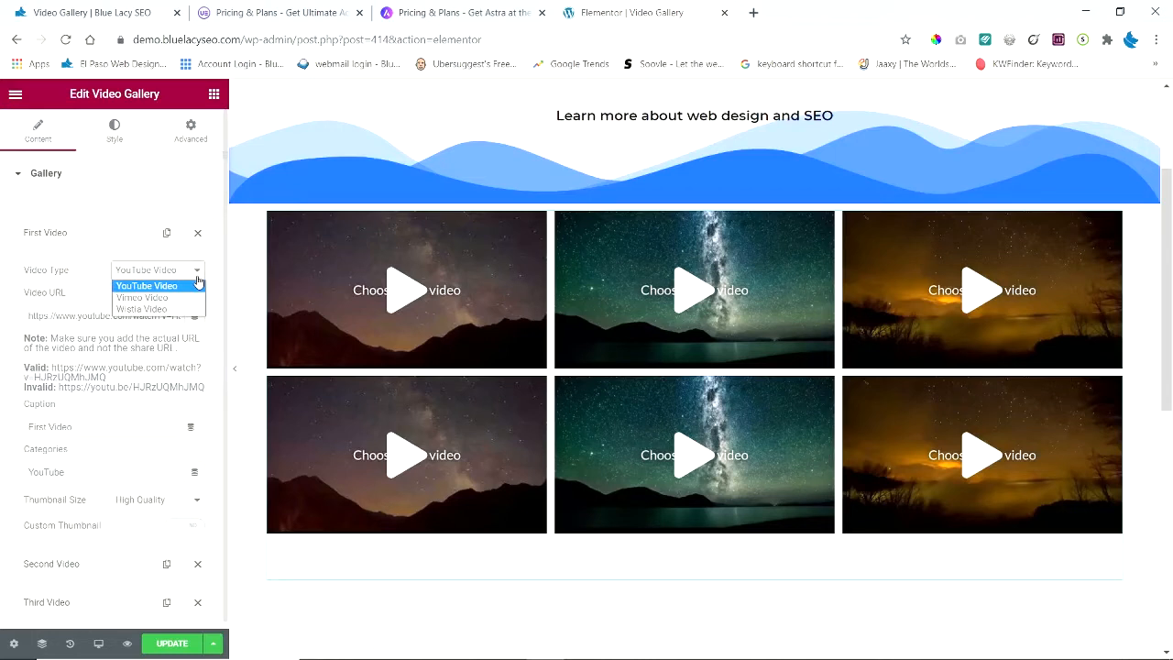
mouse_move(105, 282)
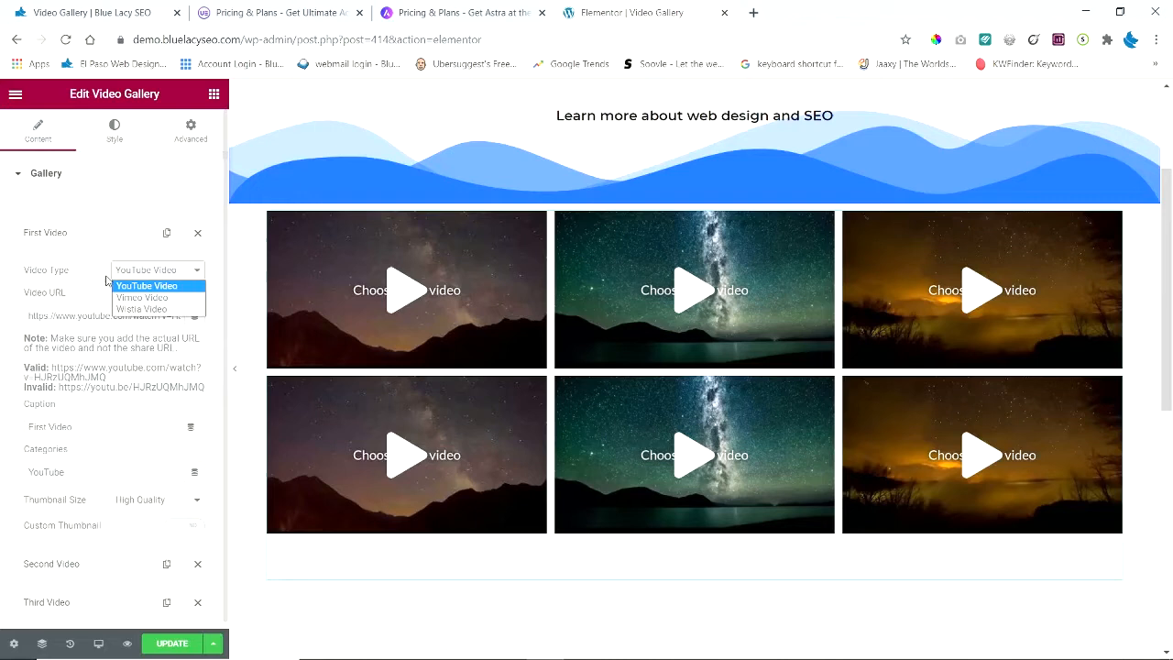
left_click(146, 285)
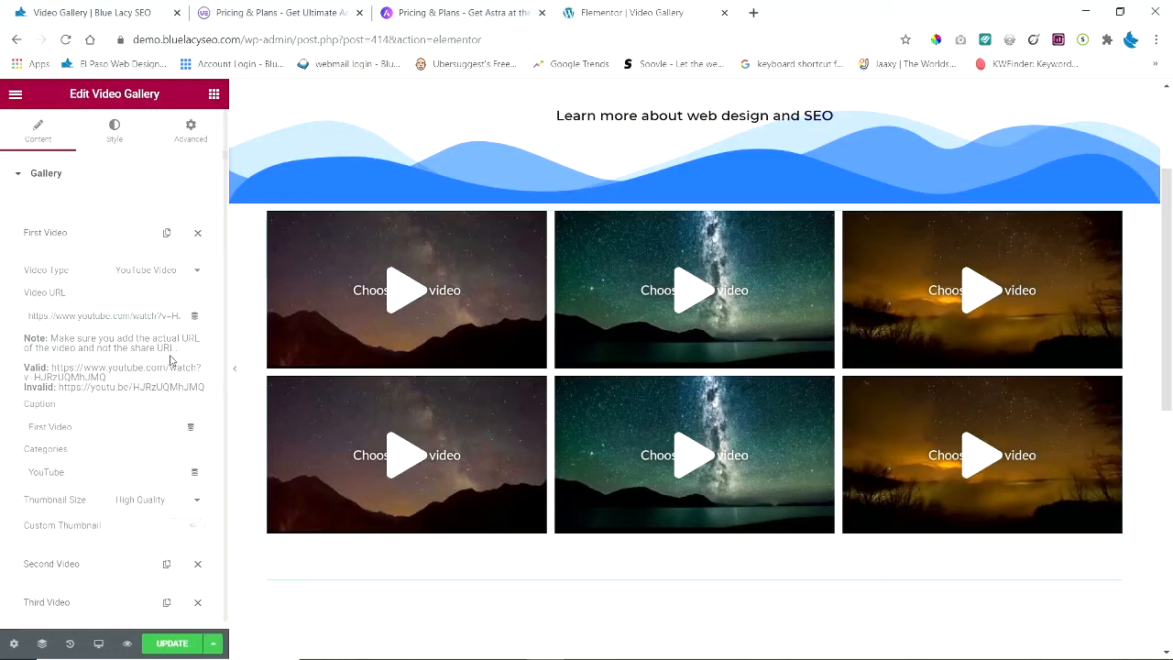
mouse_move(752, 12)
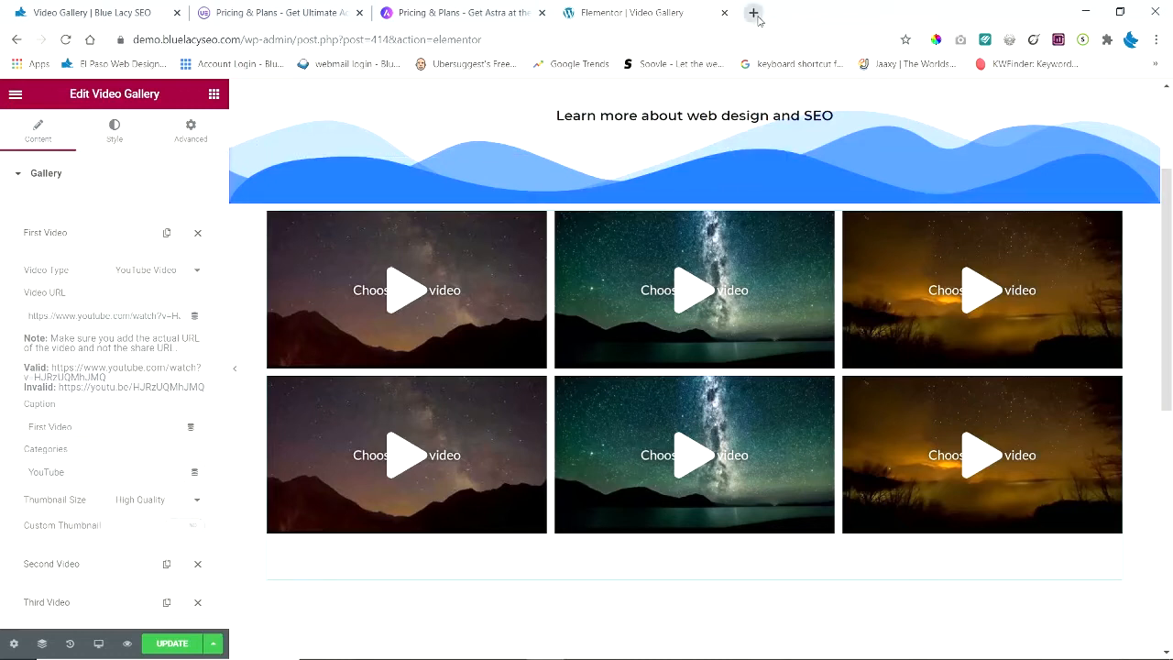
mouse_move(753, 13)
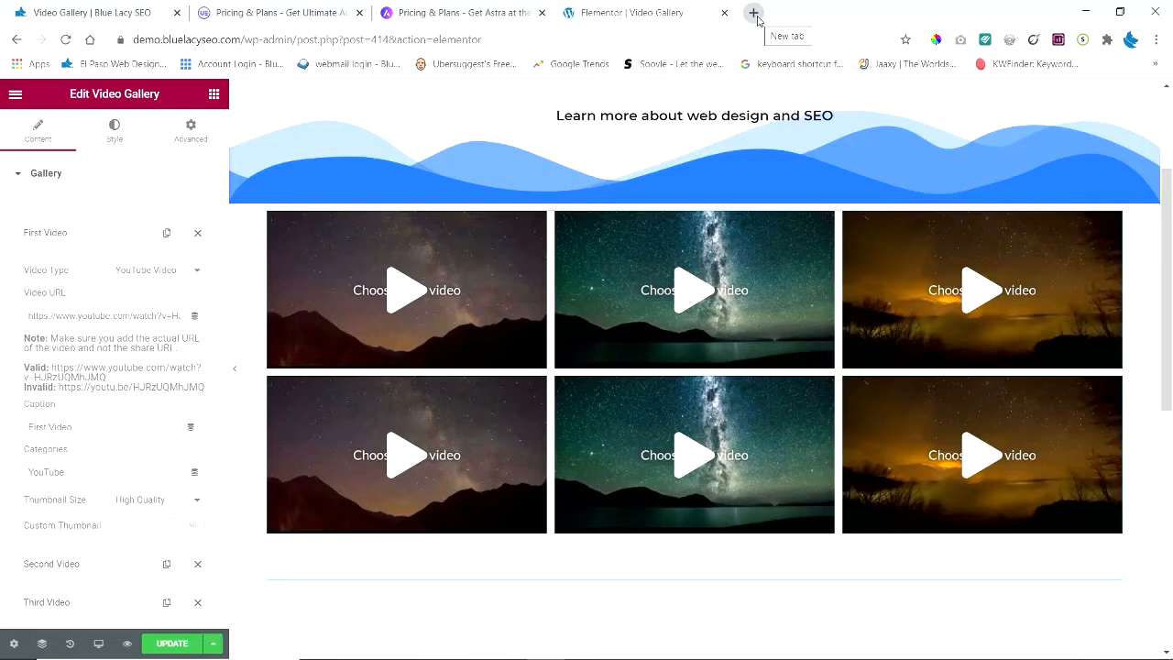
mouse_move(1040, 18)
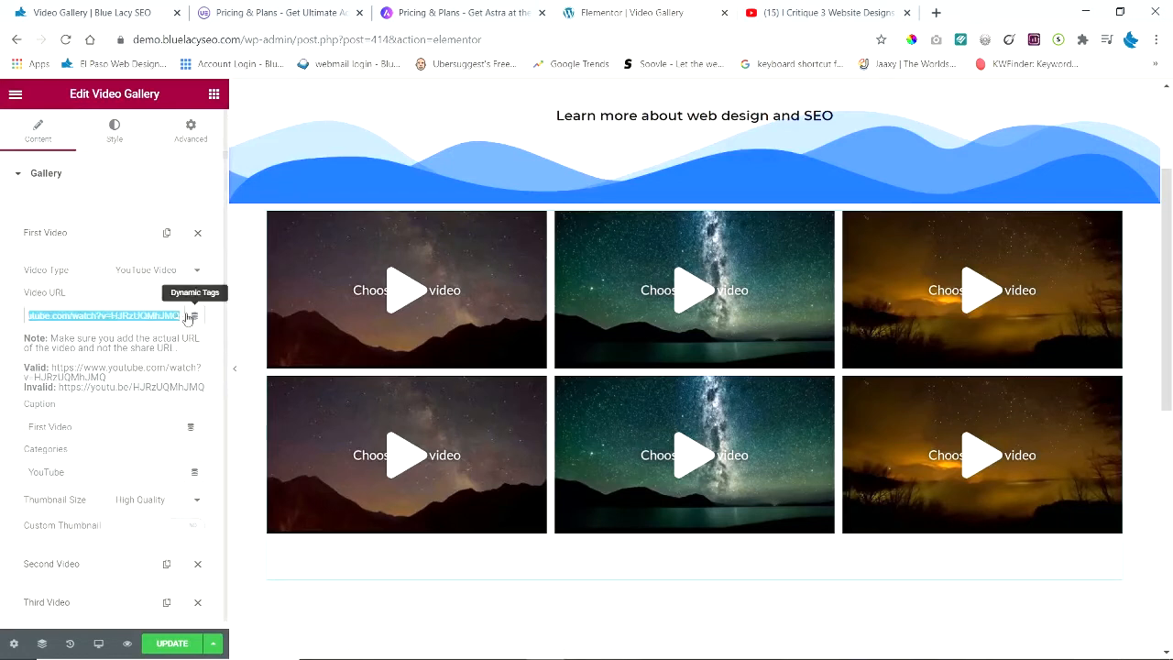
- Paste the 'I Critique 3 Website Designs' YouTube URL into First Video, then hide the panel
right_click(110, 315)
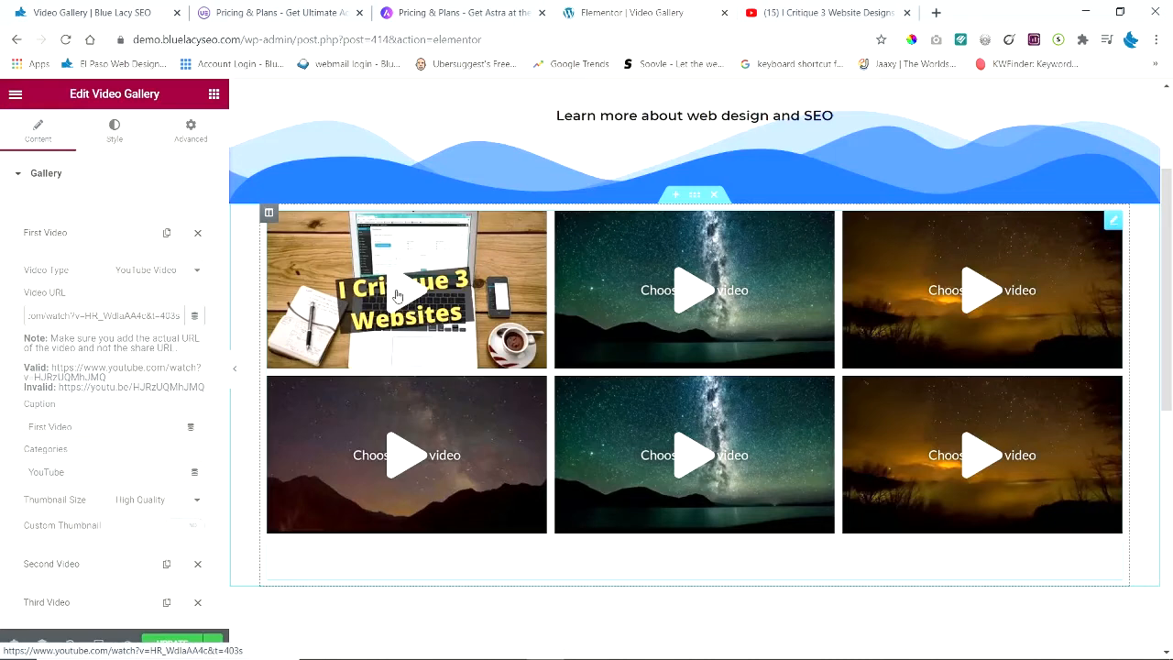
left_click(235, 369)
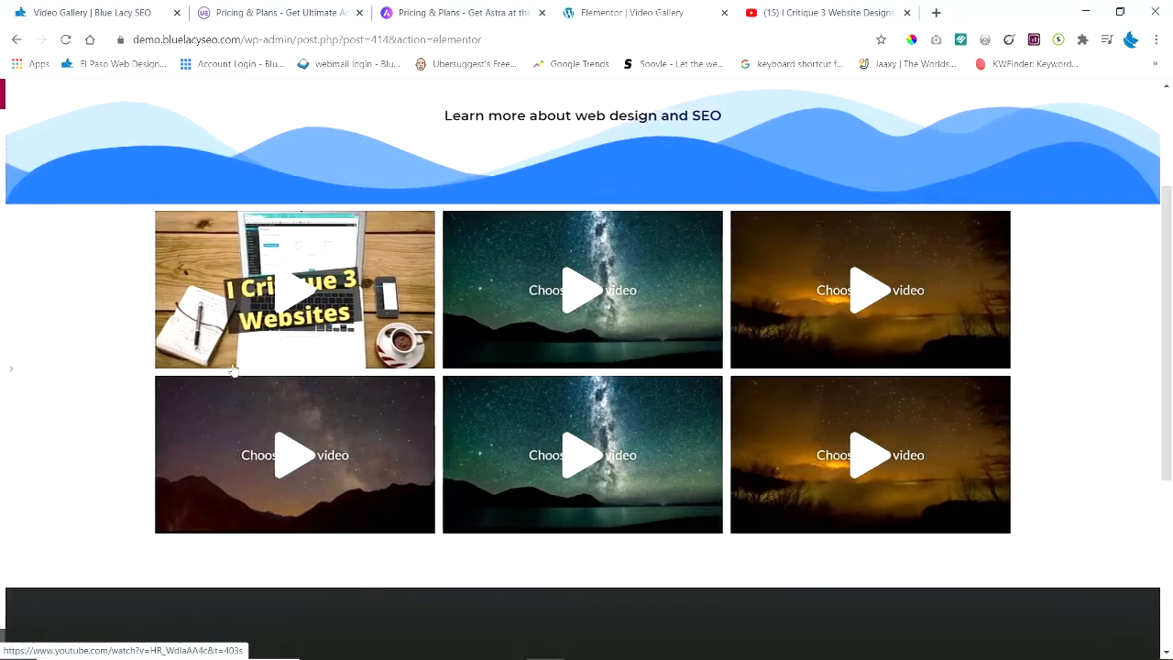
- Play the first video tile in the lightbox, then close it
left_click(293, 290)
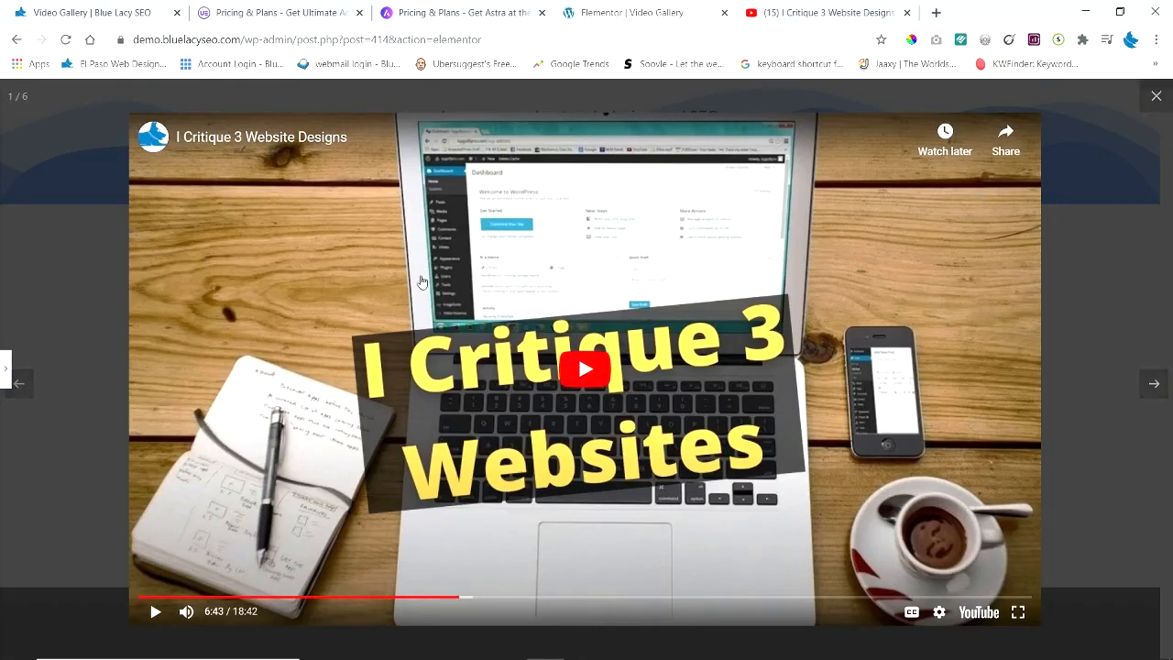
mouse_move(903, 428)
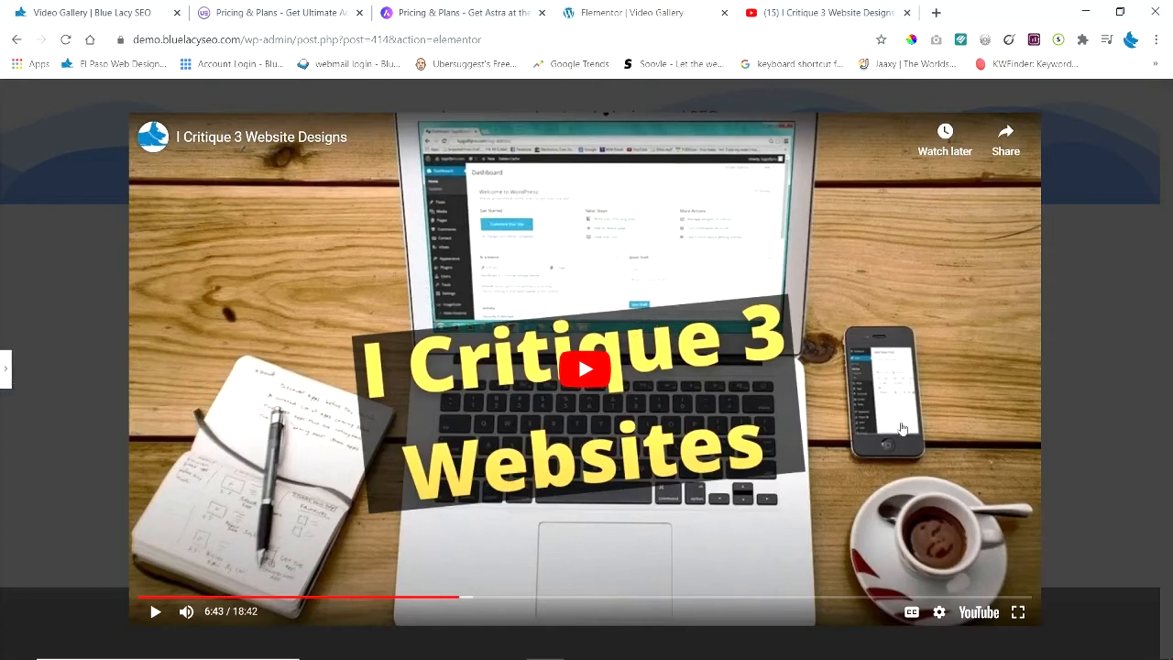
mouse_move(412, 258)
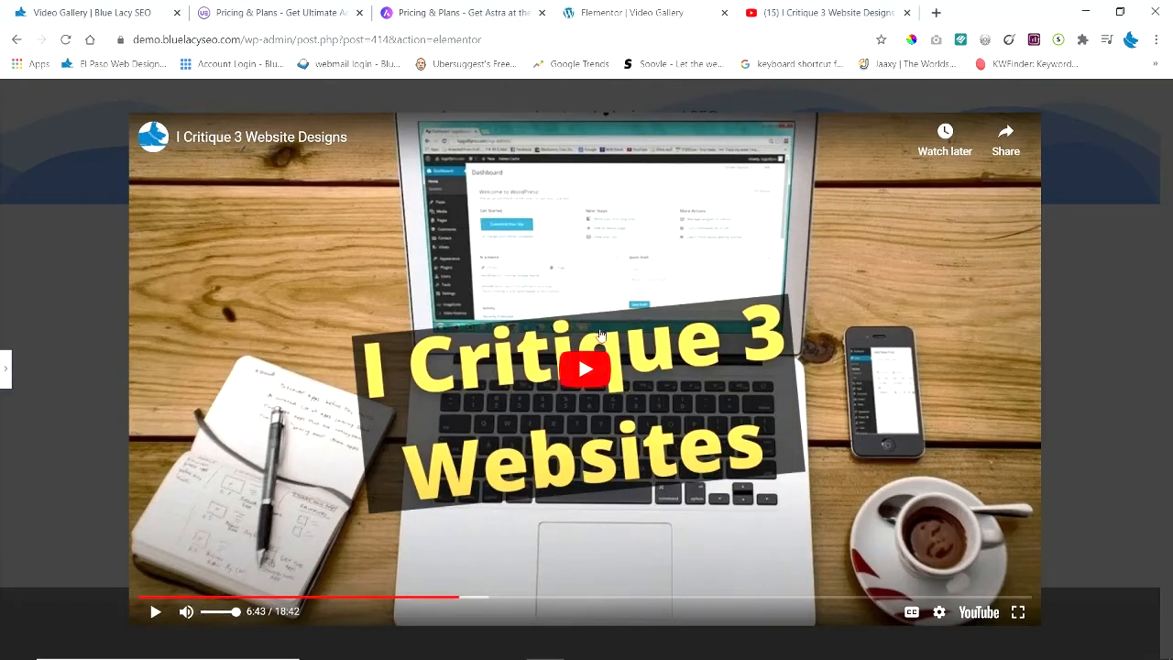
mouse_move(755, 195)
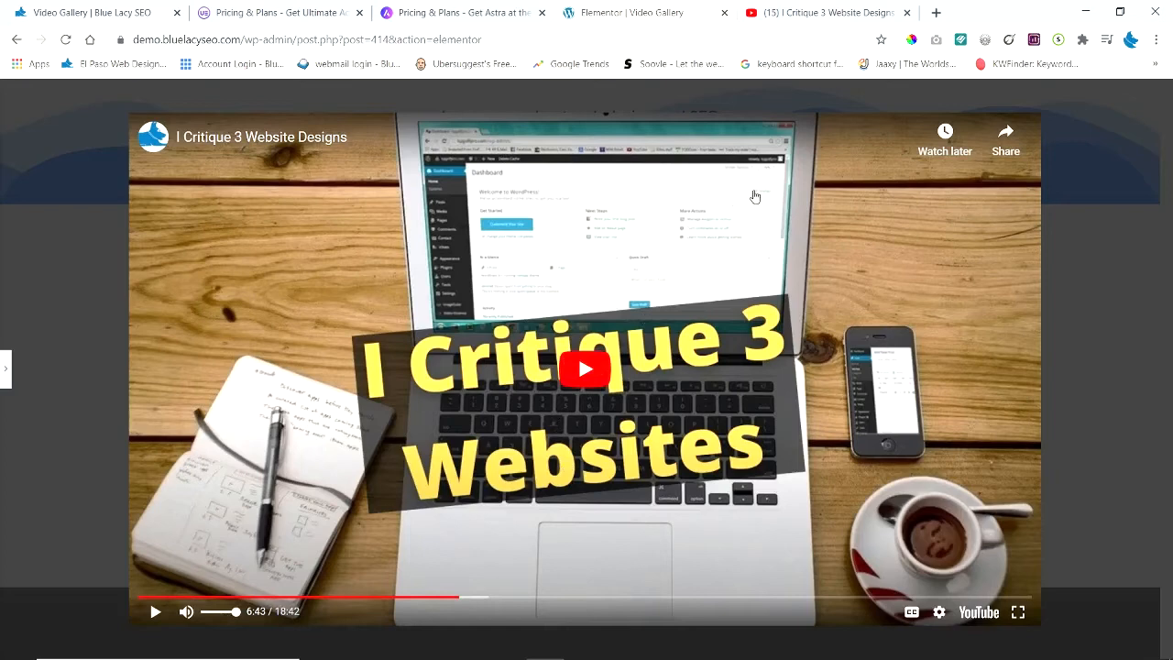
left_click(1156, 96)
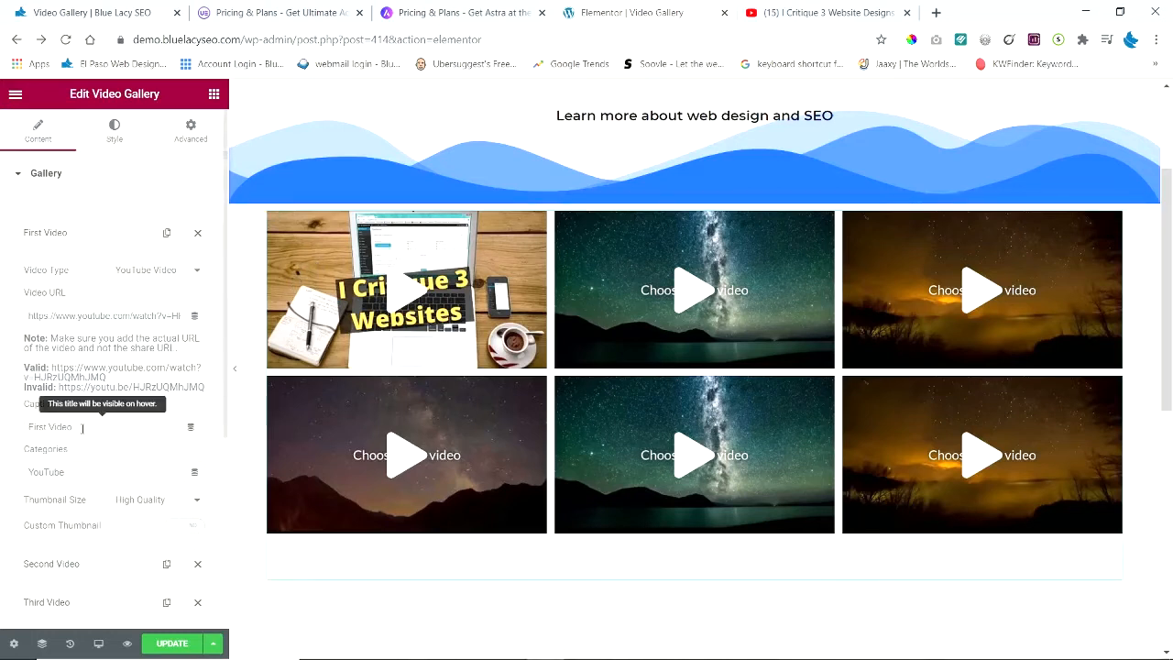
mouse_move(281, 311)
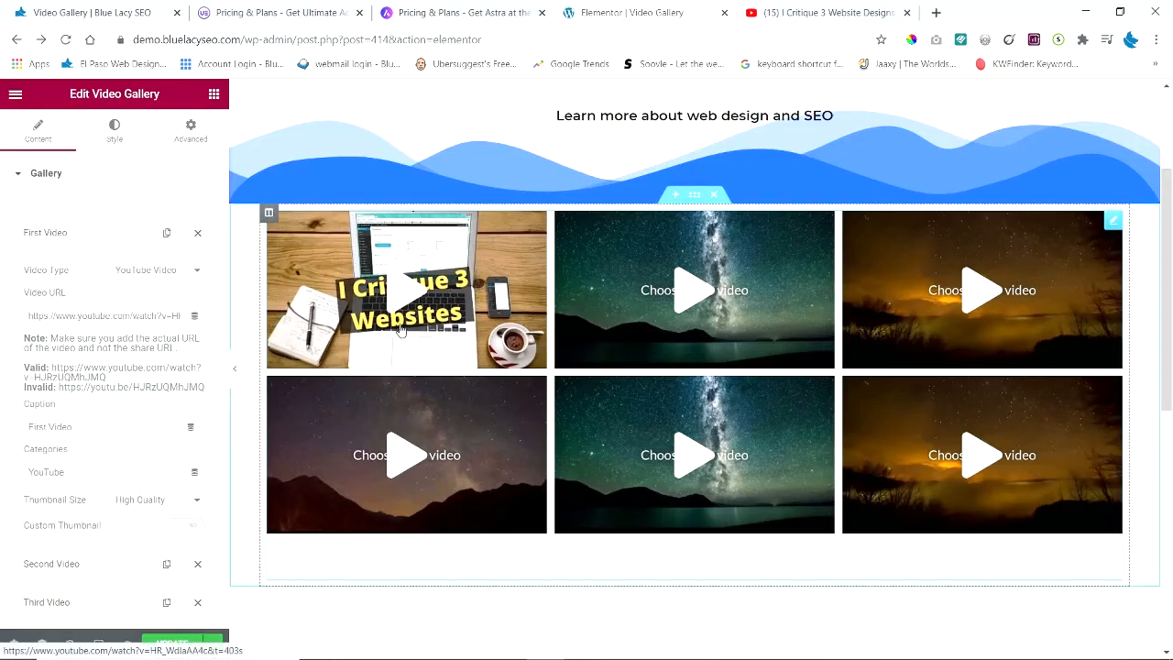
- Keep First Video as YouTube with High Quality thumbnail, toggling Custom Thumbnail on then off
scroll("down", 3)
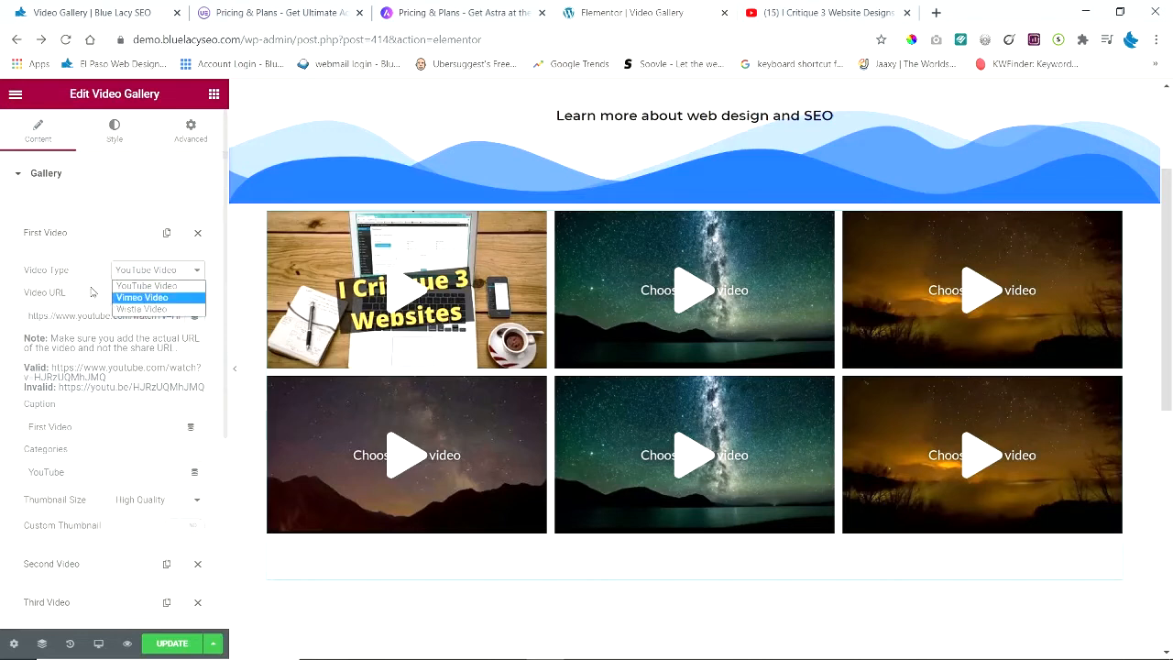
left_click(156, 269)
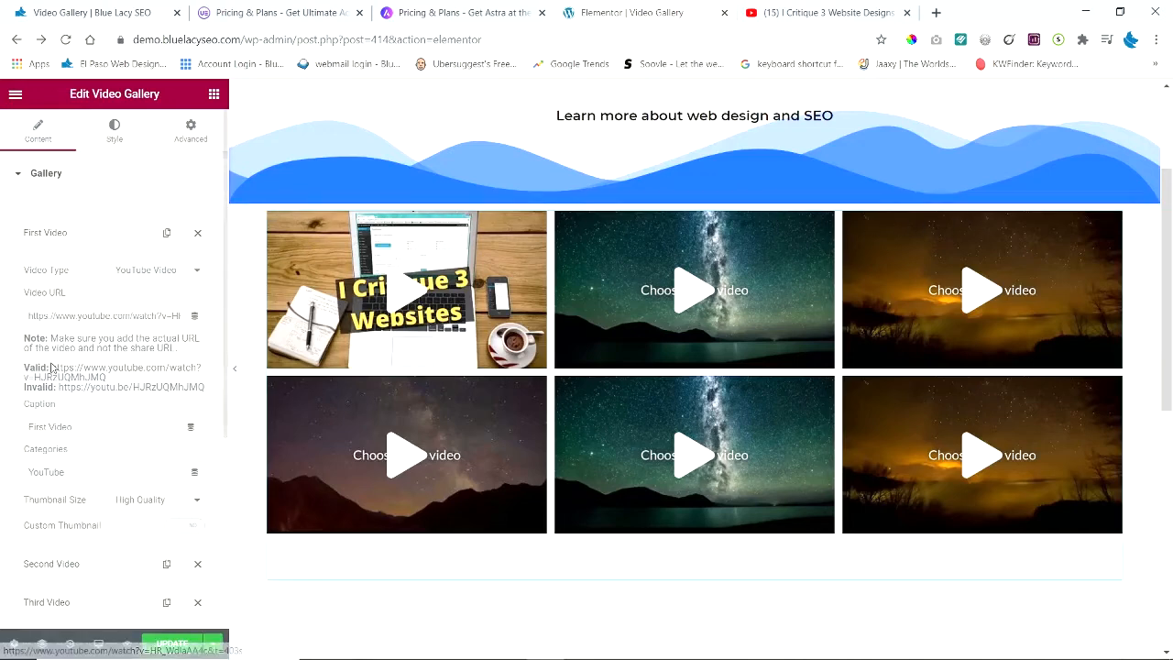
scroll("down", 3)
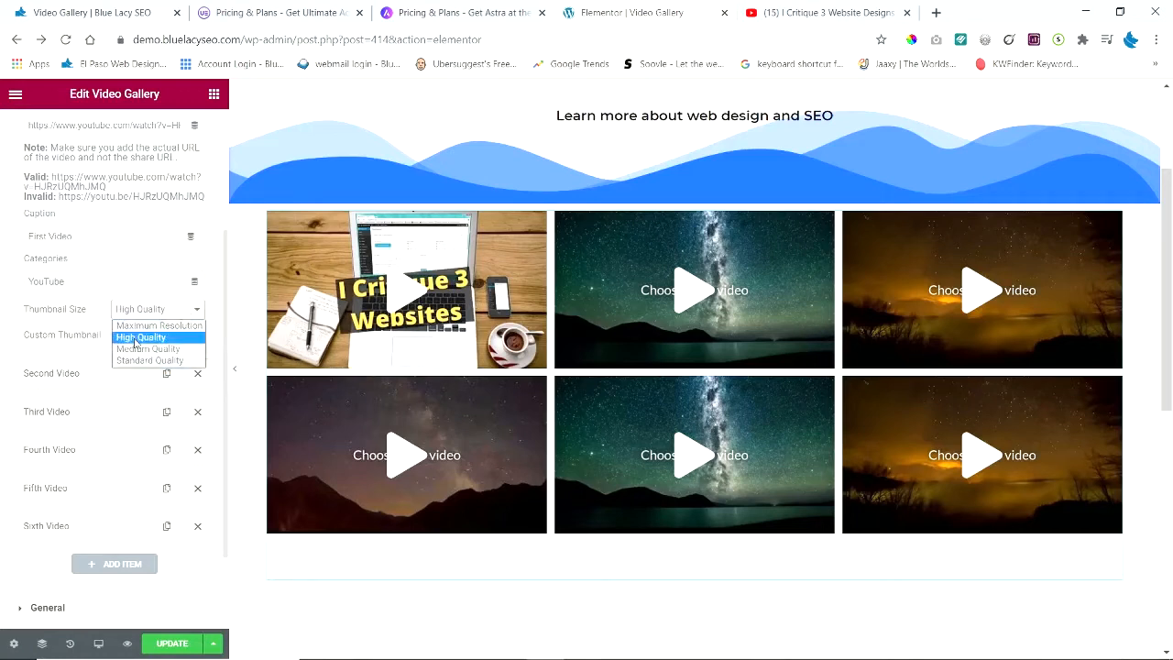
mouse_move(159, 325)
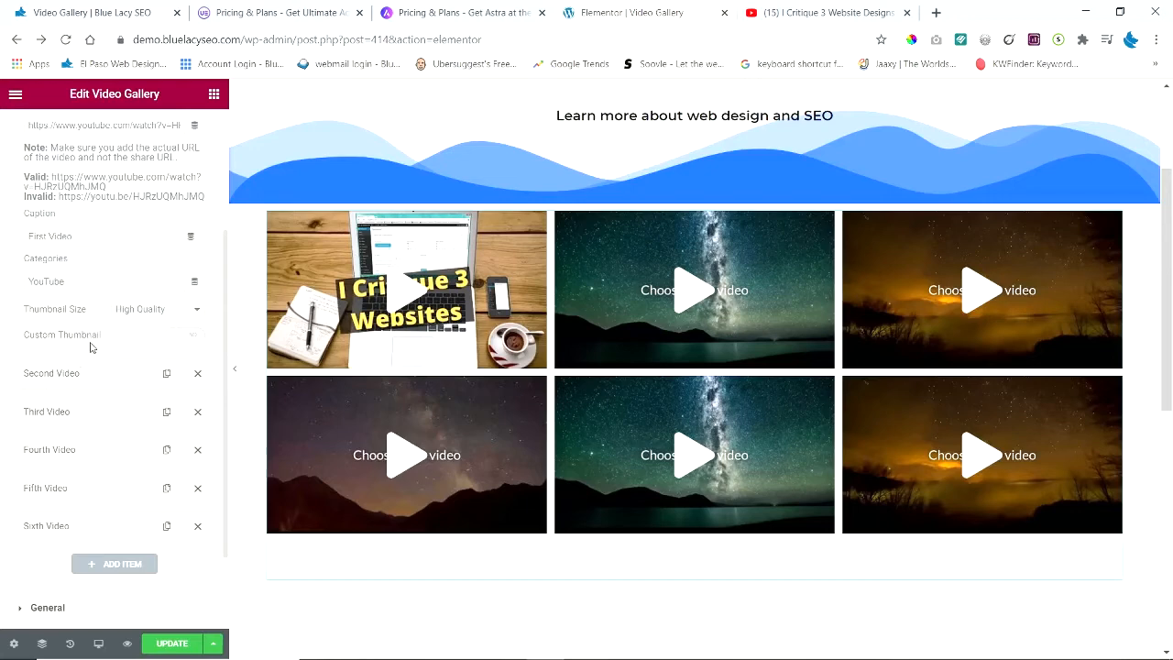
left_click(184, 335)
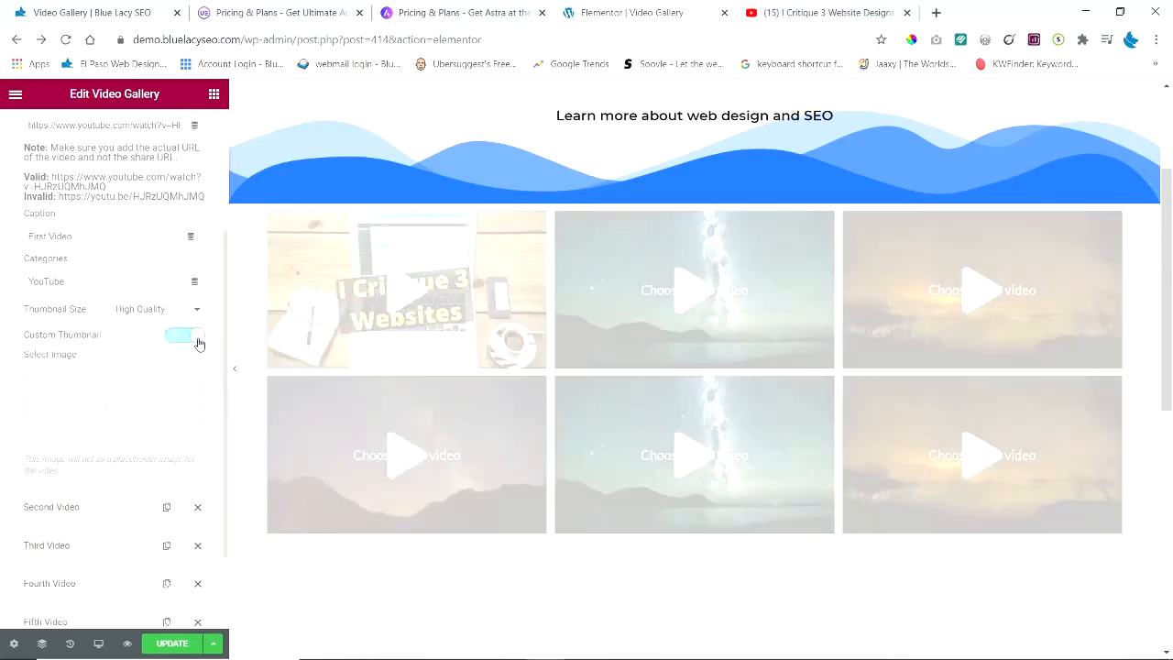
left_click(183, 334)
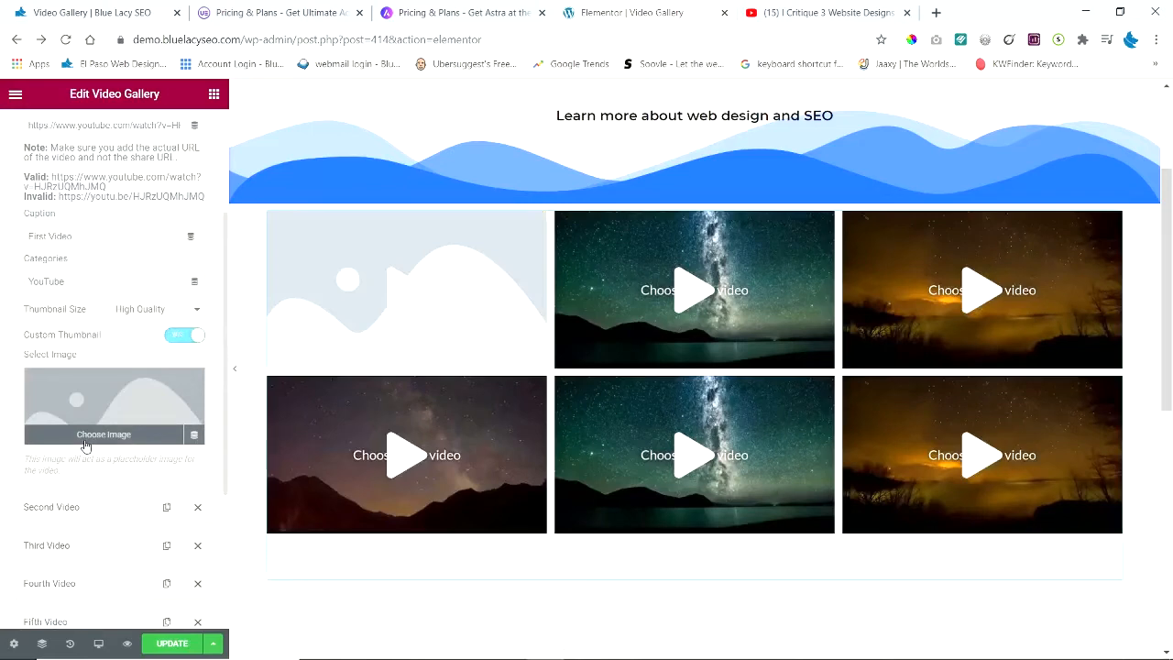
left_click(183, 335)
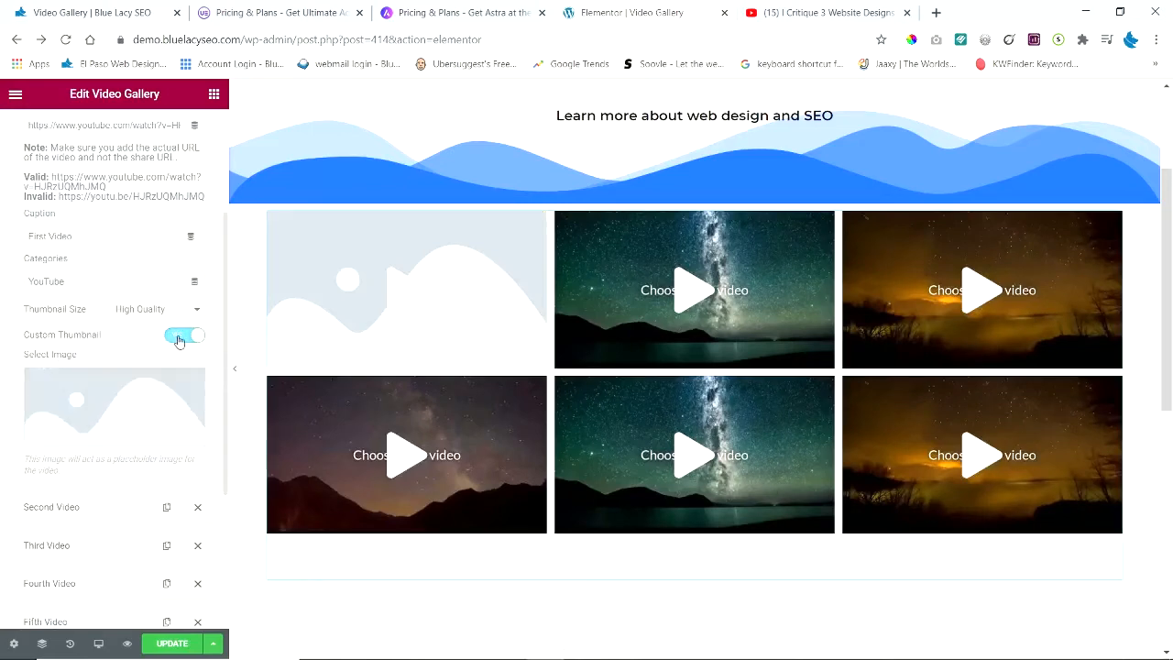
left_click(184, 336)
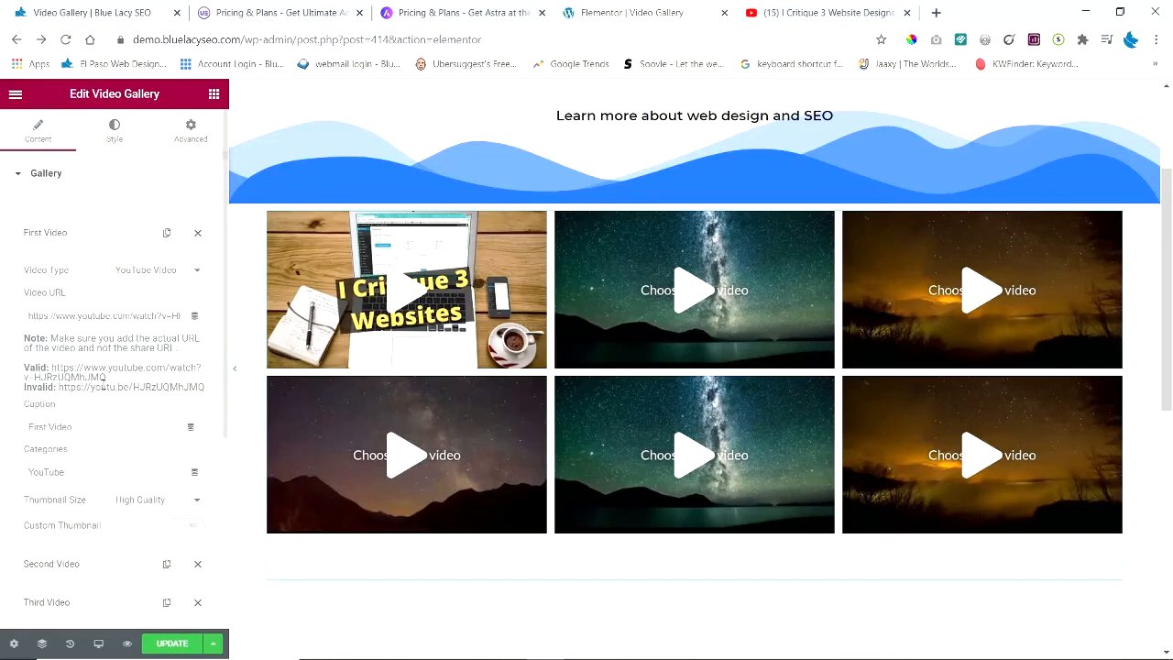
scroll("down", 3)
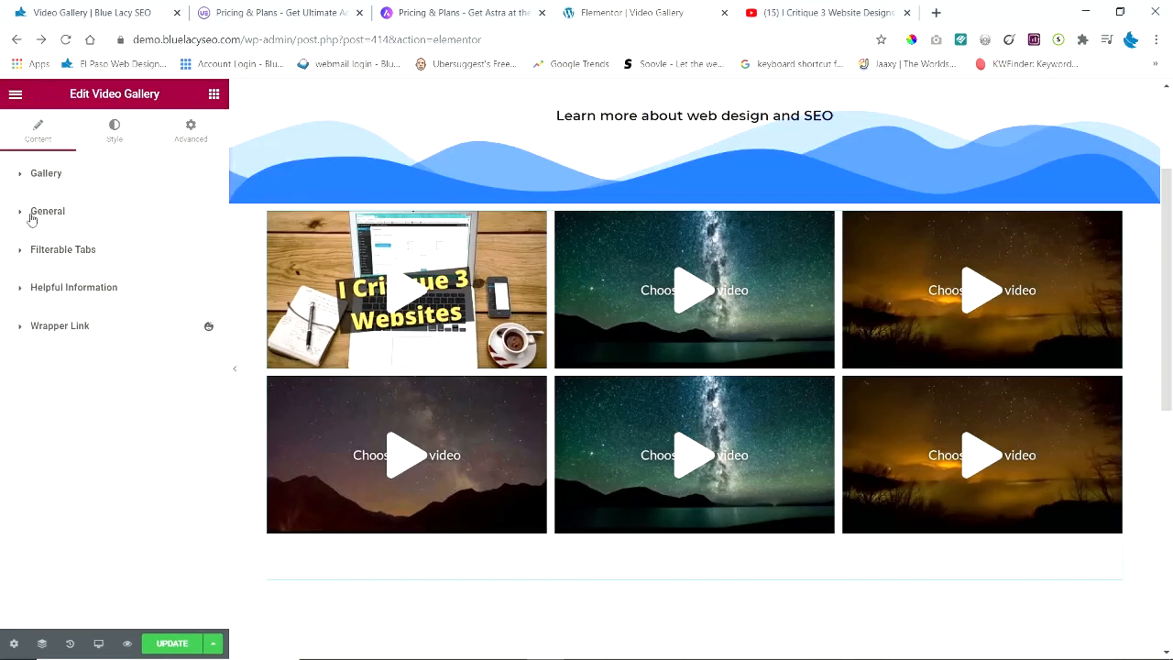
- Preview the gallery as a carousel, advancing it two videos with the arrows
left_click(47, 211)
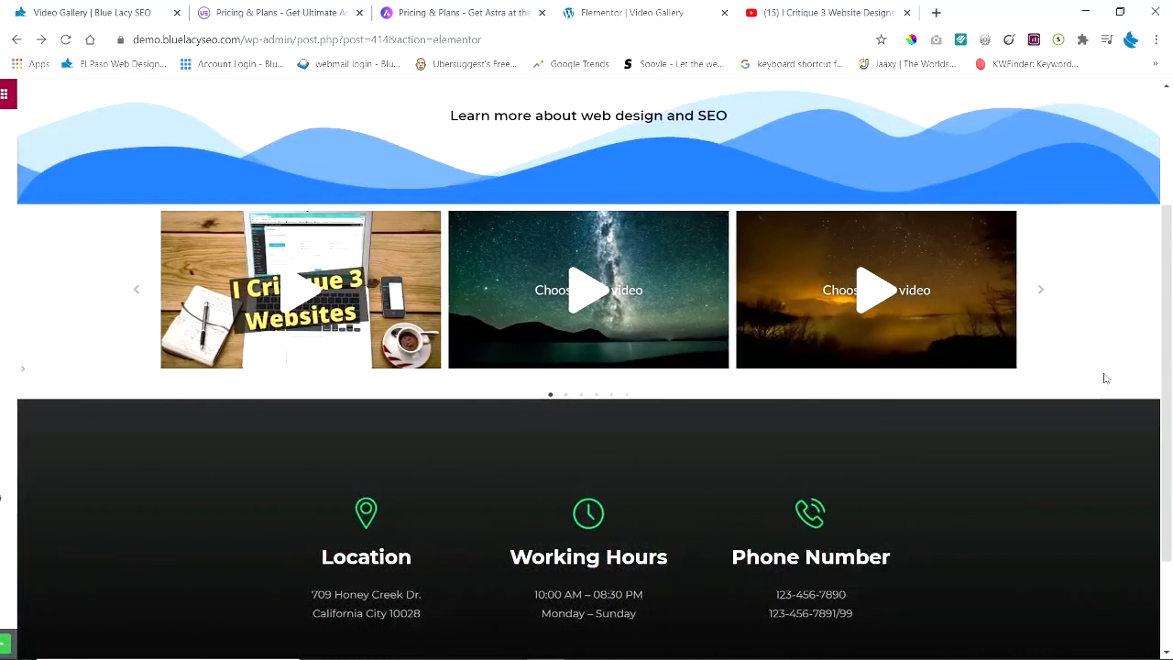
left_click(1041, 288)
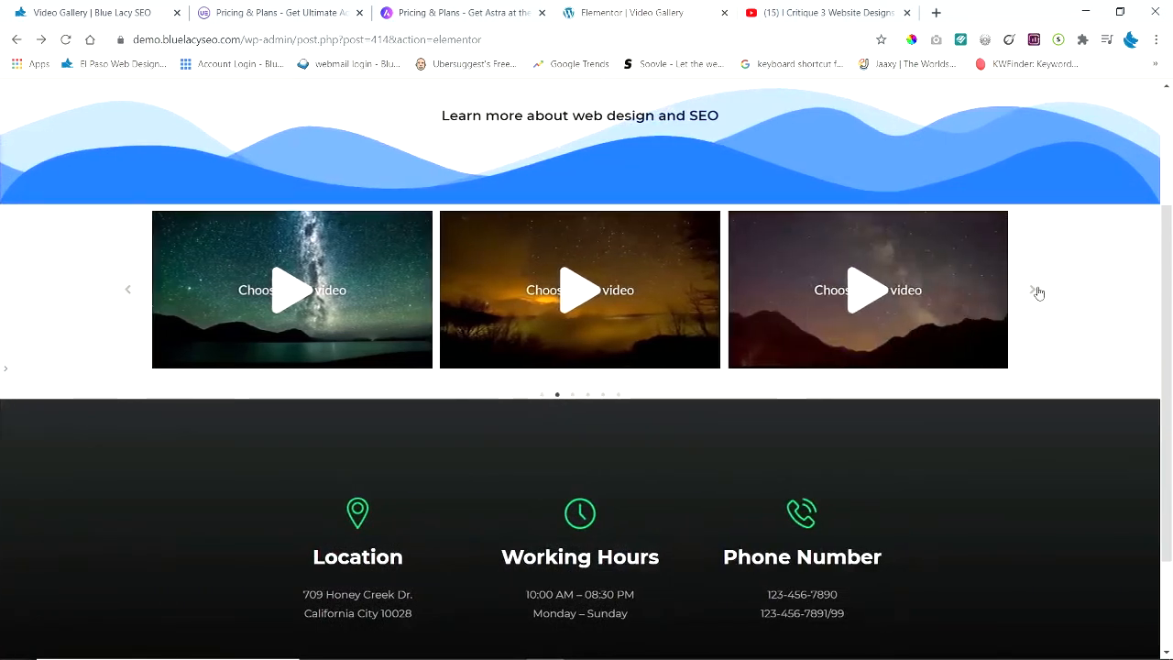
left_click(1035, 291)
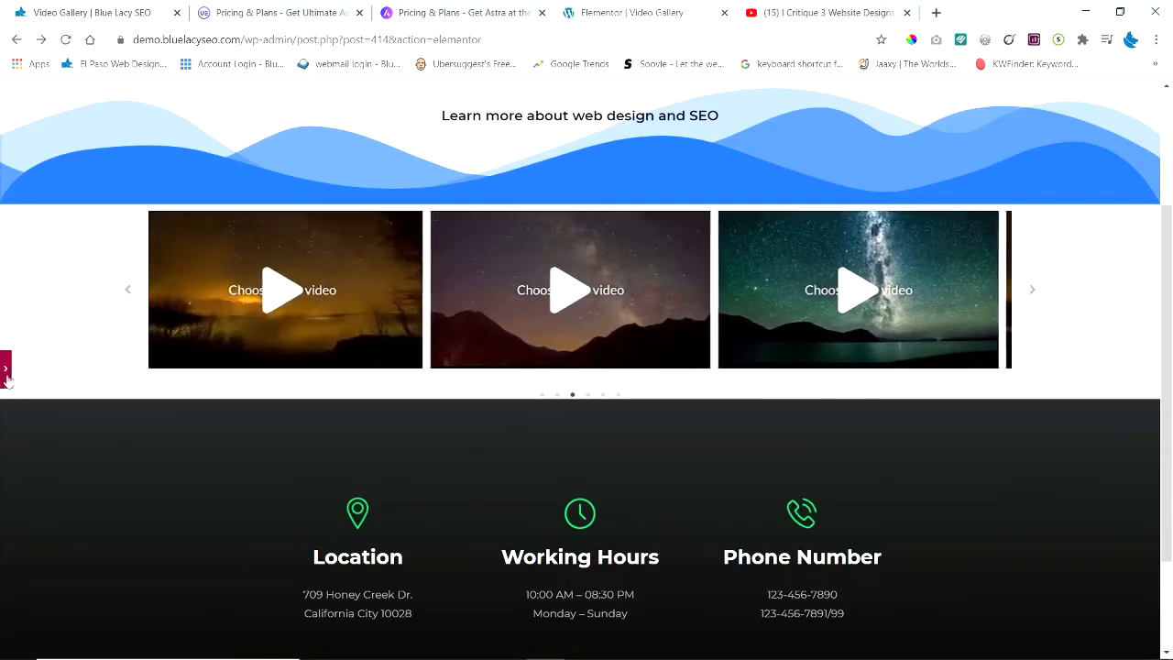
left_click(5, 368)
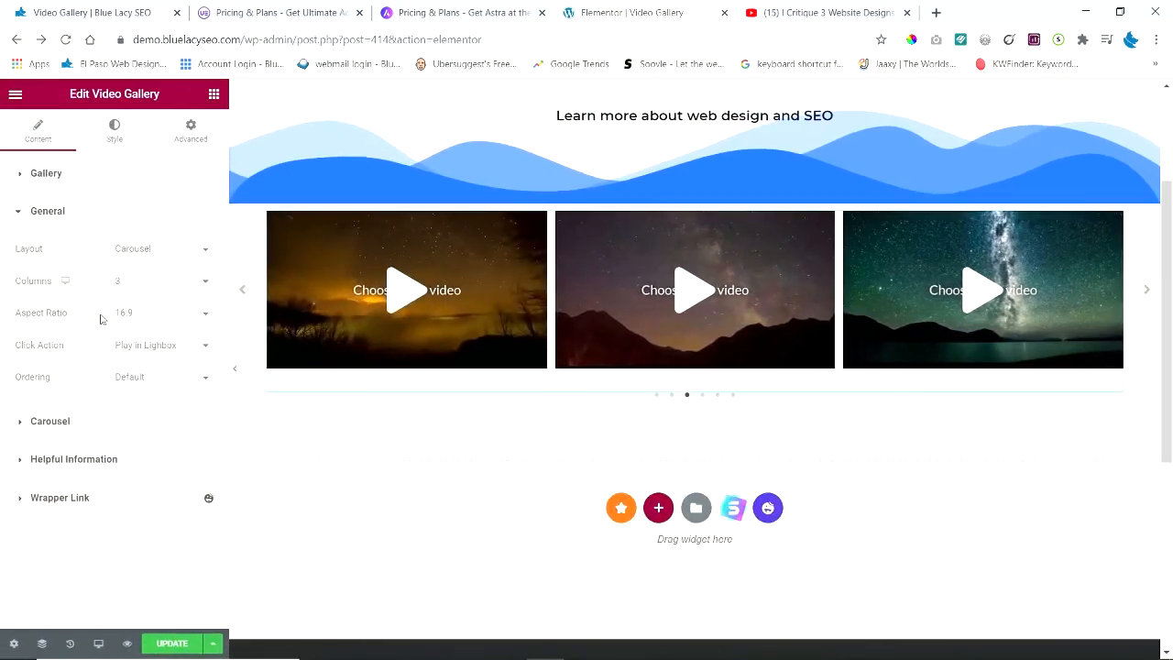
- Set the layout to Grid with 3 columns, 16:9 aspect ratio and Play in Lightbox
left_click(160, 248)
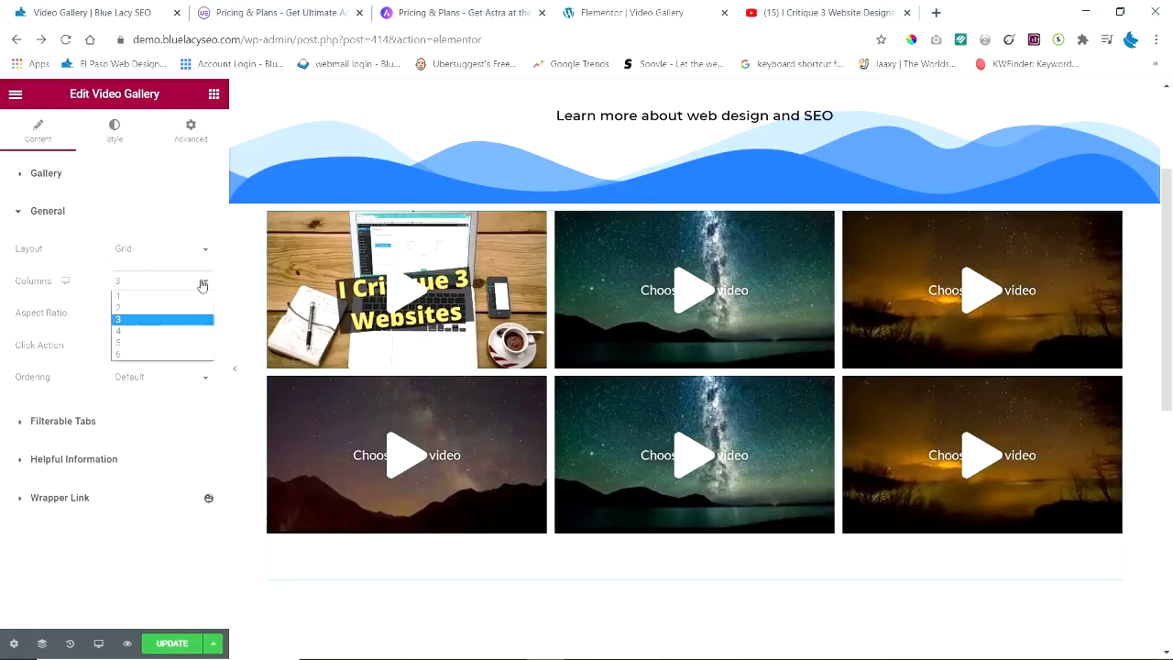
left_click(137, 331)
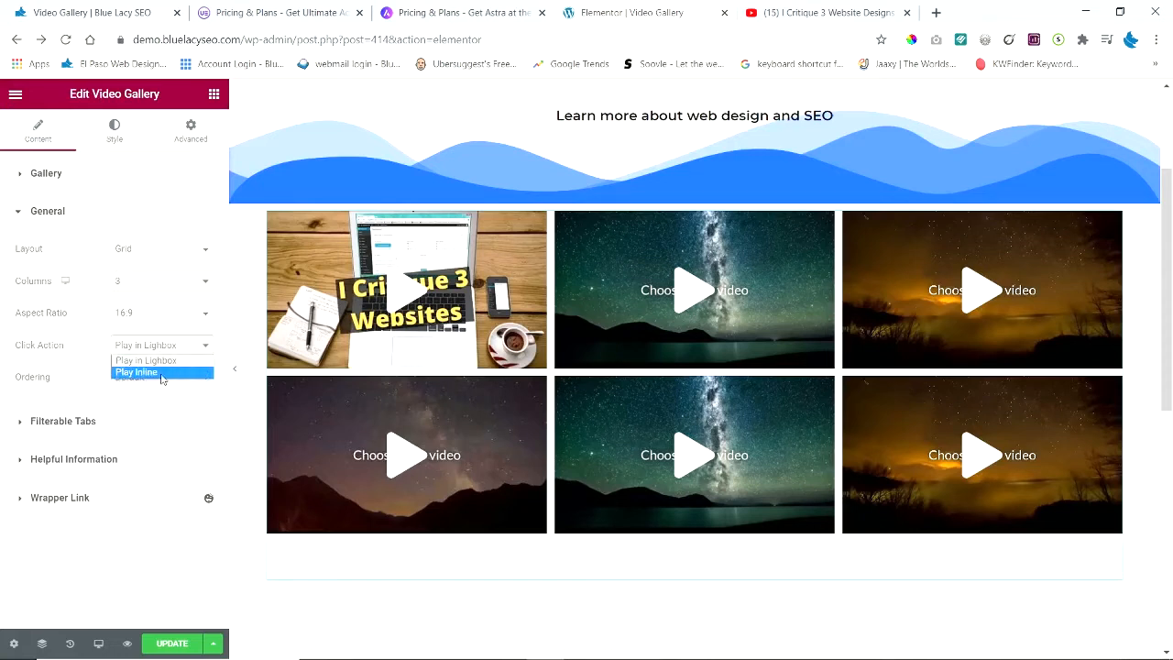
left_click(145, 360)
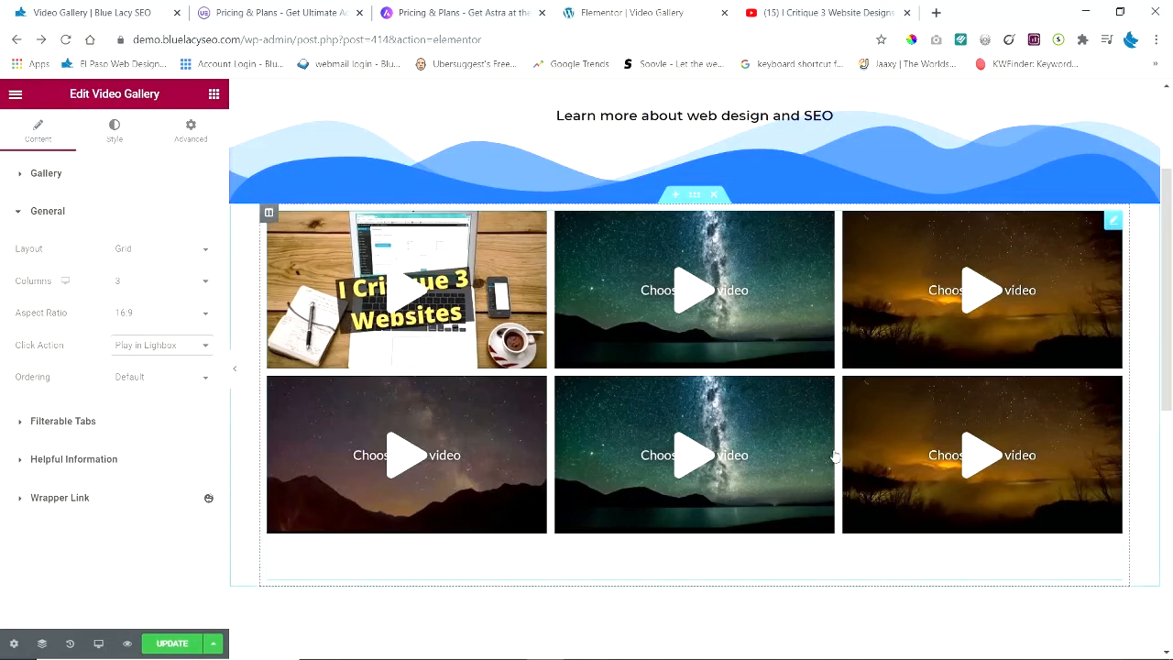
left_click(162, 377)
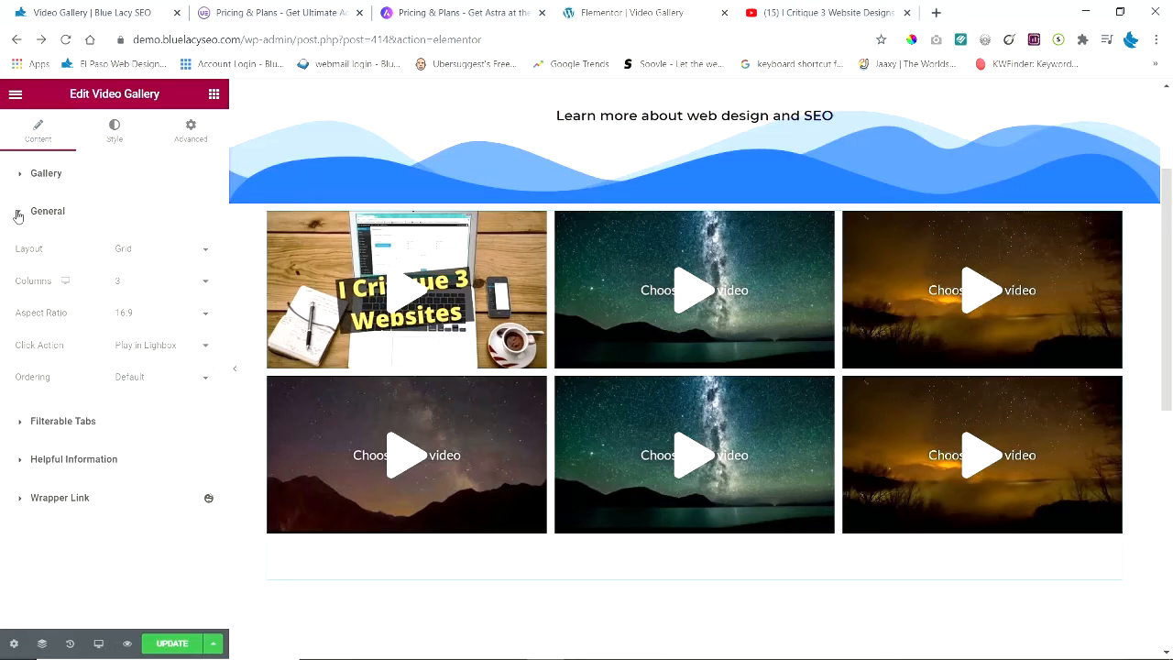
- Collapse General, expand Filterable Tabs and switch on Filterable Video Gallery
left_click(47, 210)
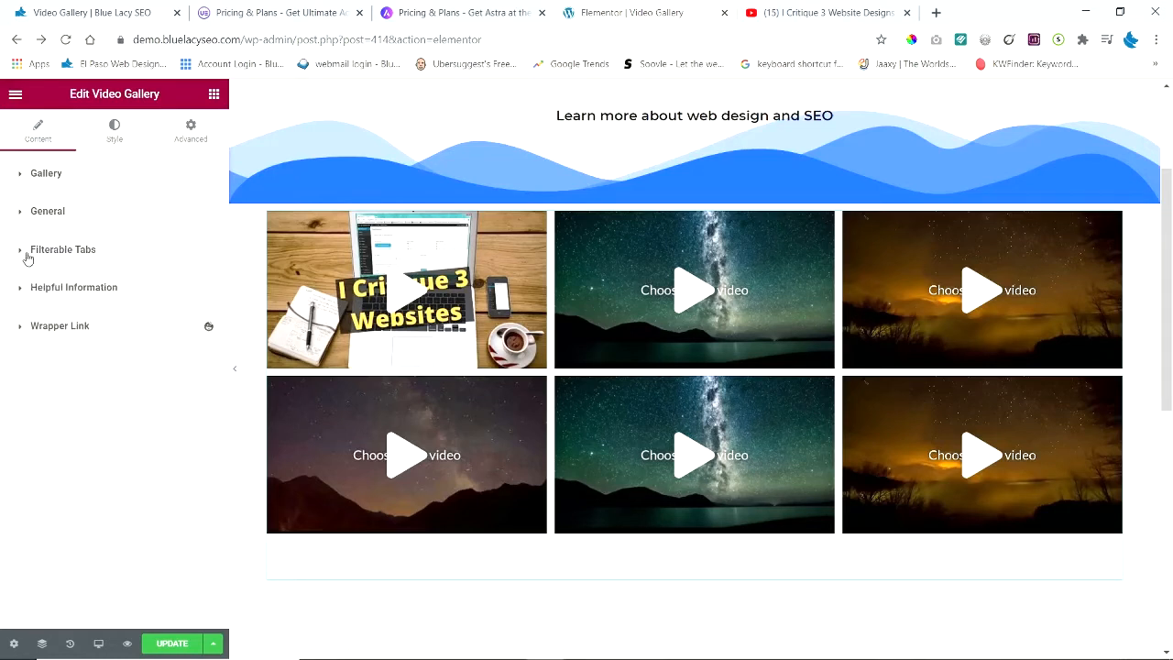
left_click(62, 250)
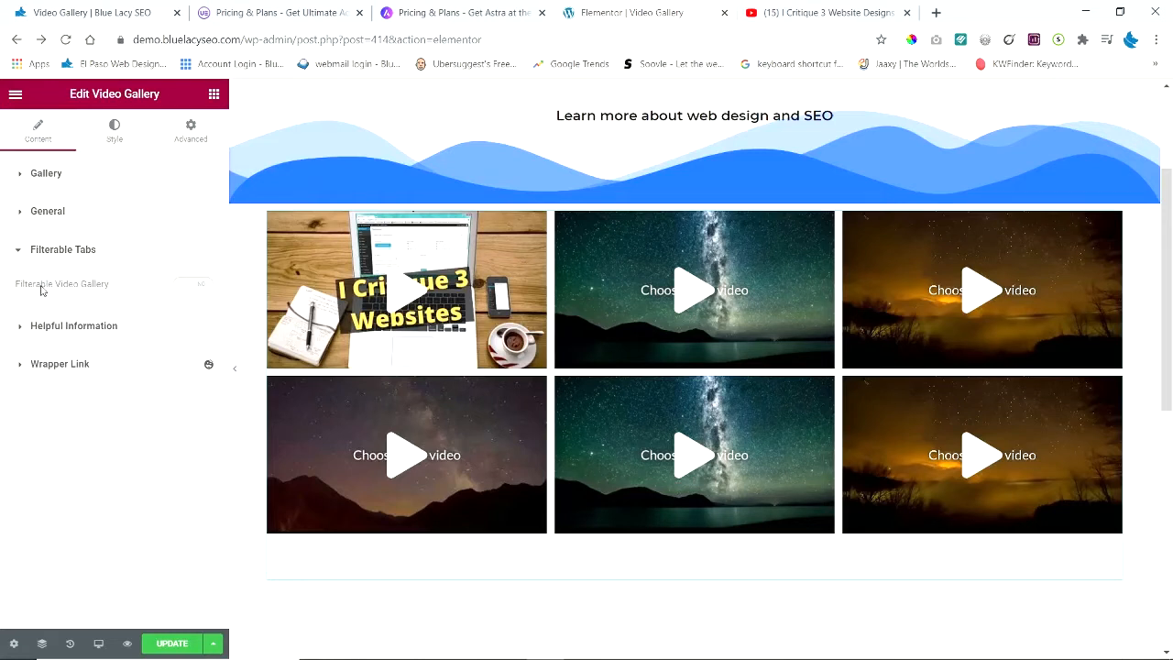
mouse_move(103, 294)
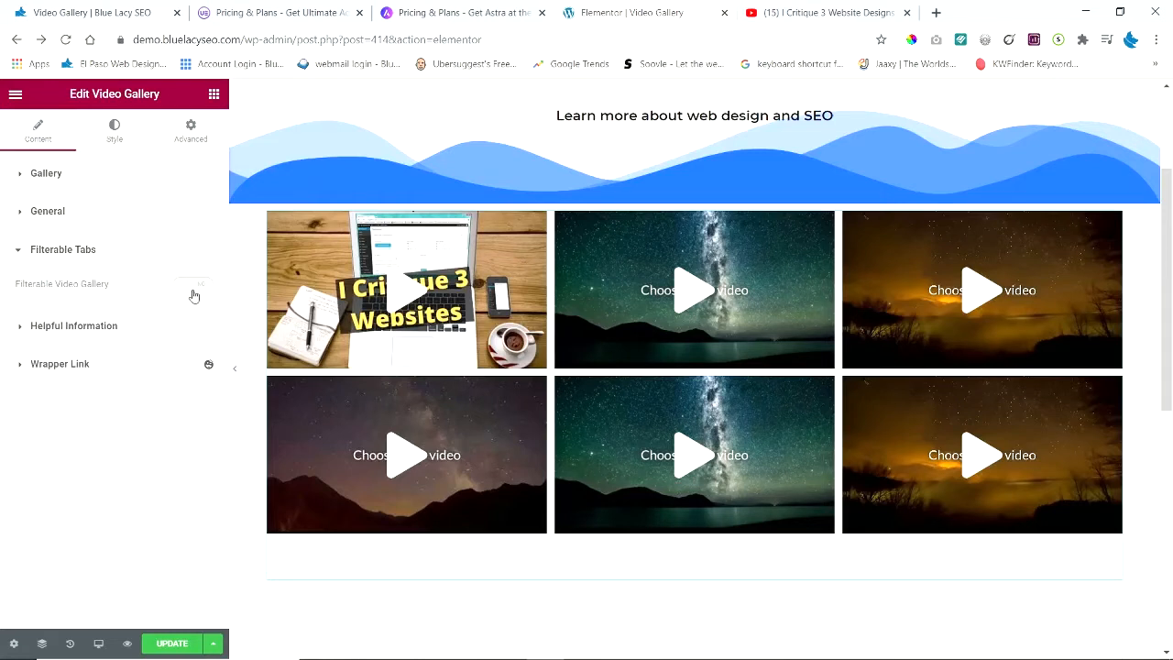
left_click(193, 284)
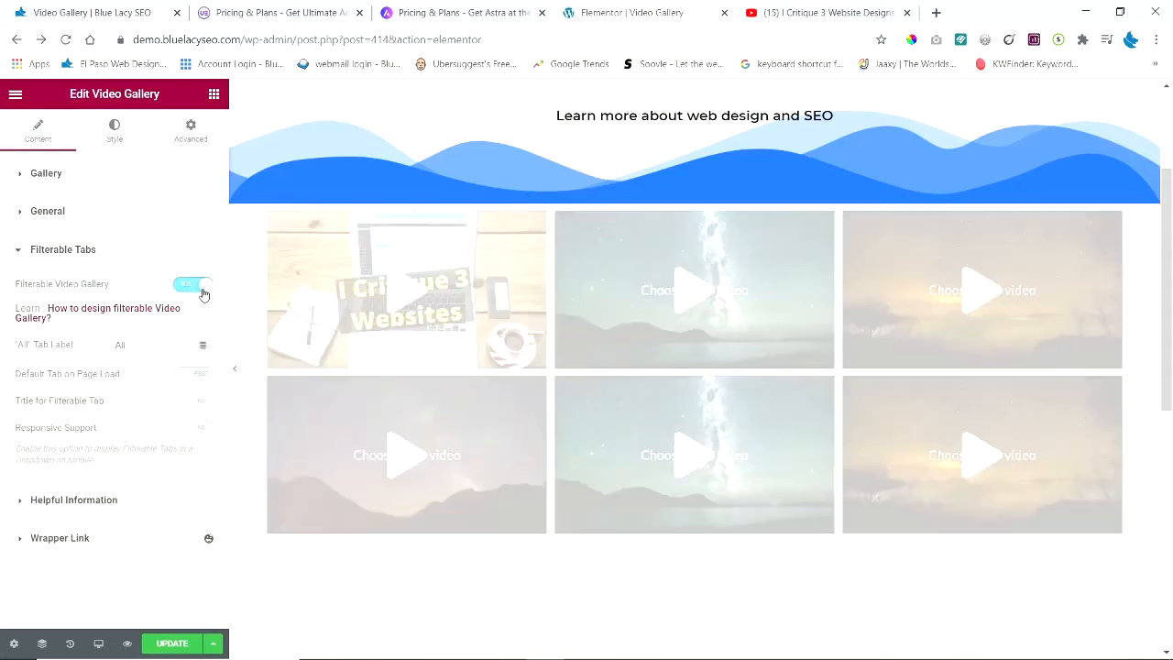
left_click(193, 284)
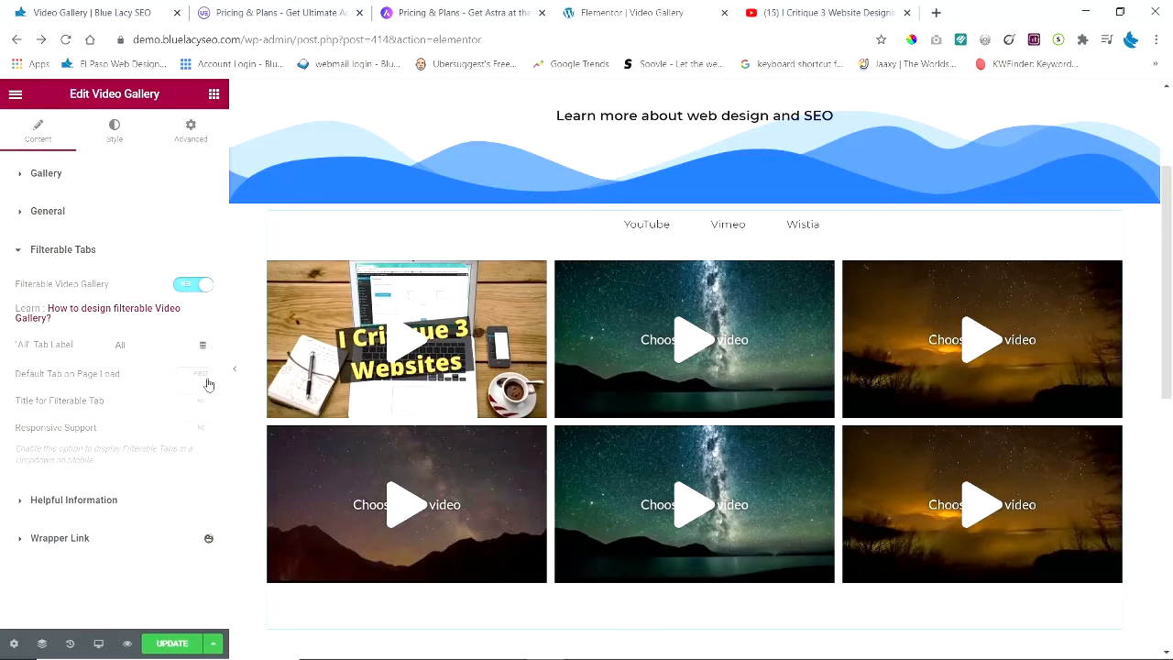
mouse_move(80, 413)
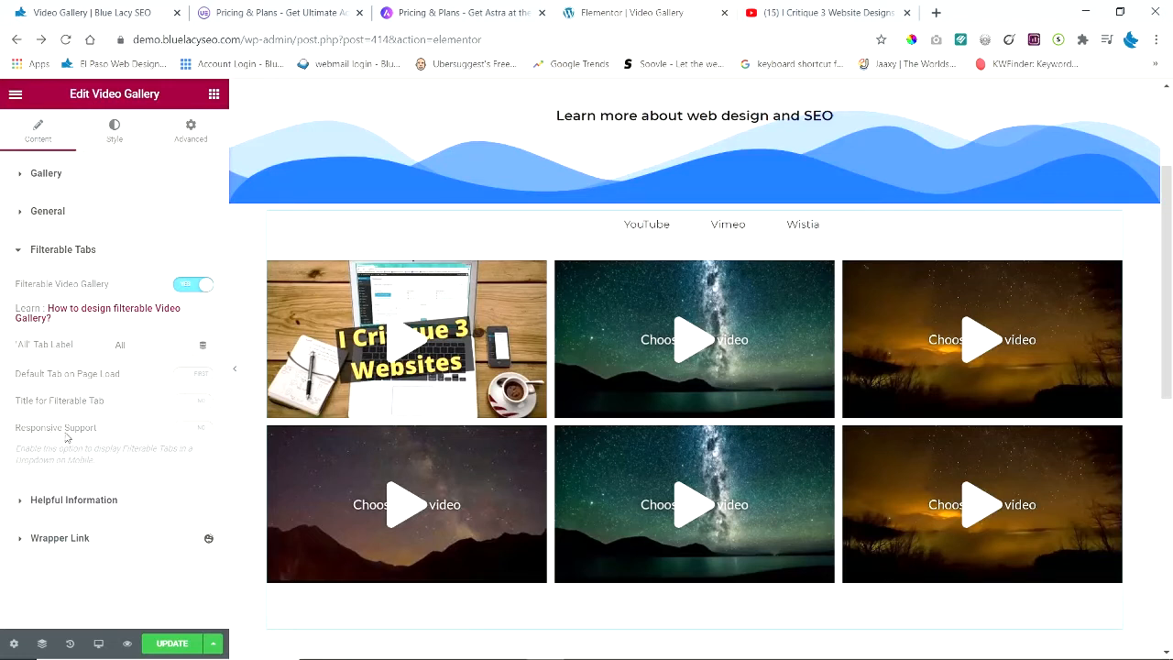
mouse_move(93, 437)
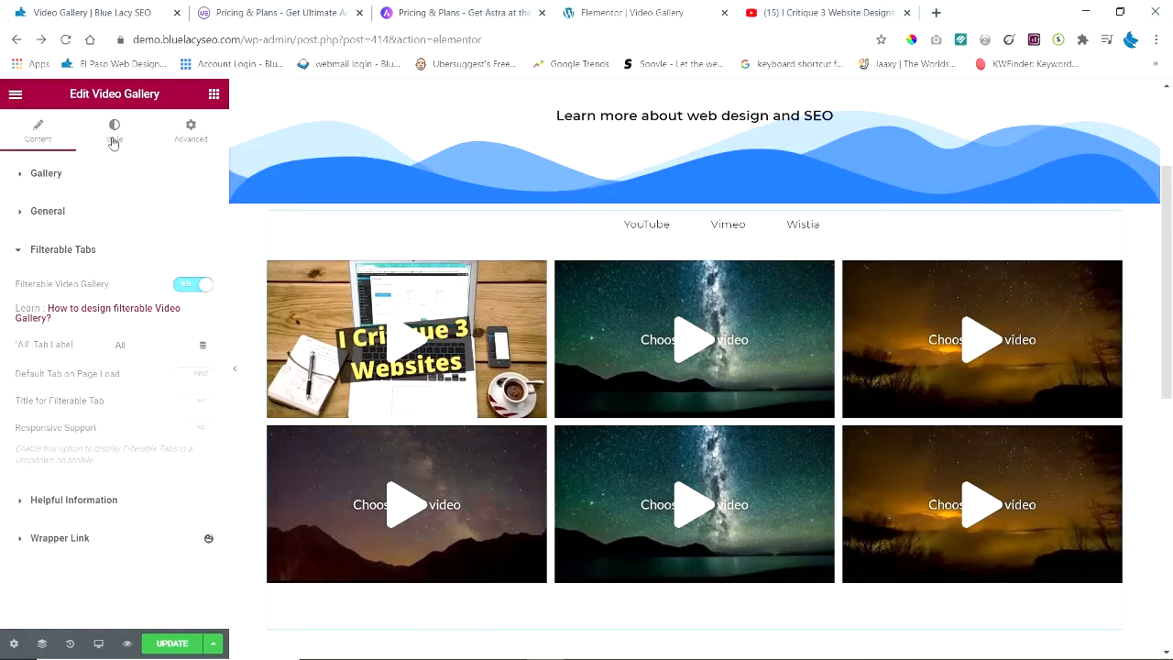
- Style the filter tabs with unlinked padding: top 25, tab spacing 9, bottom spacing 26
left_click(113, 128)
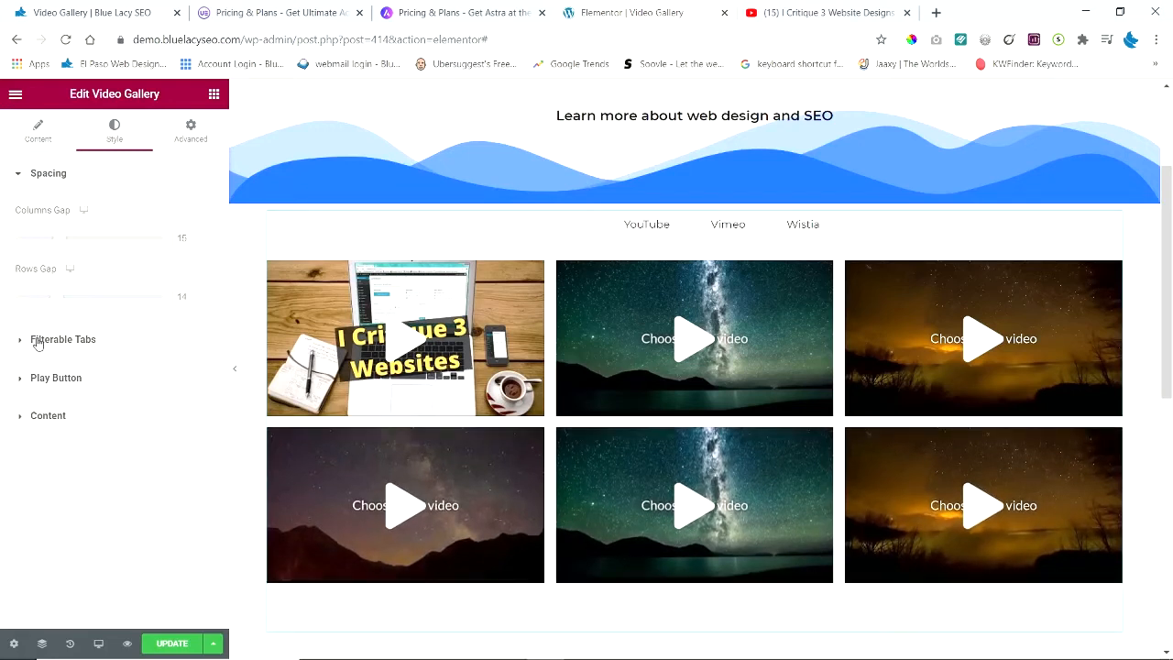
left_click(63, 339)
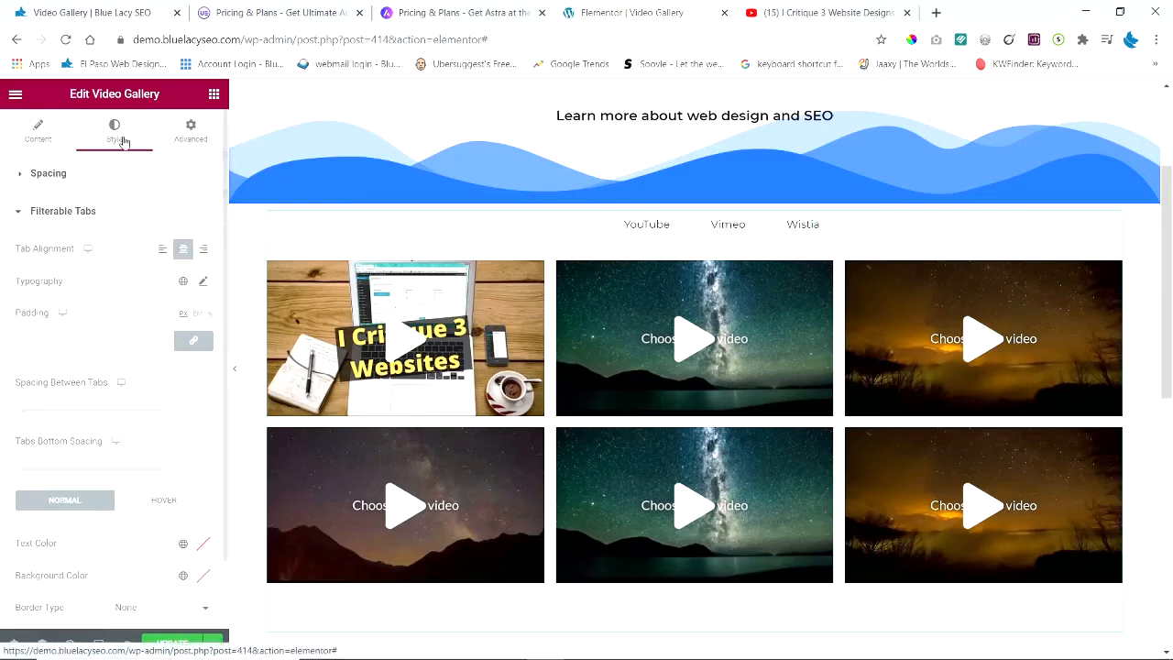
mouse_move(69, 385)
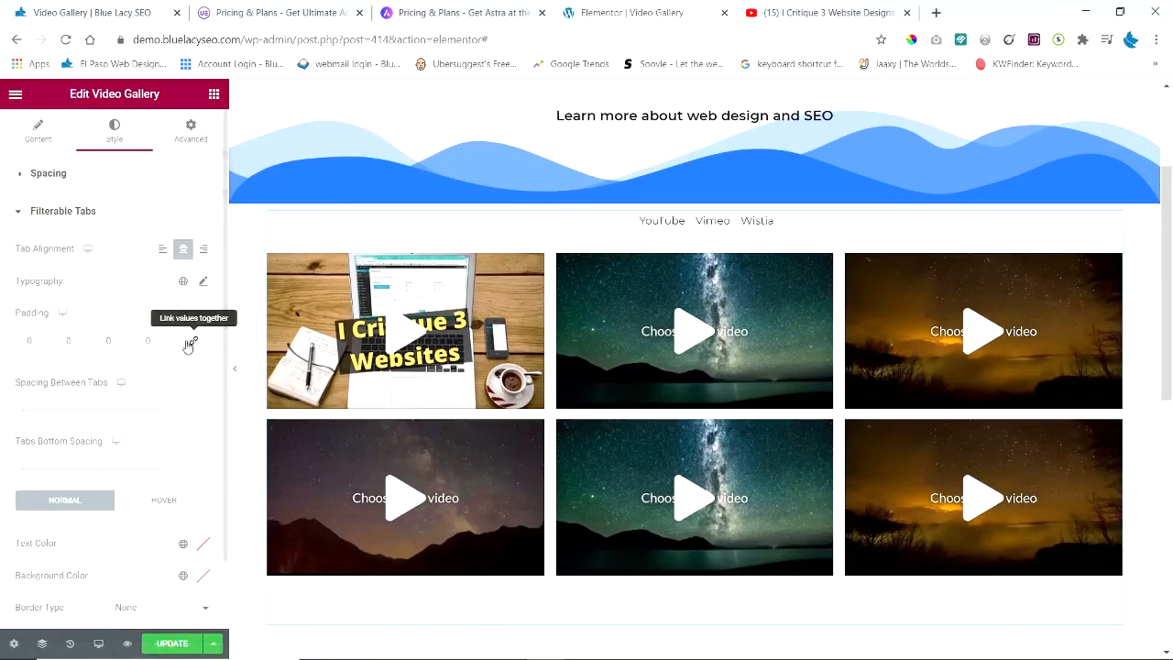
left_click(192, 340)
type("25")
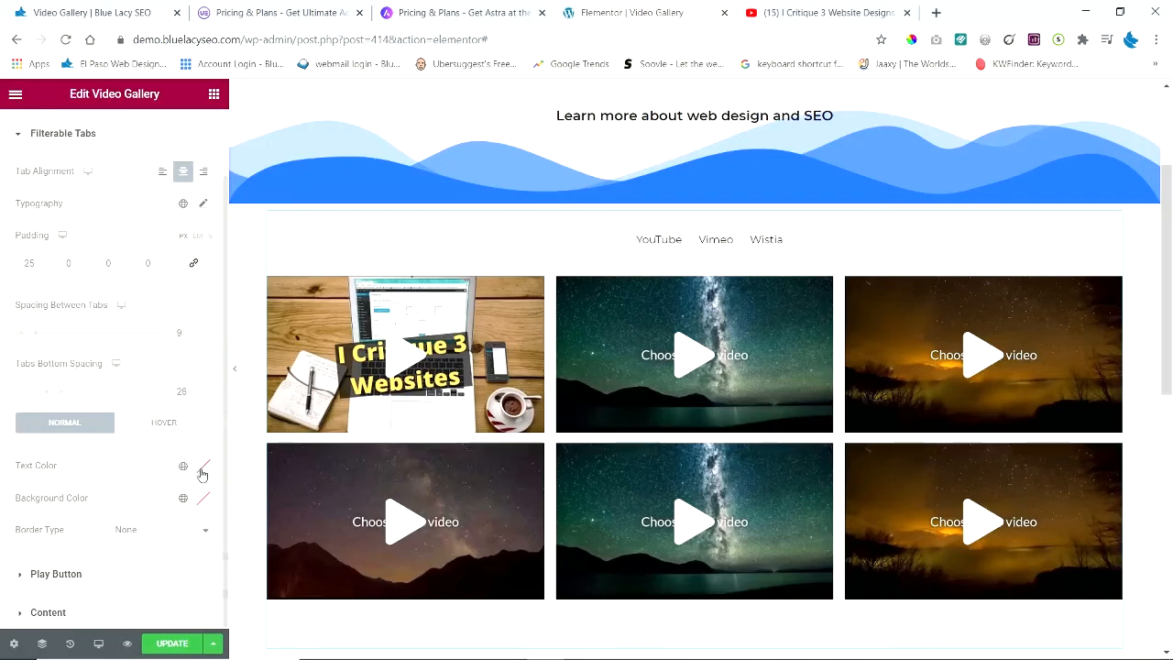
mouse_move(138, 508)
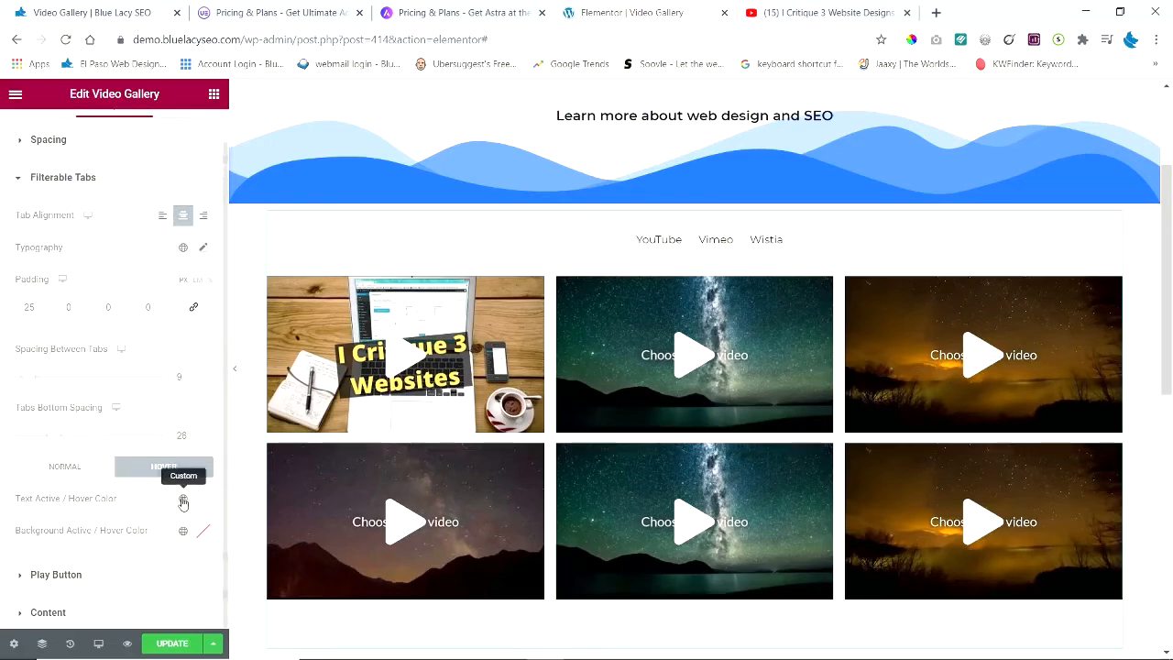
- Set the active/hover tab text colour to green #61CE70 and preview the tab filtering
left_click(182, 502)
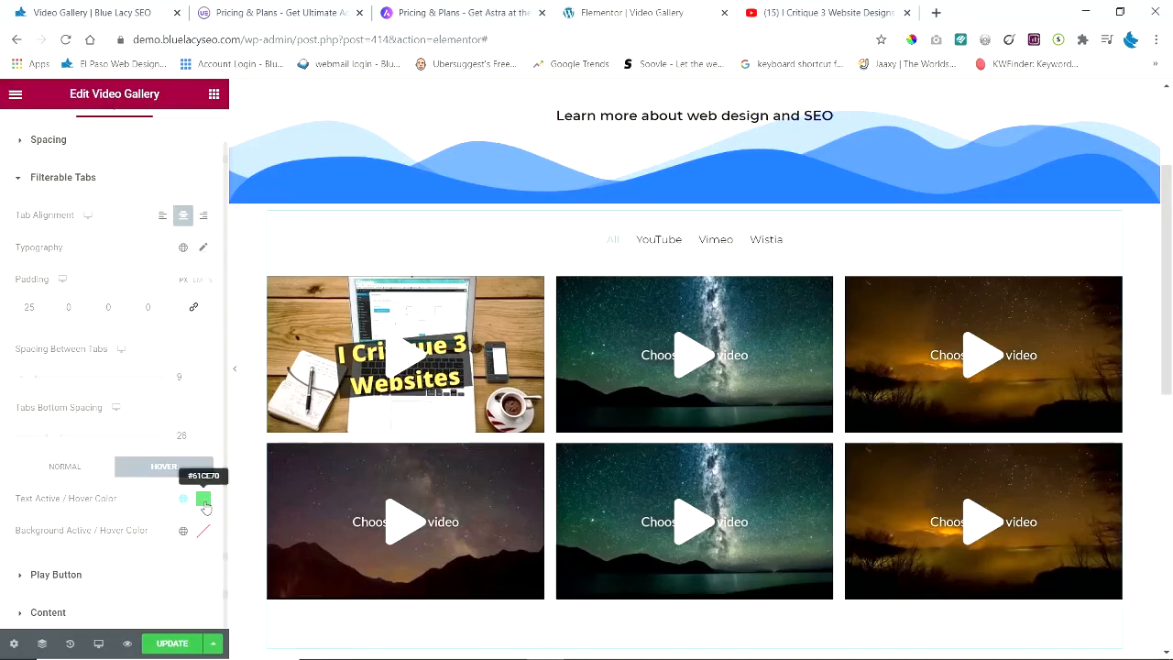
left_click(617, 244)
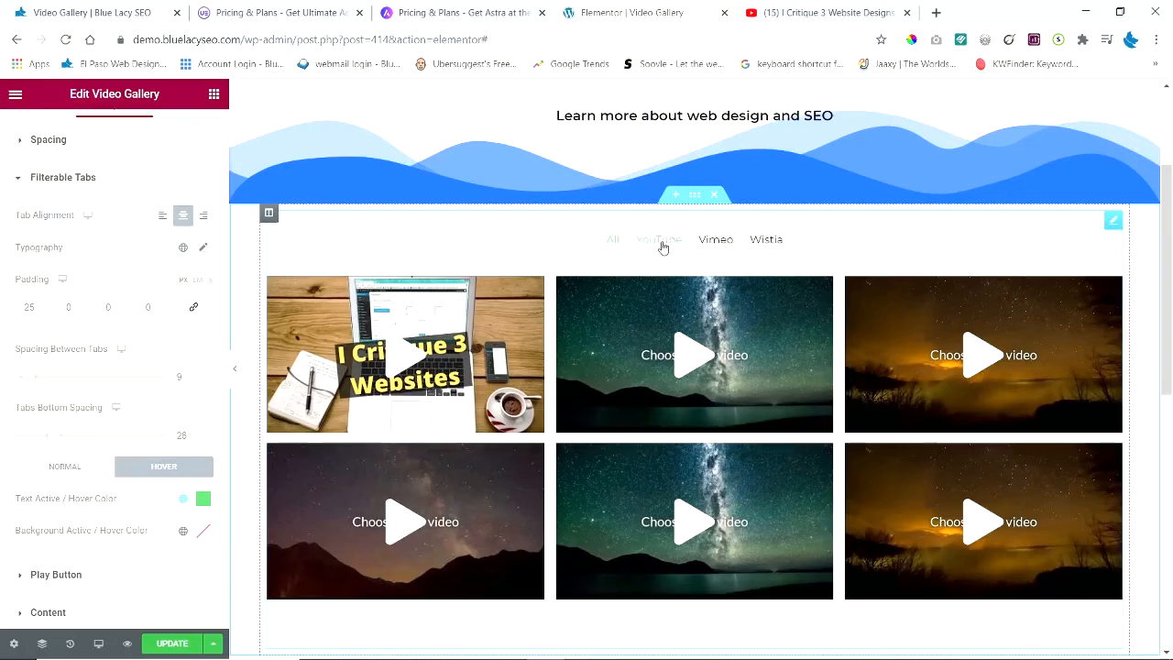
left_click(659, 239)
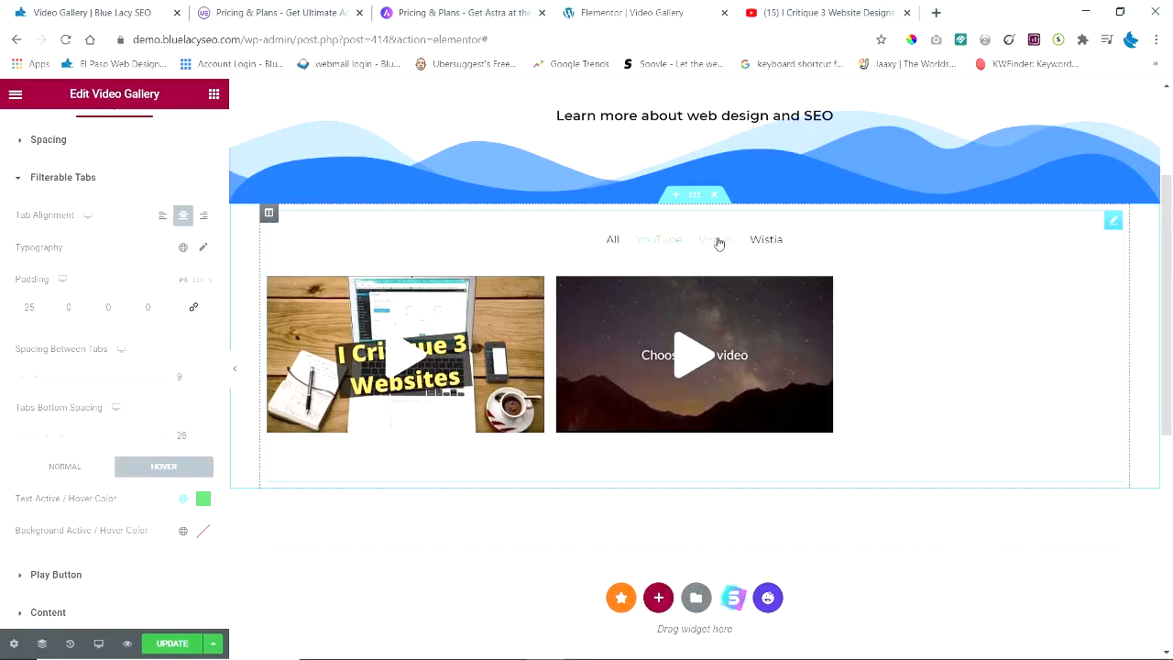
left_click(658, 239)
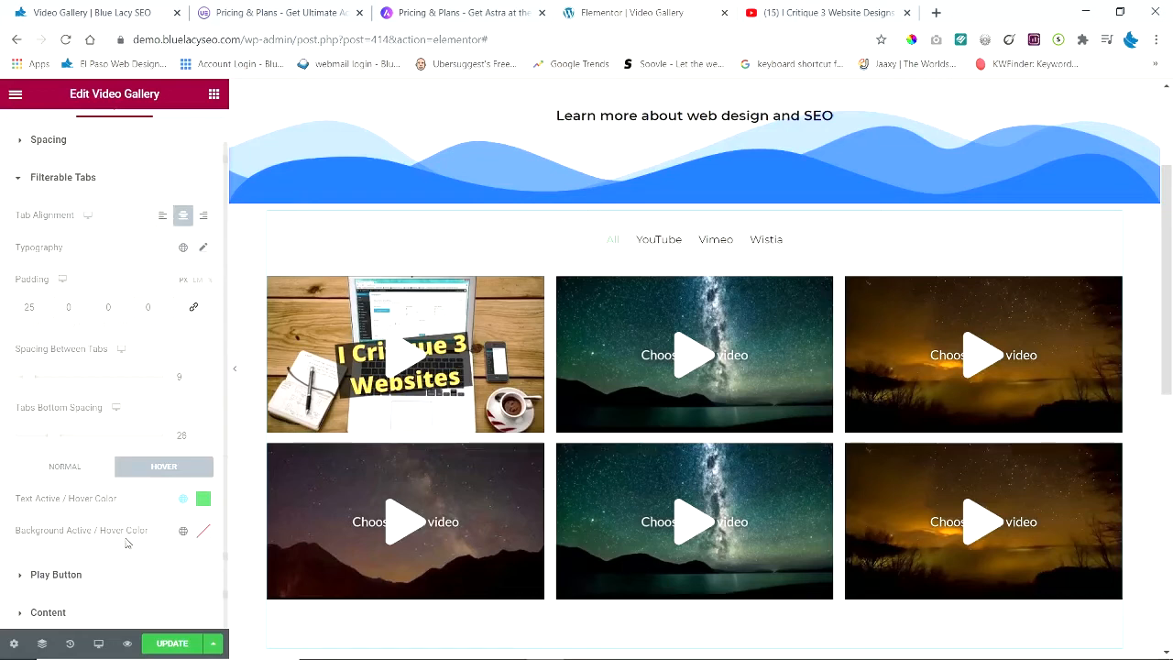
- Set the active/hover tab background to a semi-transparent dark grey
left_click(203, 532)
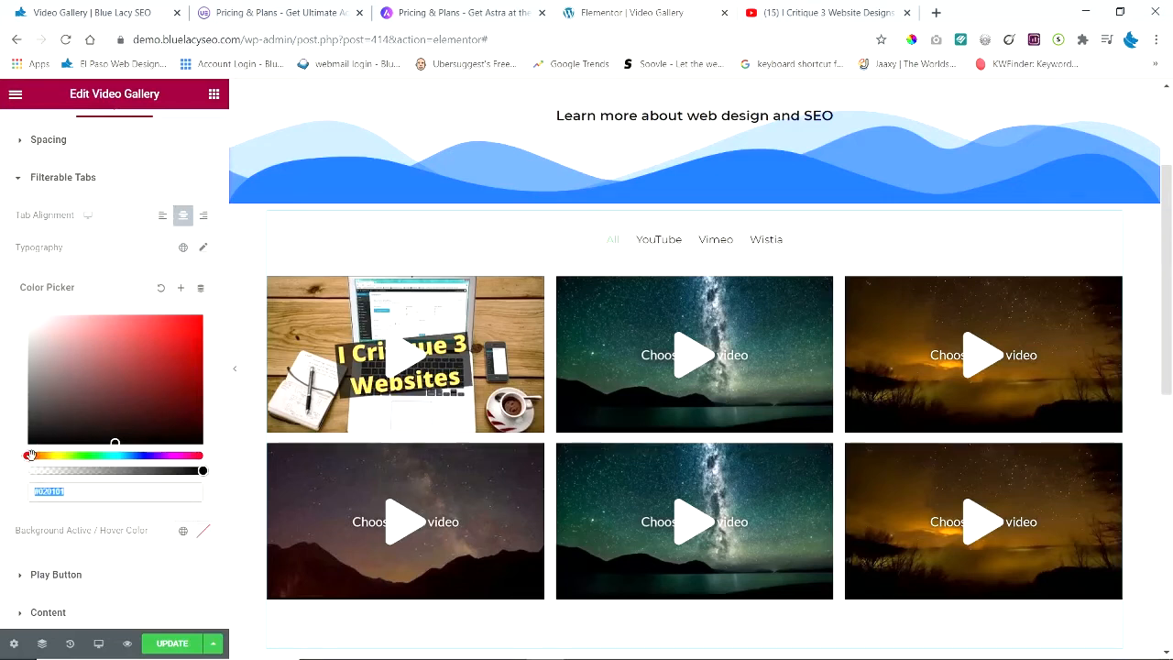
left_click_drag(28, 455, 50, 456)
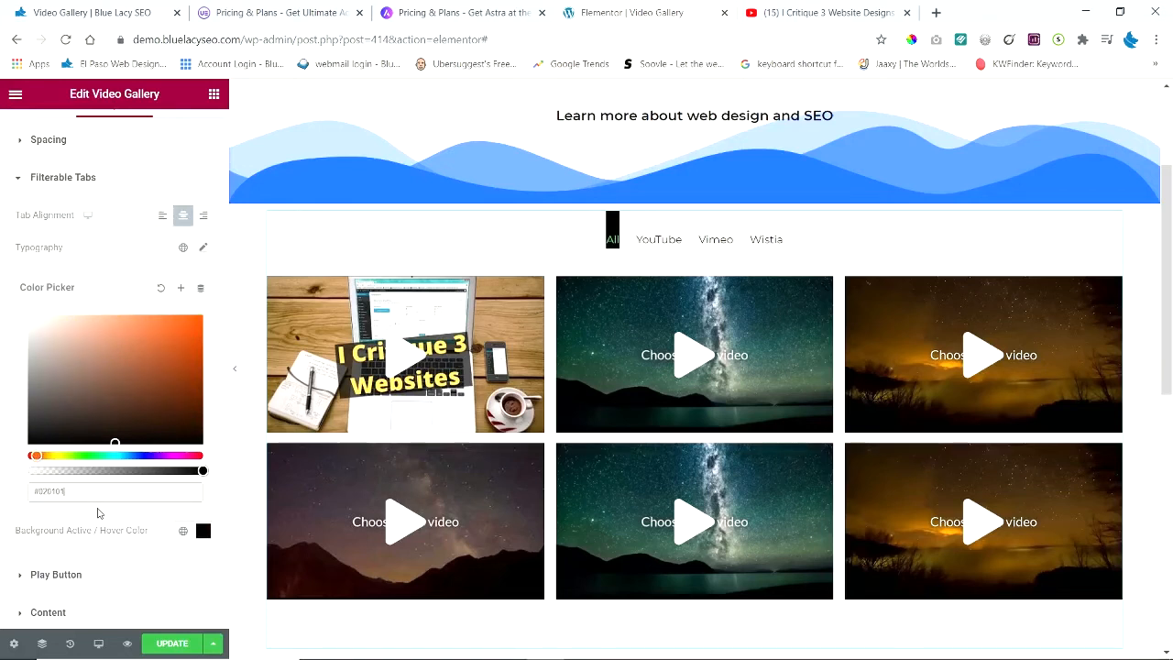
left_click_drag(203, 470, 90, 470)
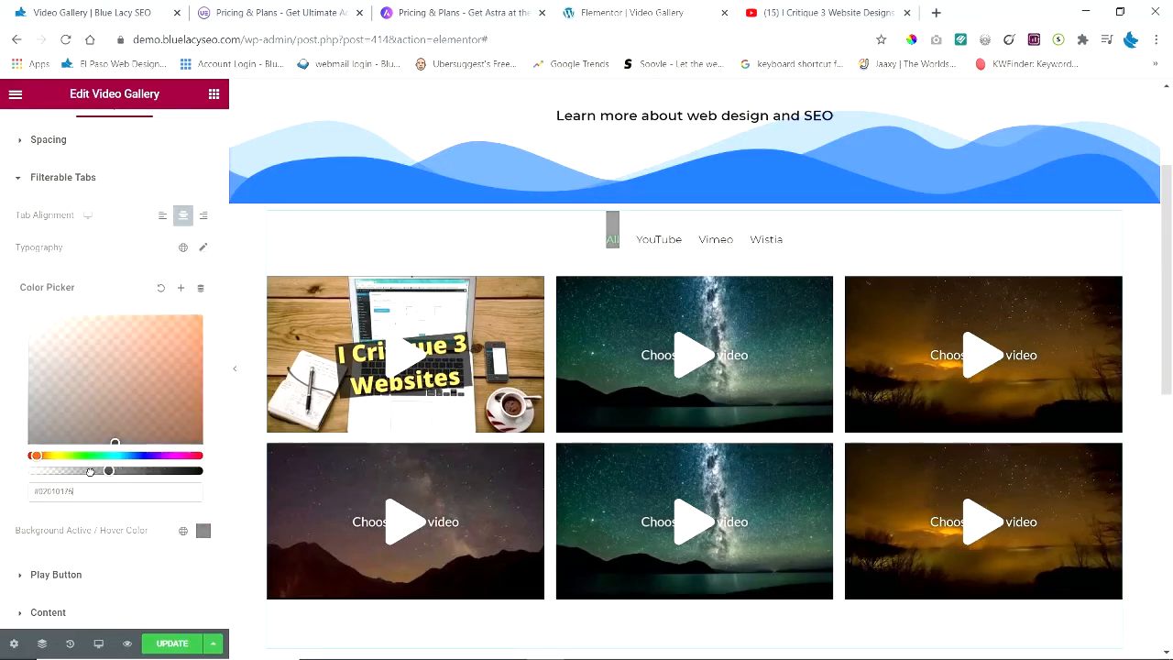
left_click_drag(108, 470, 135, 470)
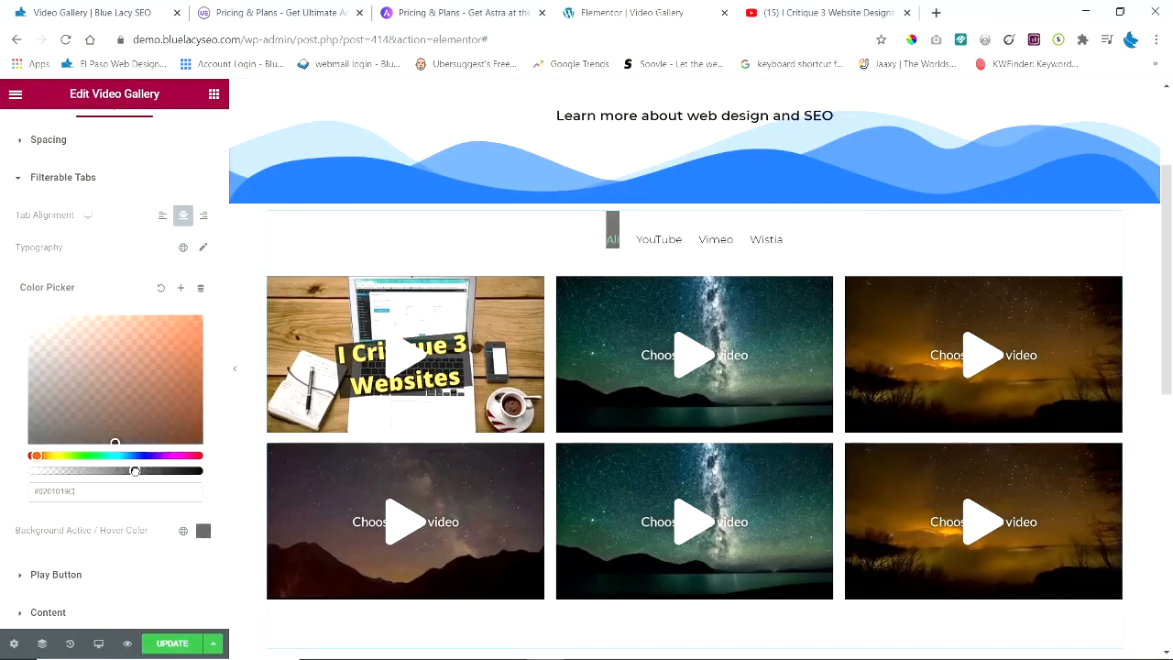
left_click(169, 367)
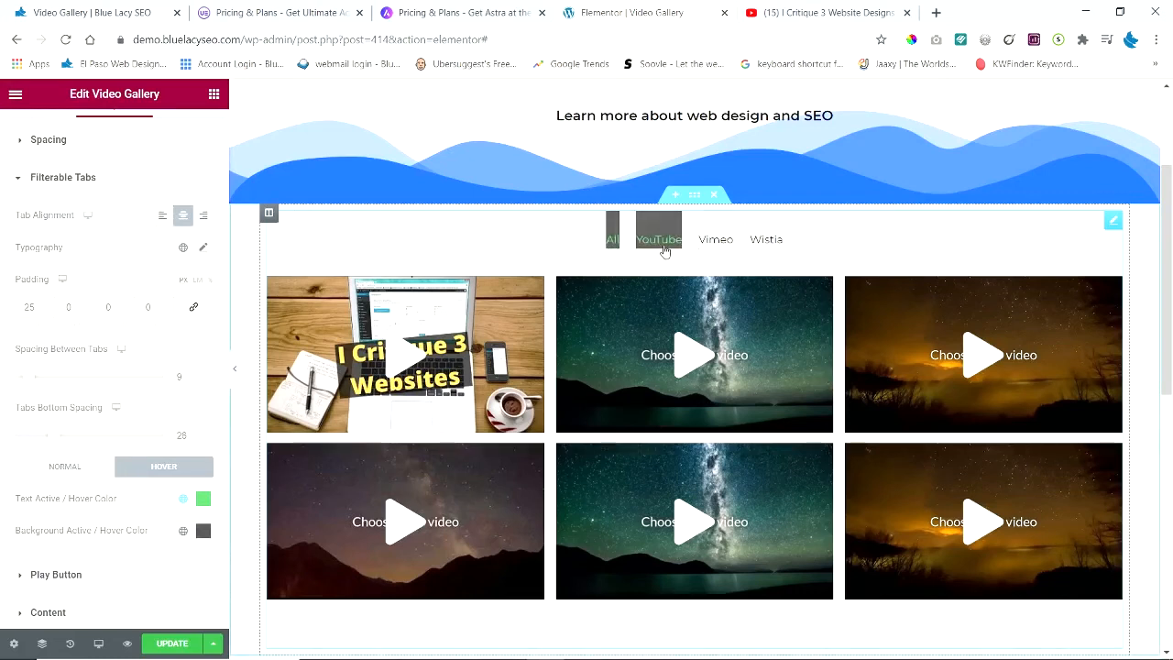
mouse_move(686, 246)
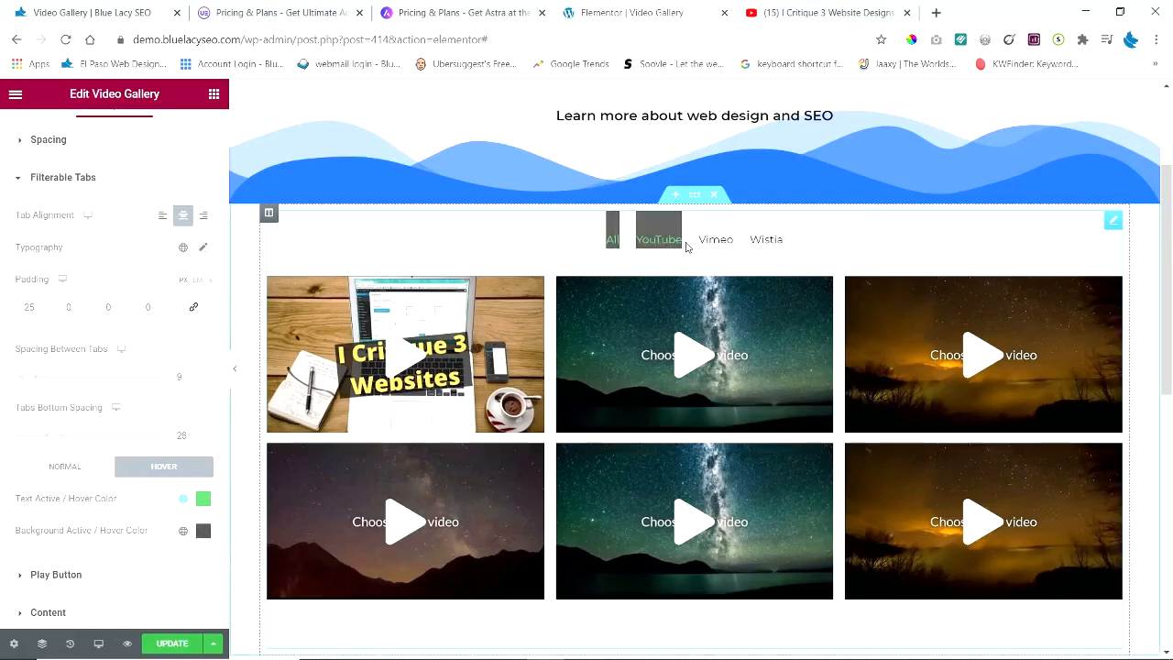
left_click(611, 239)
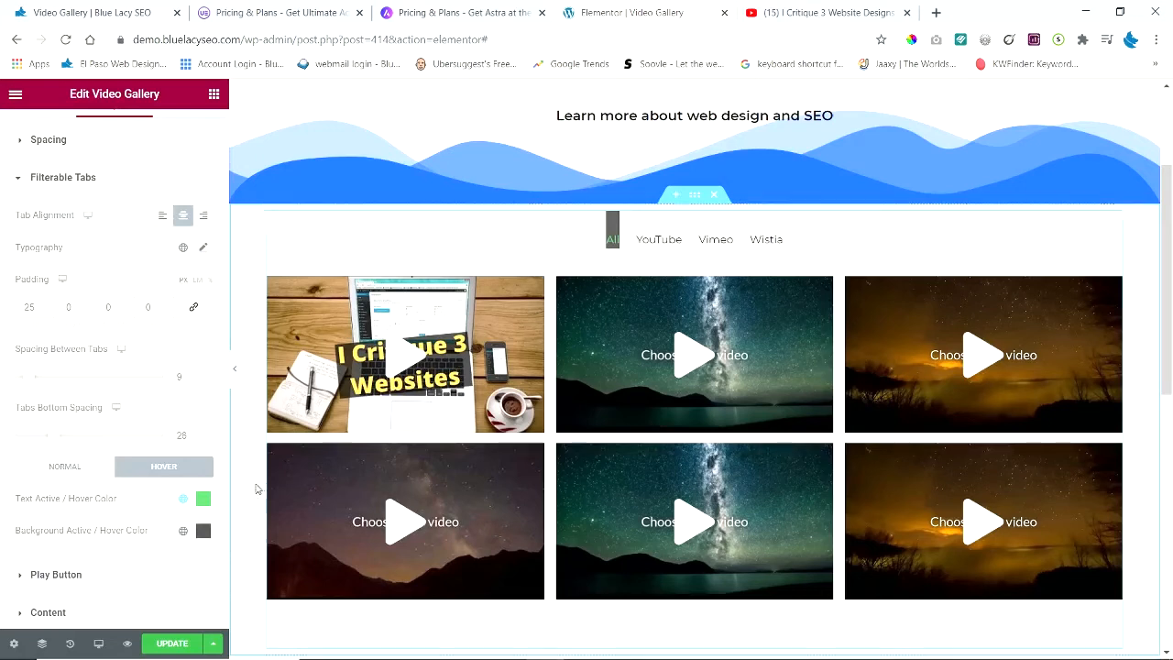
left_click(183, 497)
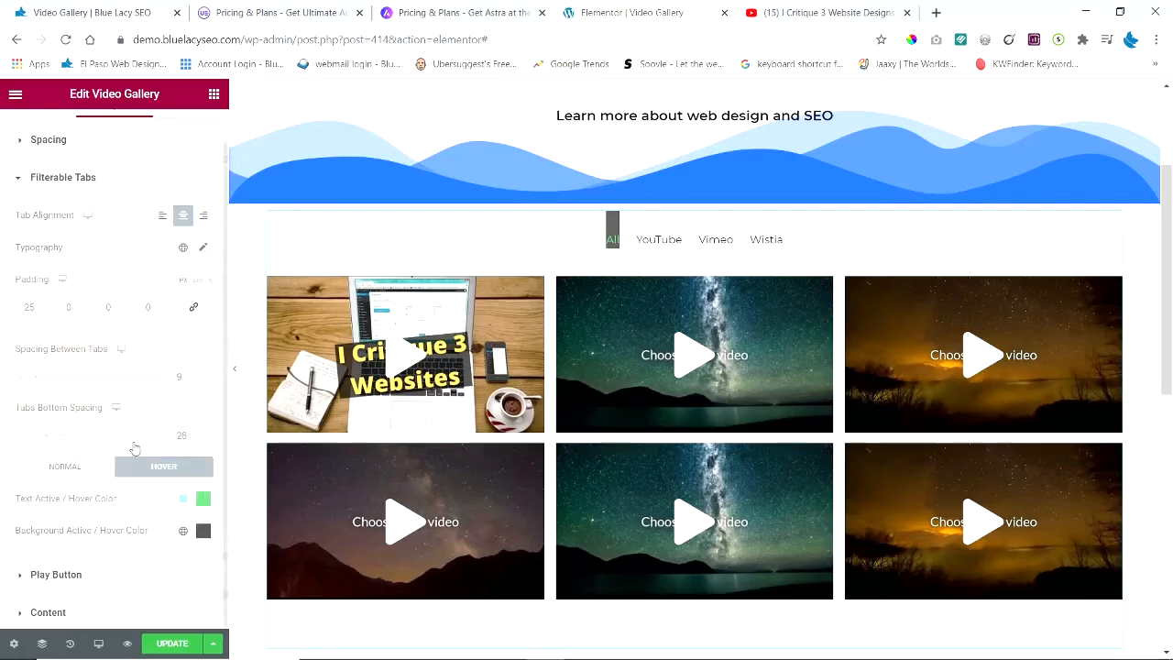
mouse_move(156, 553)
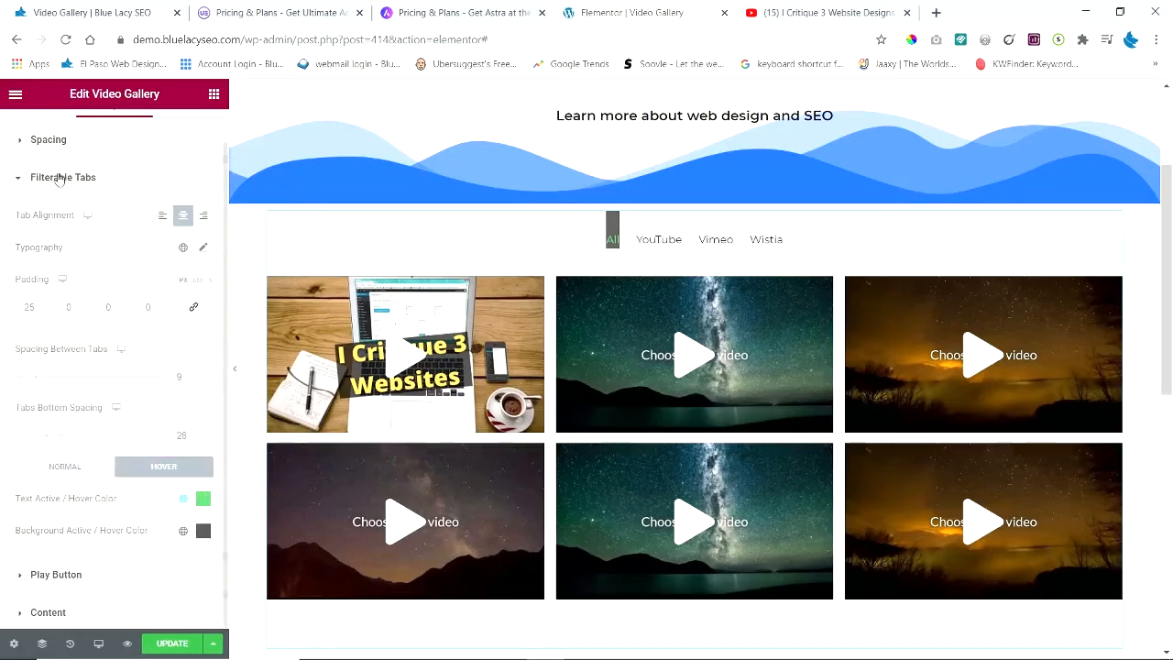
- Replace the gallery's play icon with a circled play icon from the icon library
left_click(62, 177)
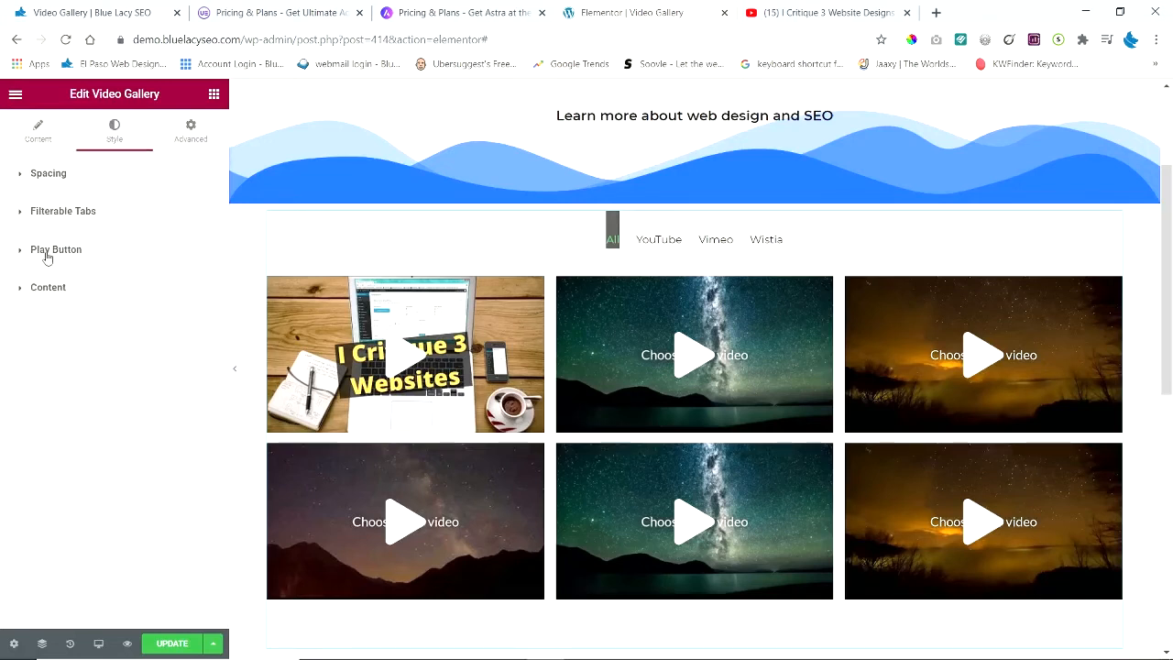
left_click(56, 249)
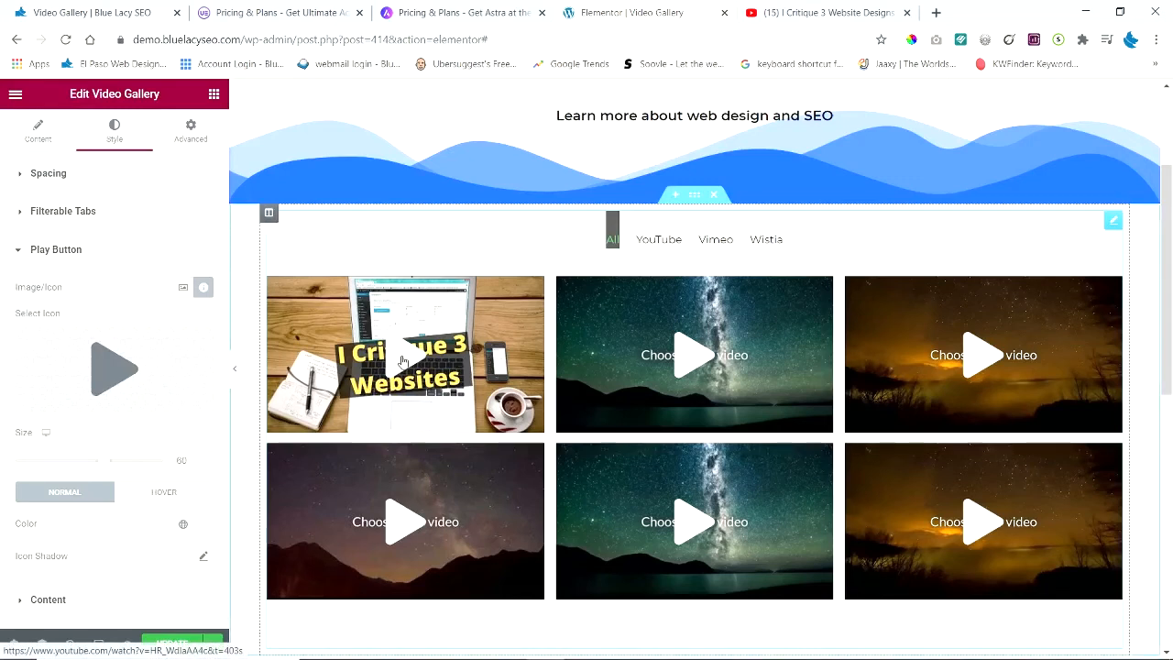
mouse_move(407, 356)
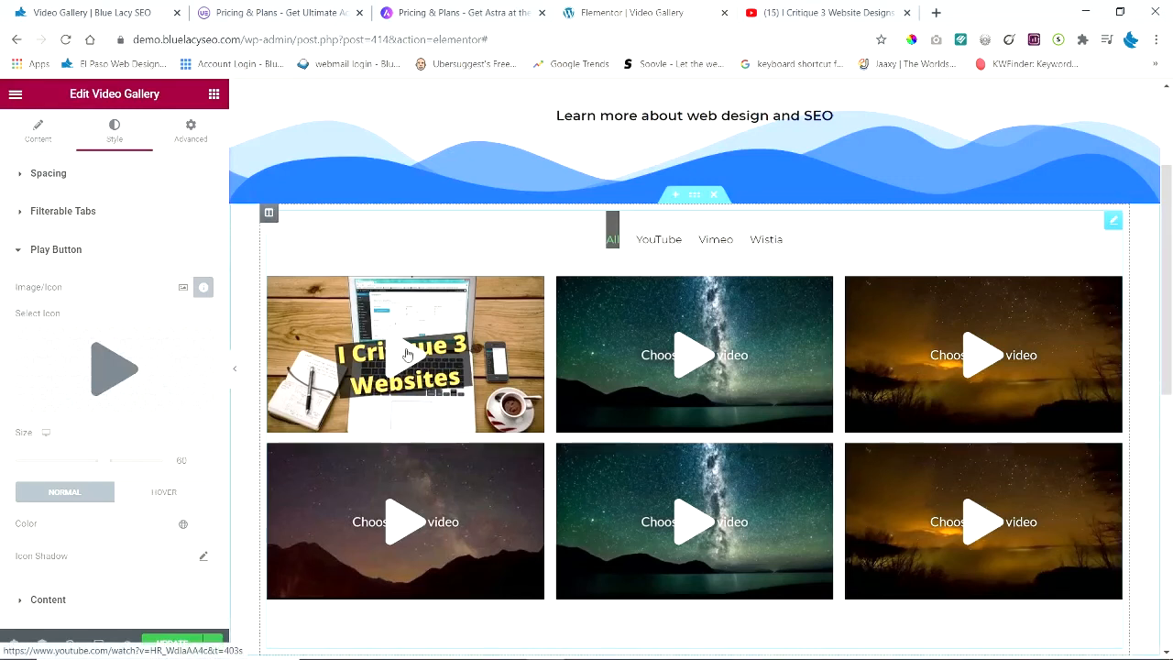
mouse_move(409, 358)
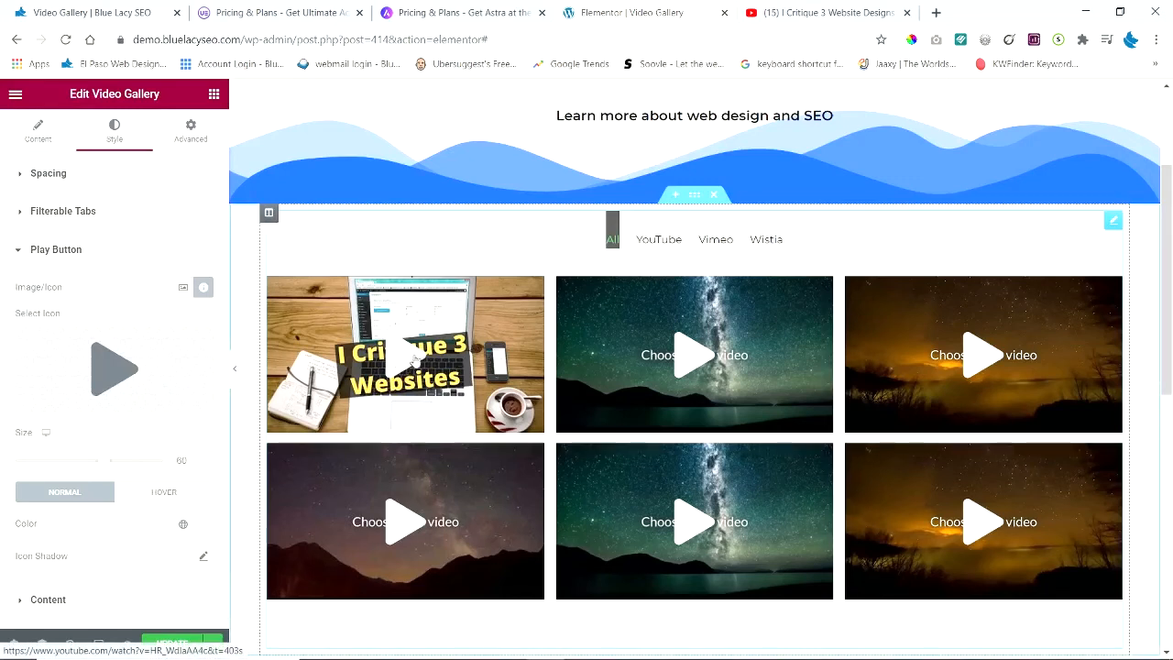
left_click(115, 368)
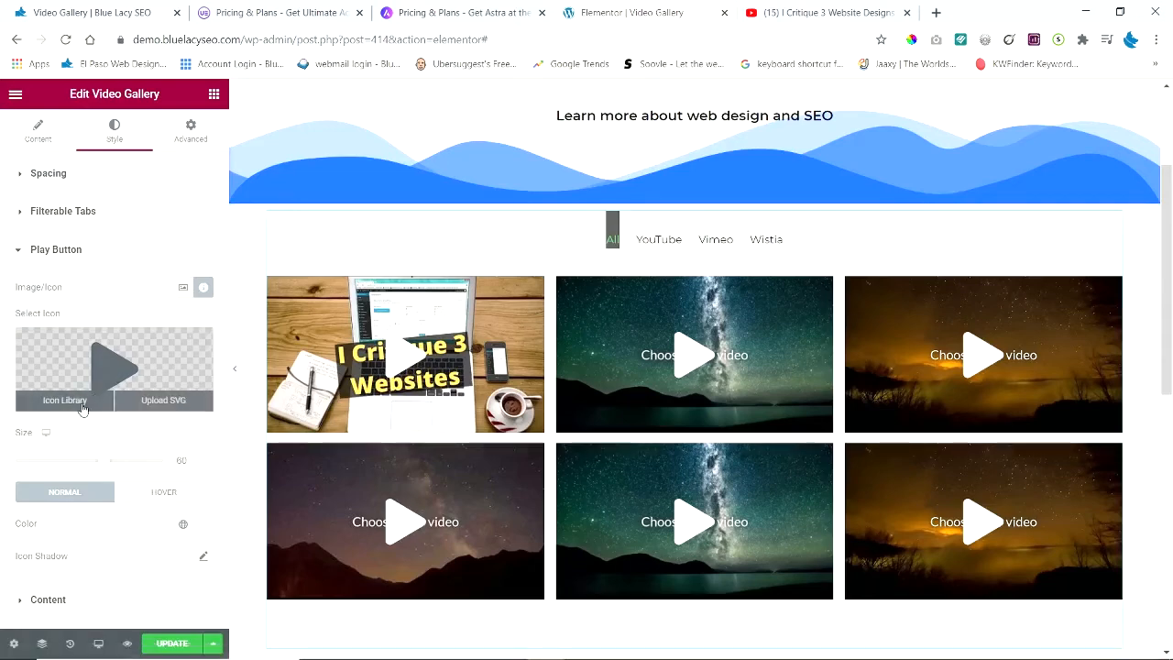
left_click(65, 399)
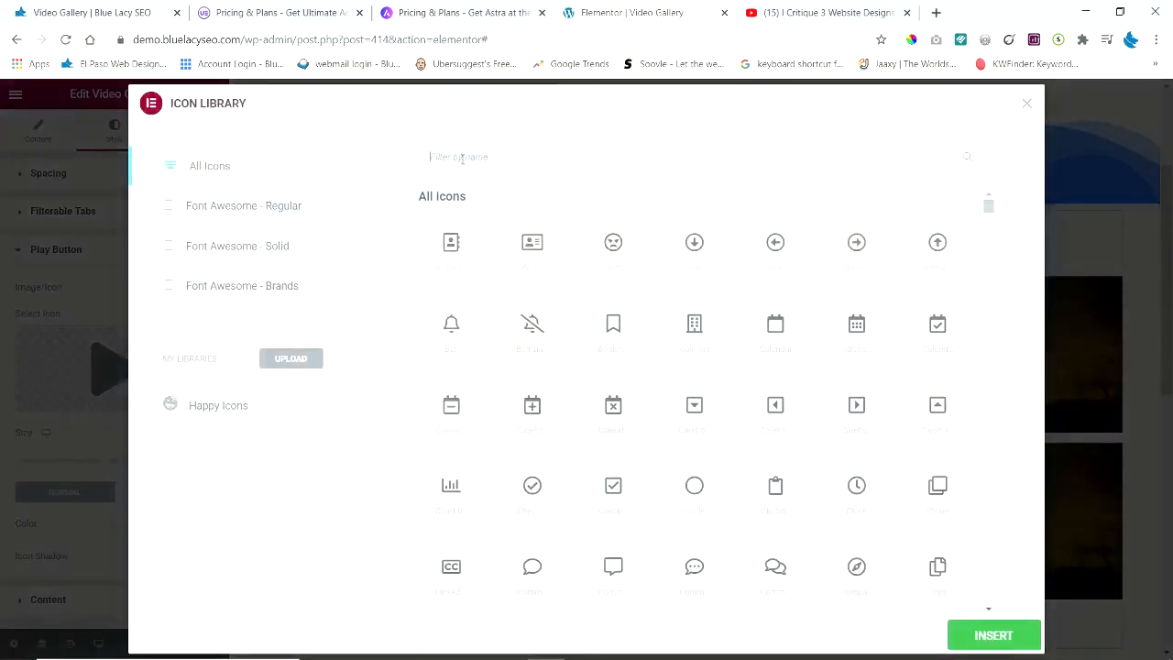
type("d")
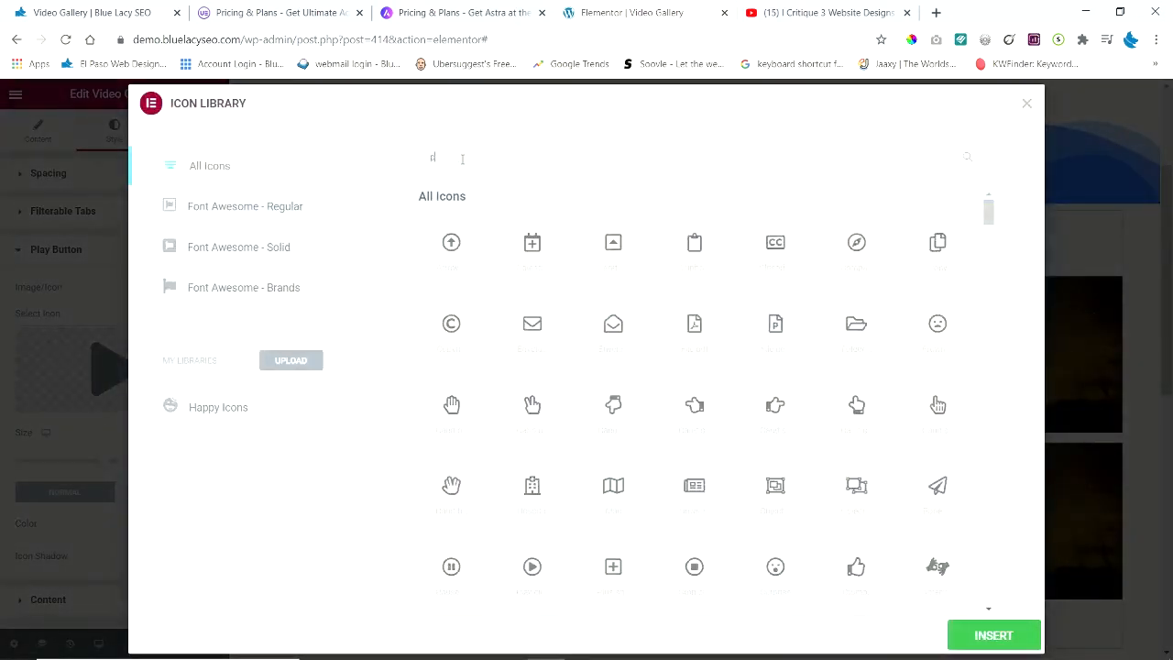
type("play")
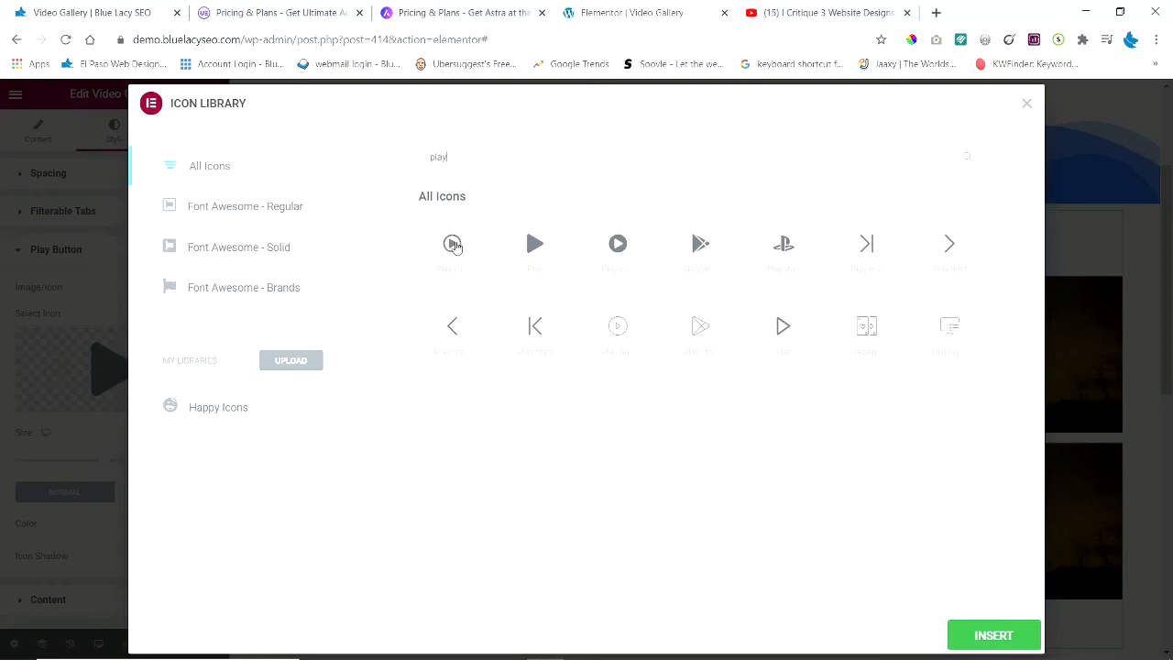
left_click(452, 243)
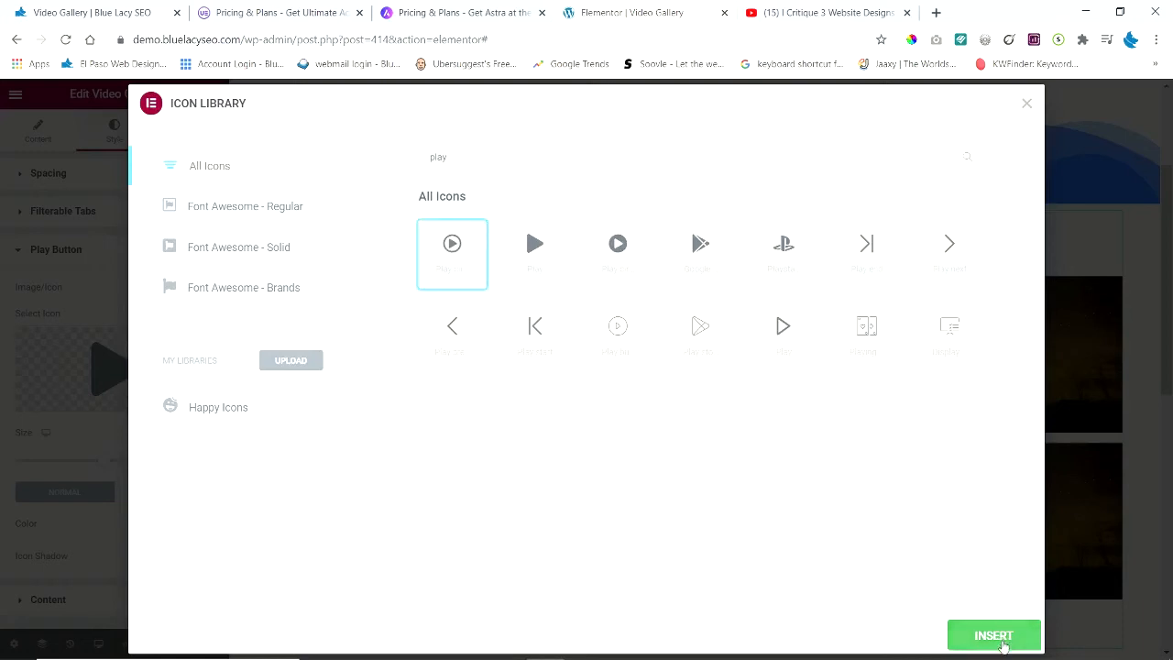
left_click(993, 634)
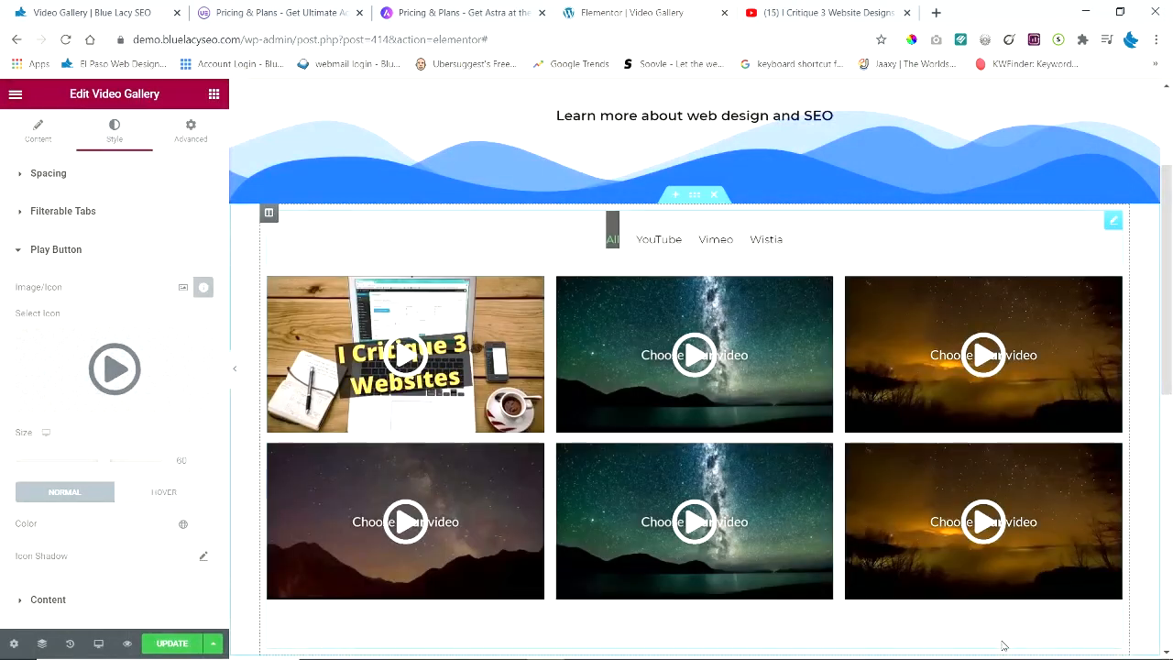
mouse_move(883, 356)
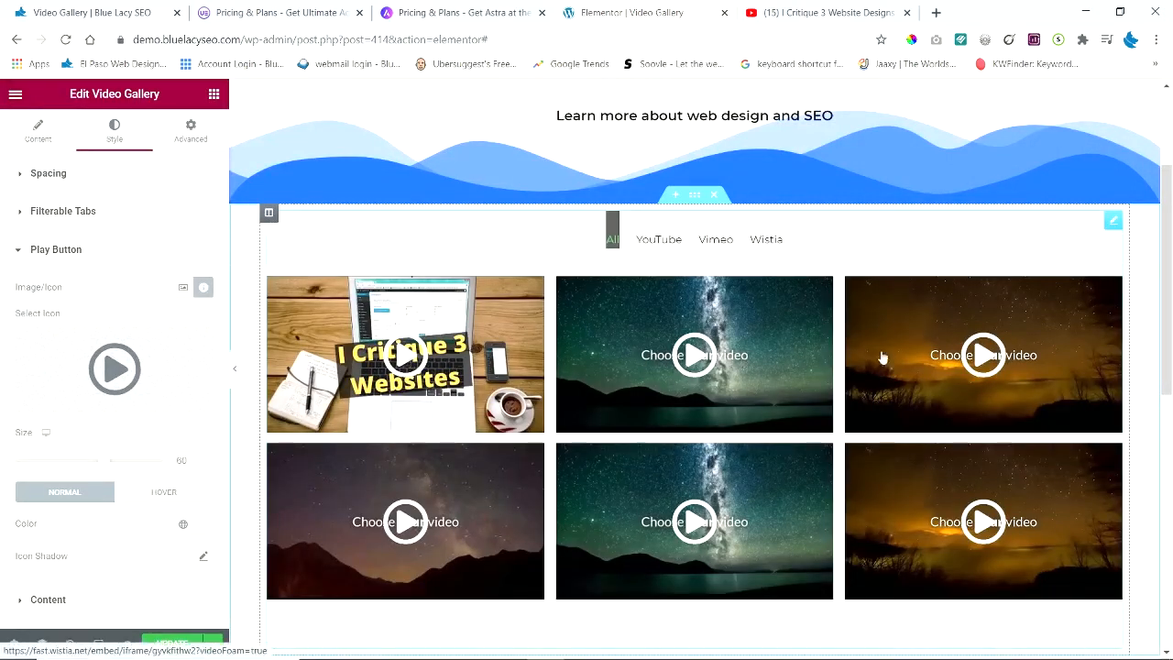
mouse_move(717, 330)
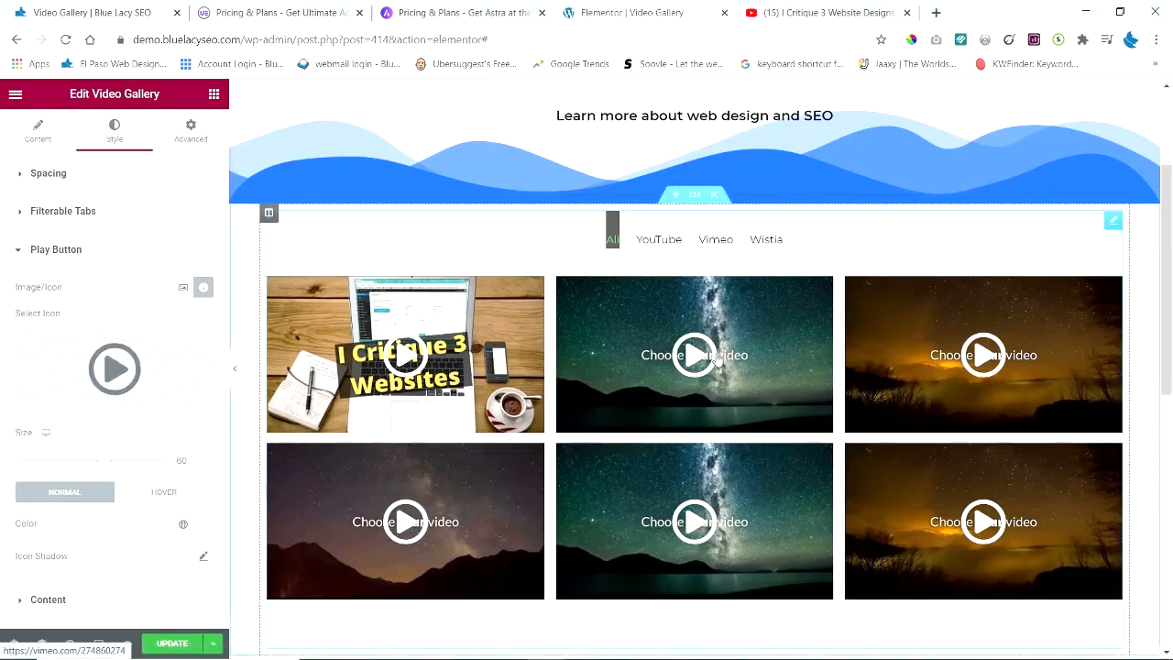
mouse_move(815, 540)
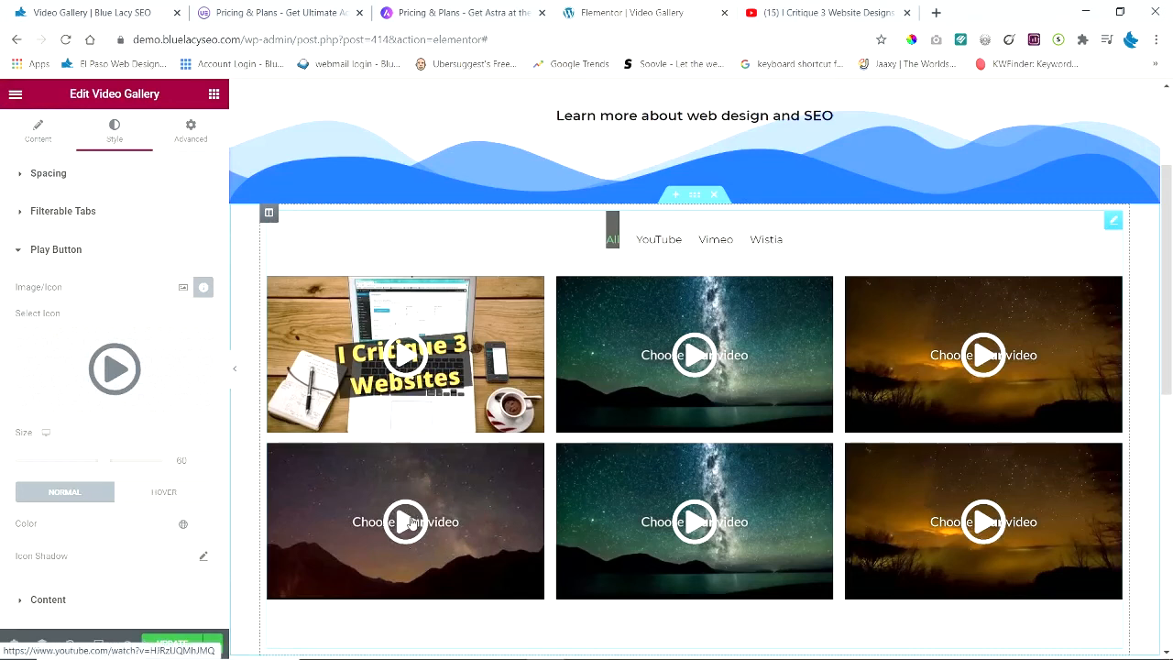
- Colour the play icons green in Normal state, check Hover, and collapse Play Button
left_click(115, 369)
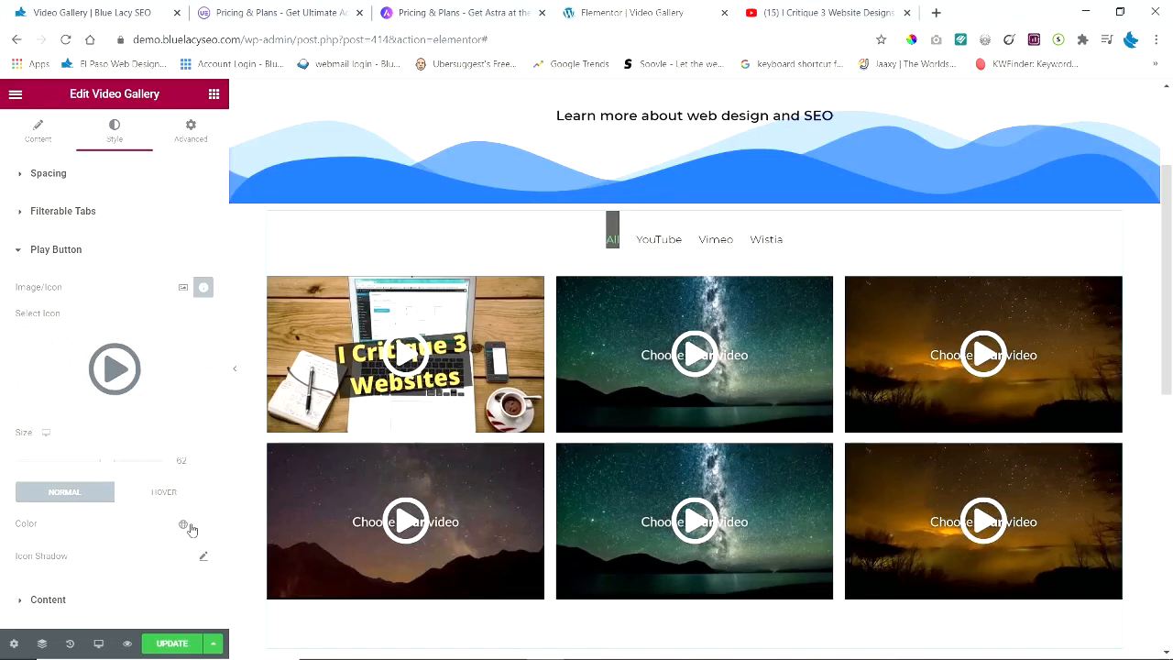
mouse_move(184, 530)
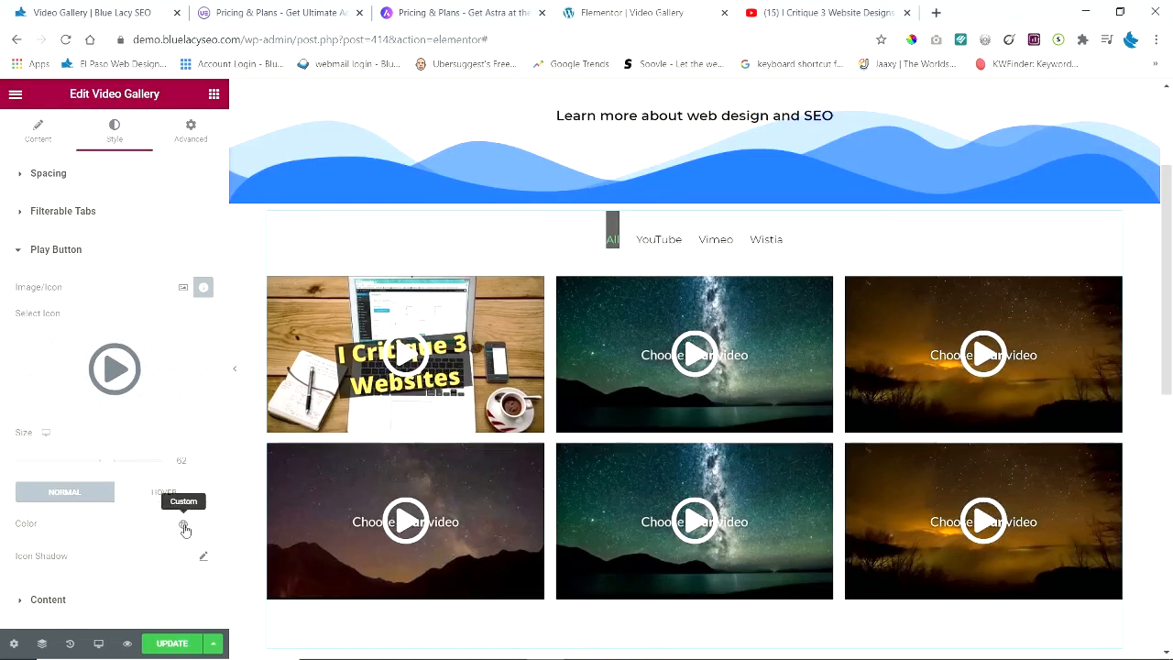
left_click(183, 524)
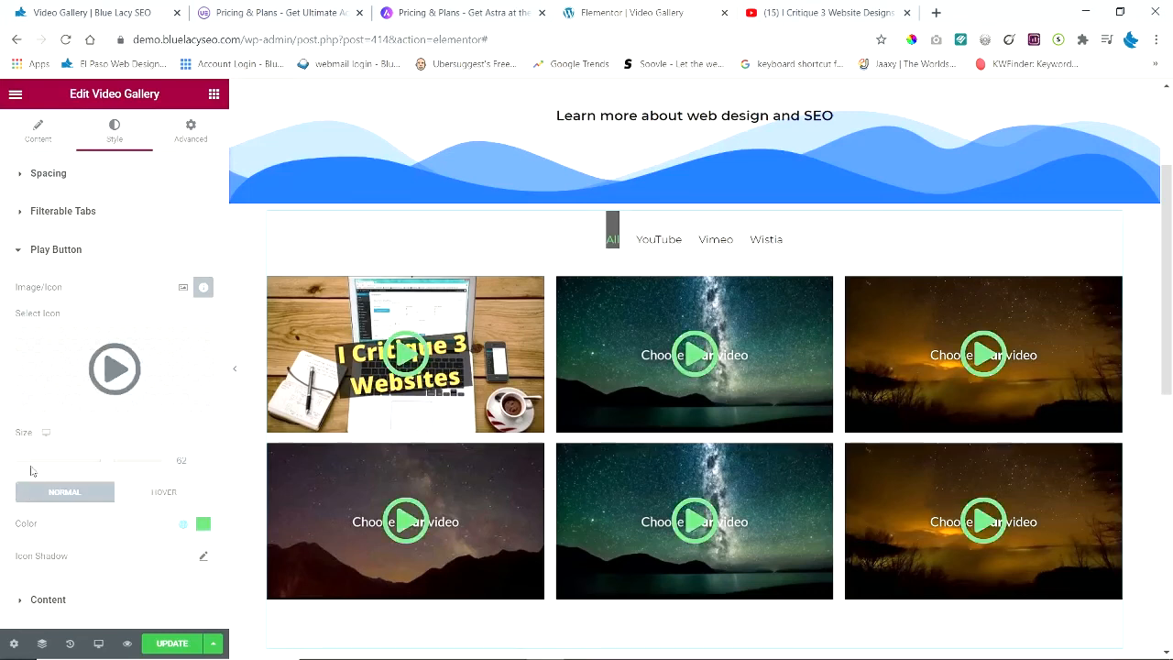
mouse_move(139, 542)
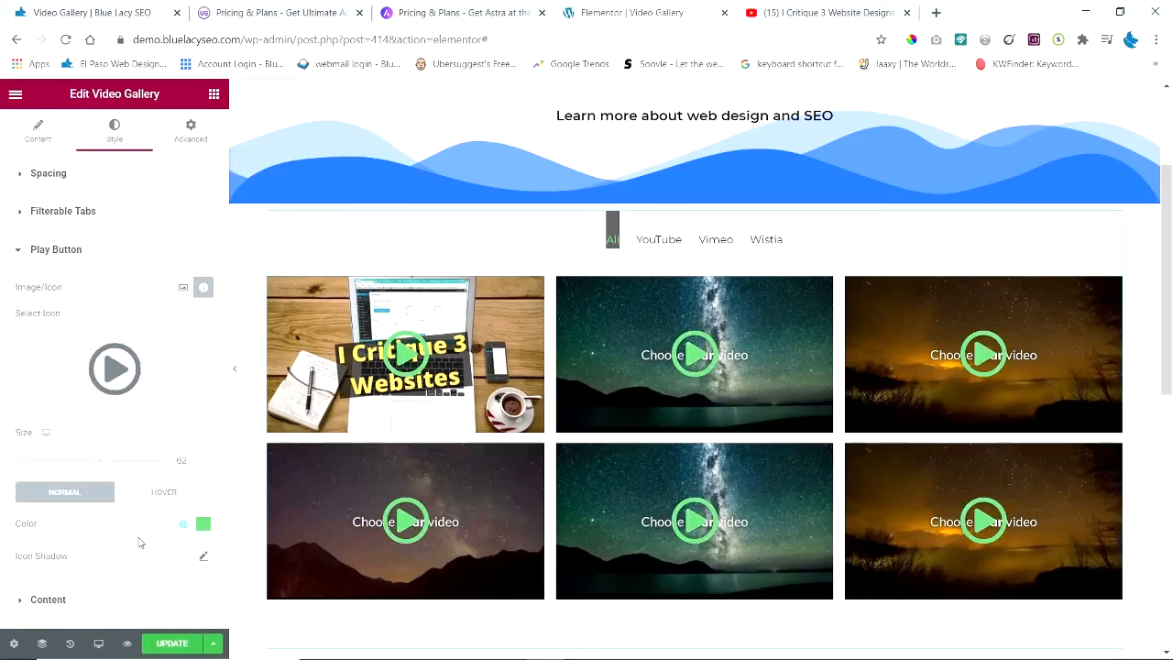
mouse_move(134, 490)
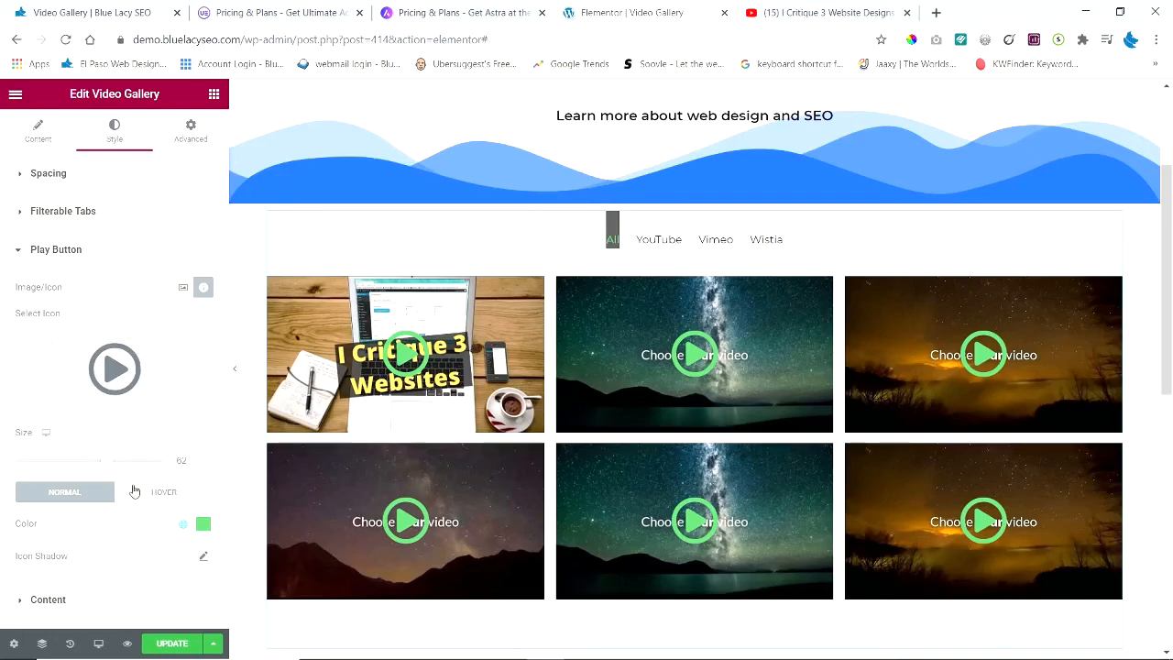
left_click(163, 491)
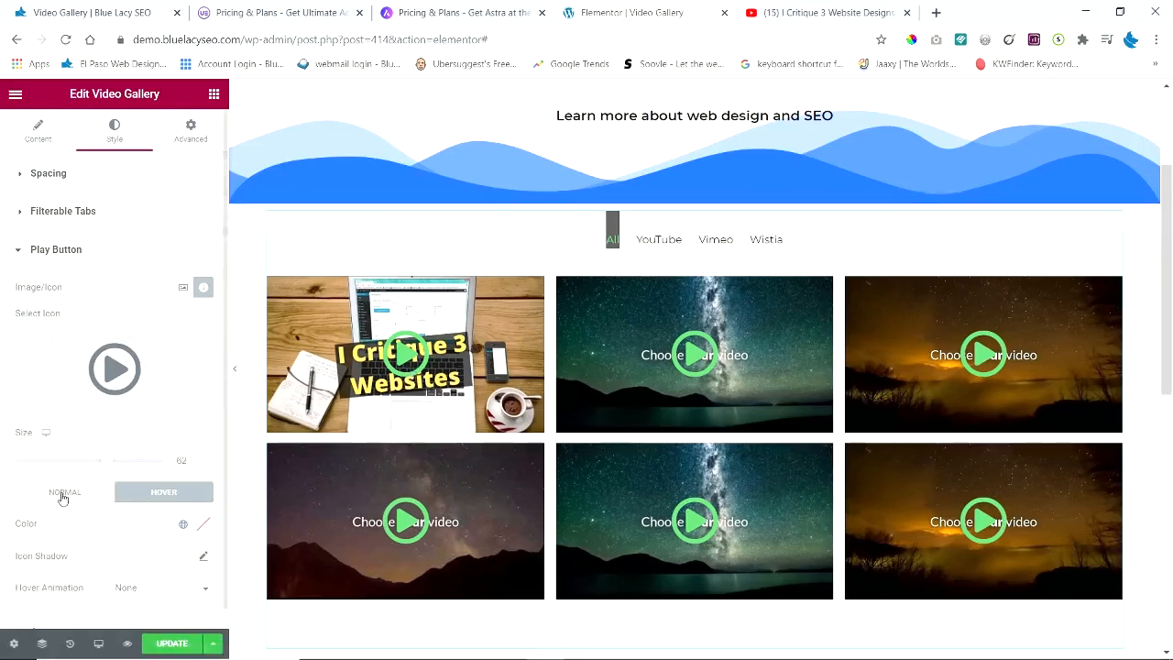
left_click(65, 493)
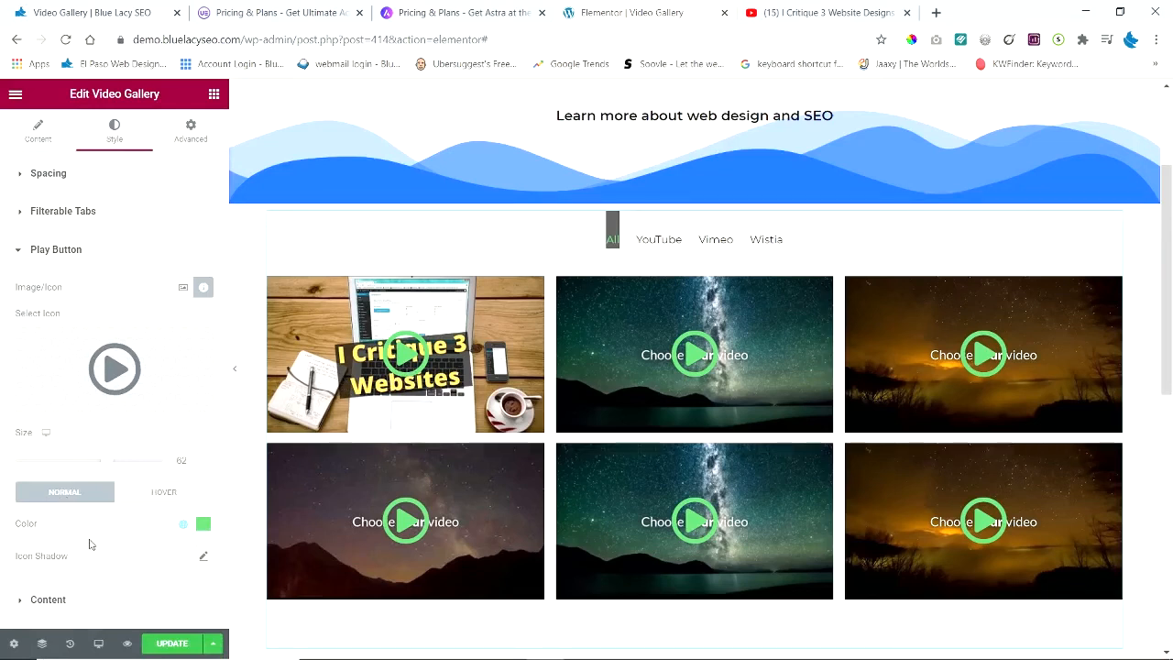
left_click(56, 250)
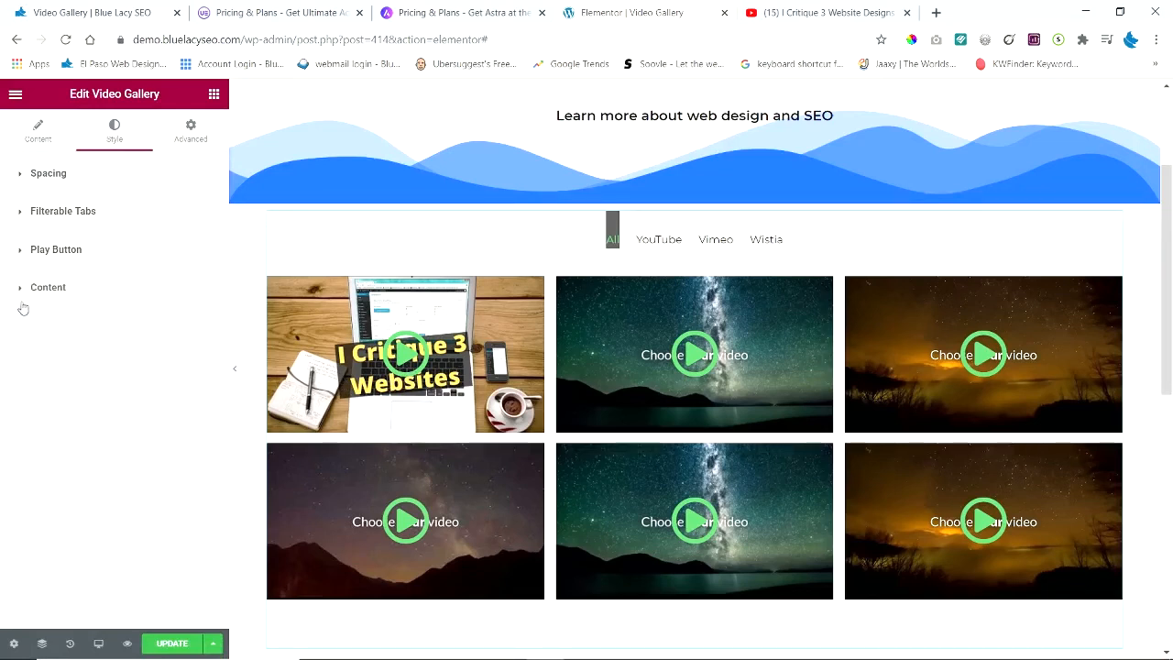
- Toggle Show Caption and Show Category on Hover on and back off in Content settings
left_click(48, 287)
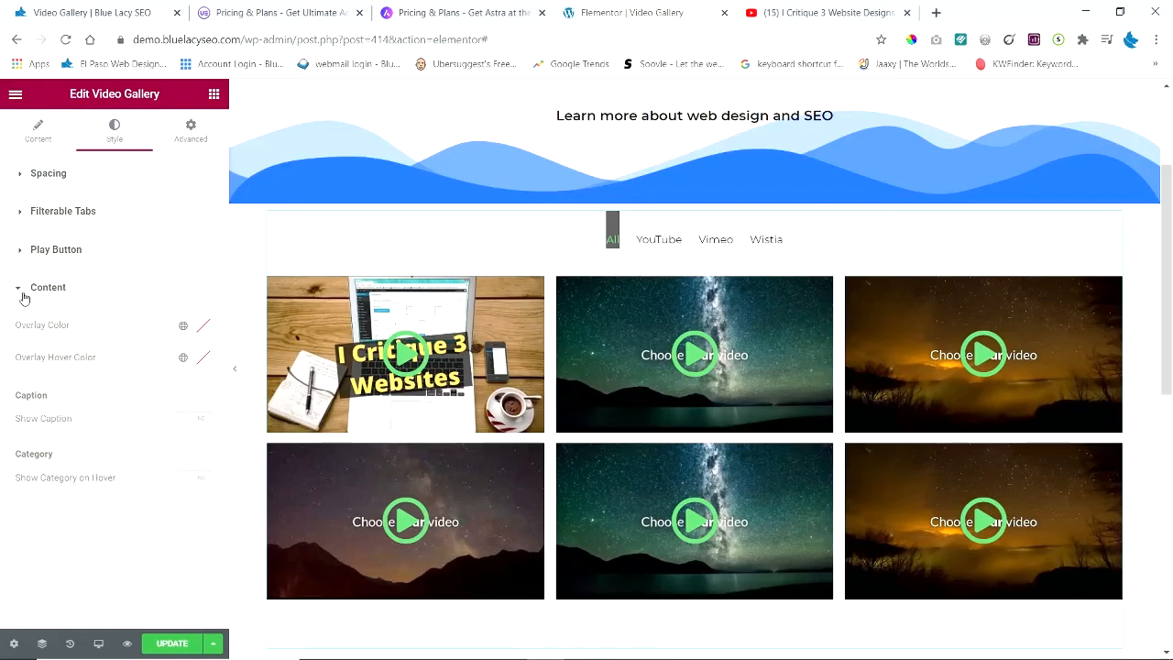
mouse_move(55, 332)
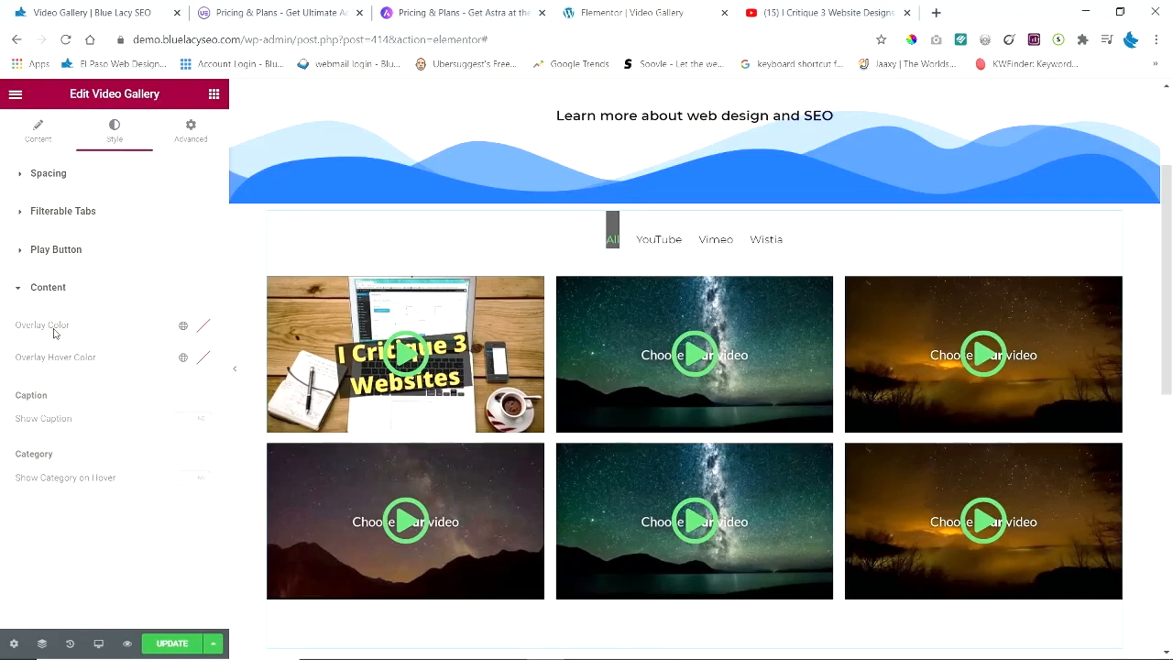
mouse_move(53, 332)
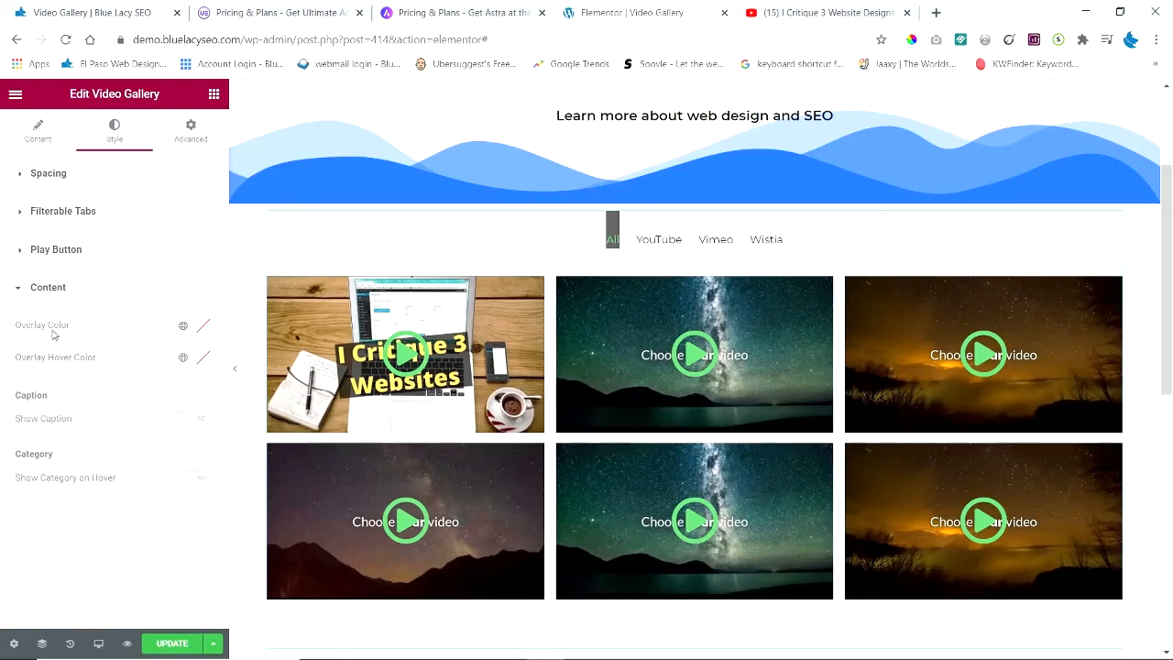
mouse_move(169, 360)
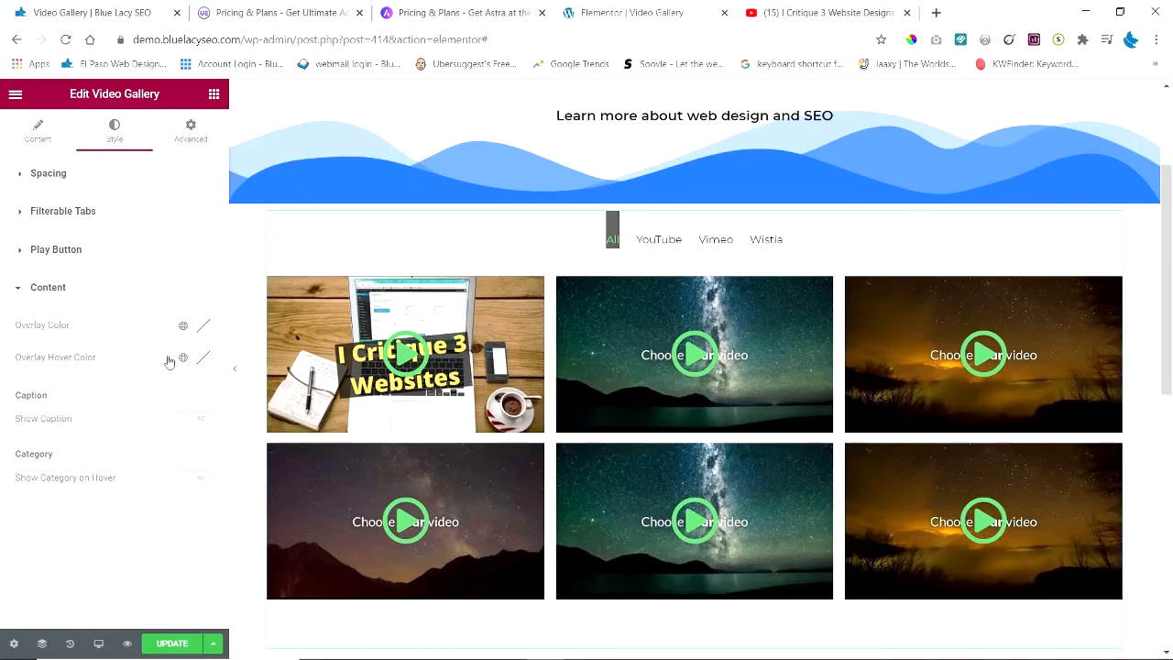
mouse_move(95, 406)
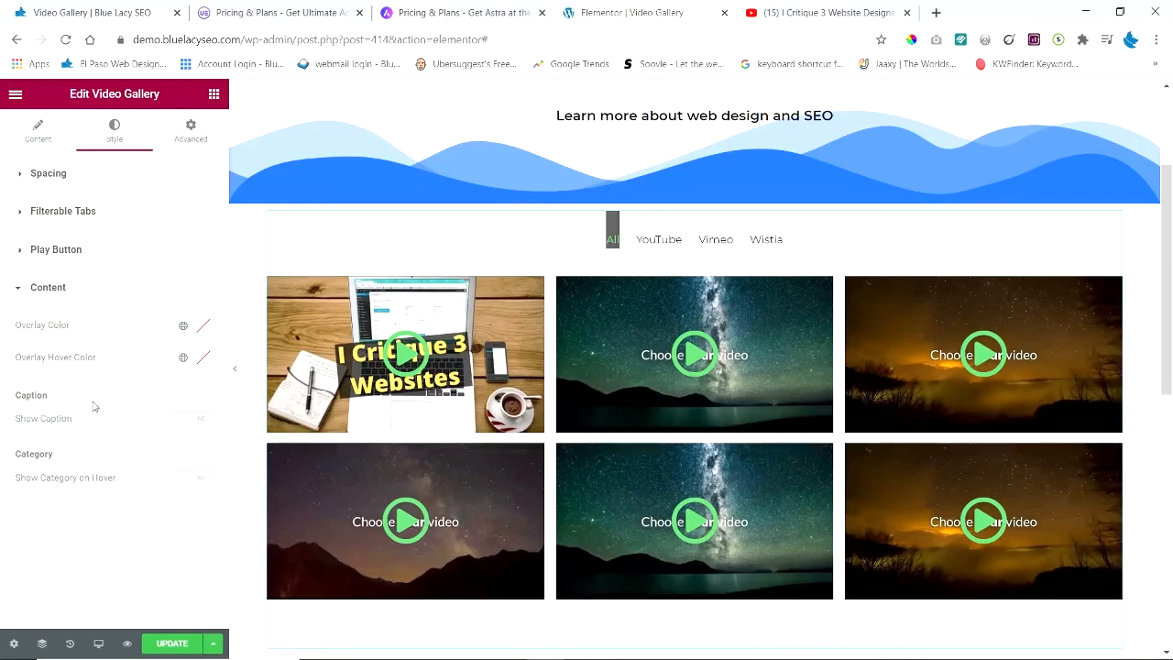
left_click(192, 419)
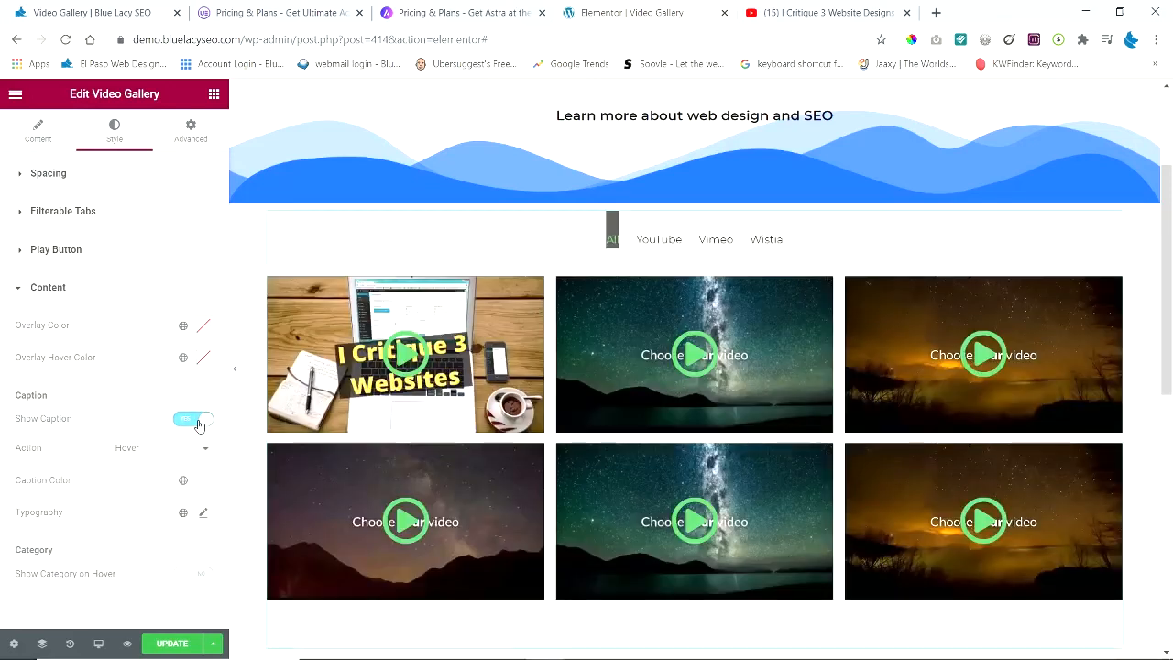
left_click(192, 419)
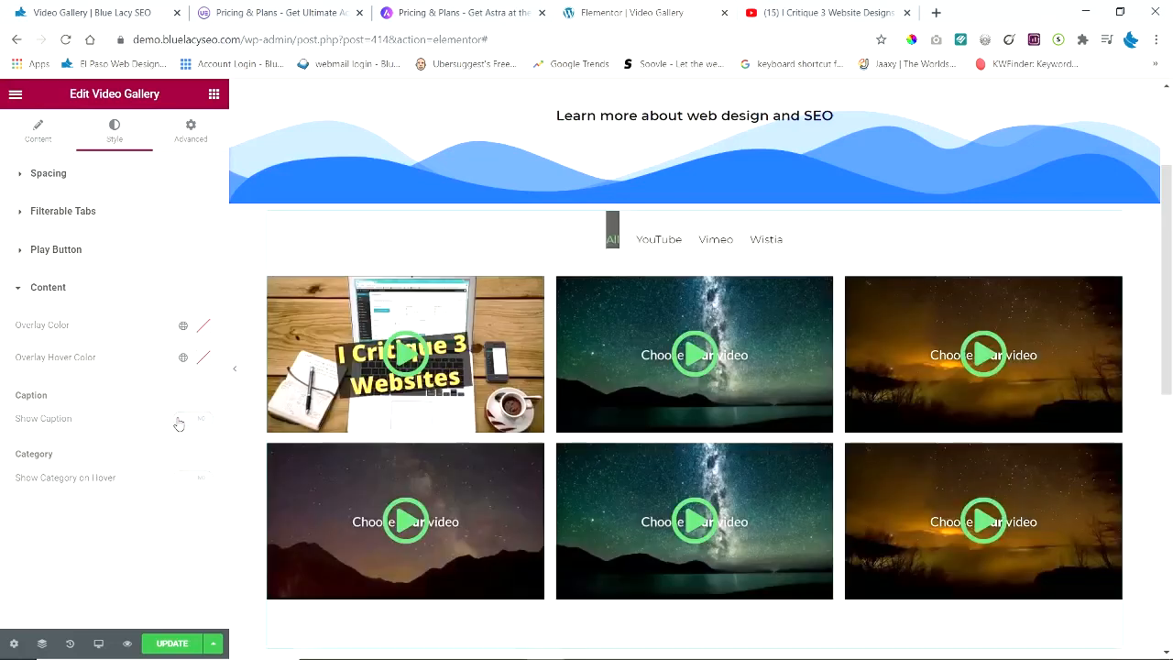
mouse_move(97, 486)
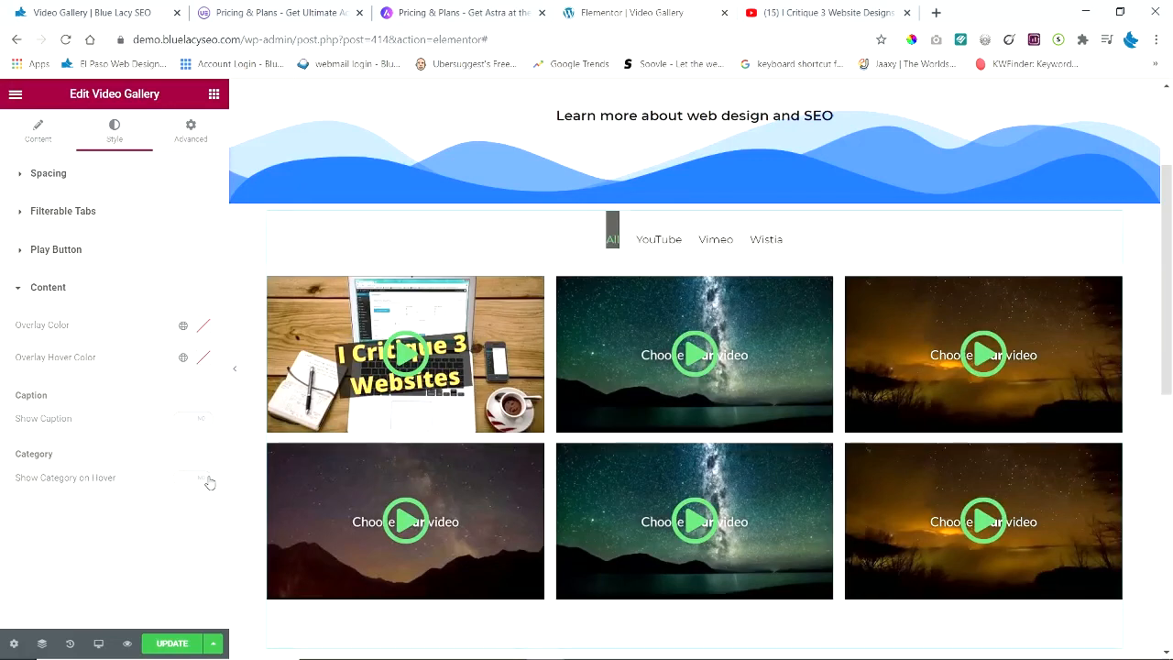
left_click(192, 477)
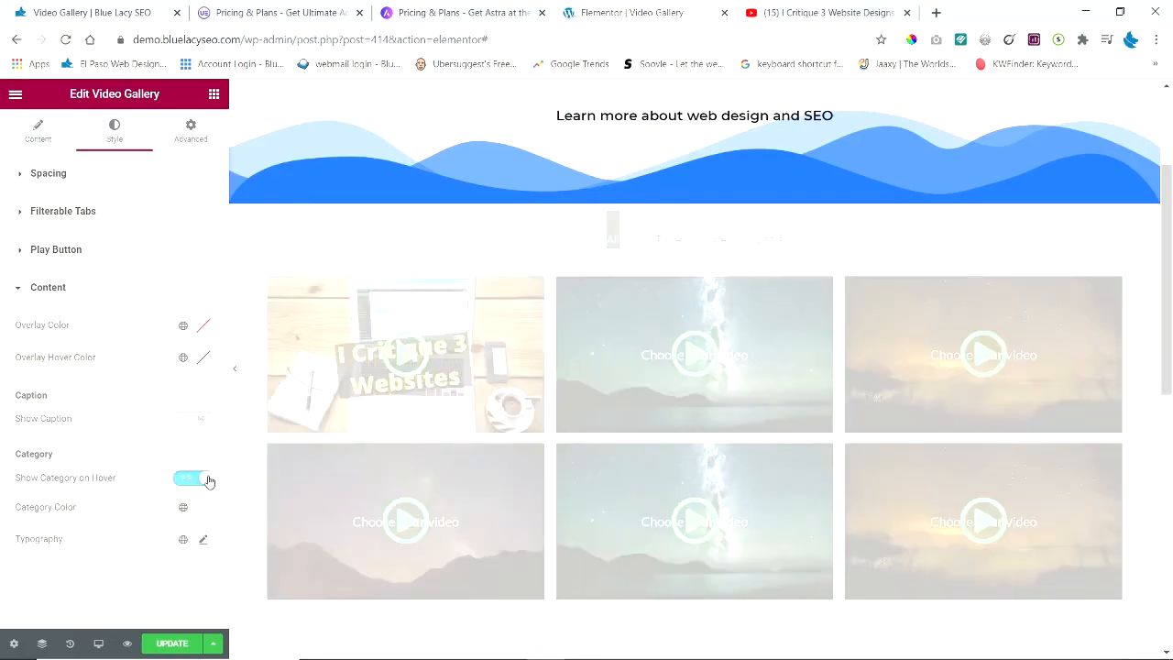
left_click(195, 477)
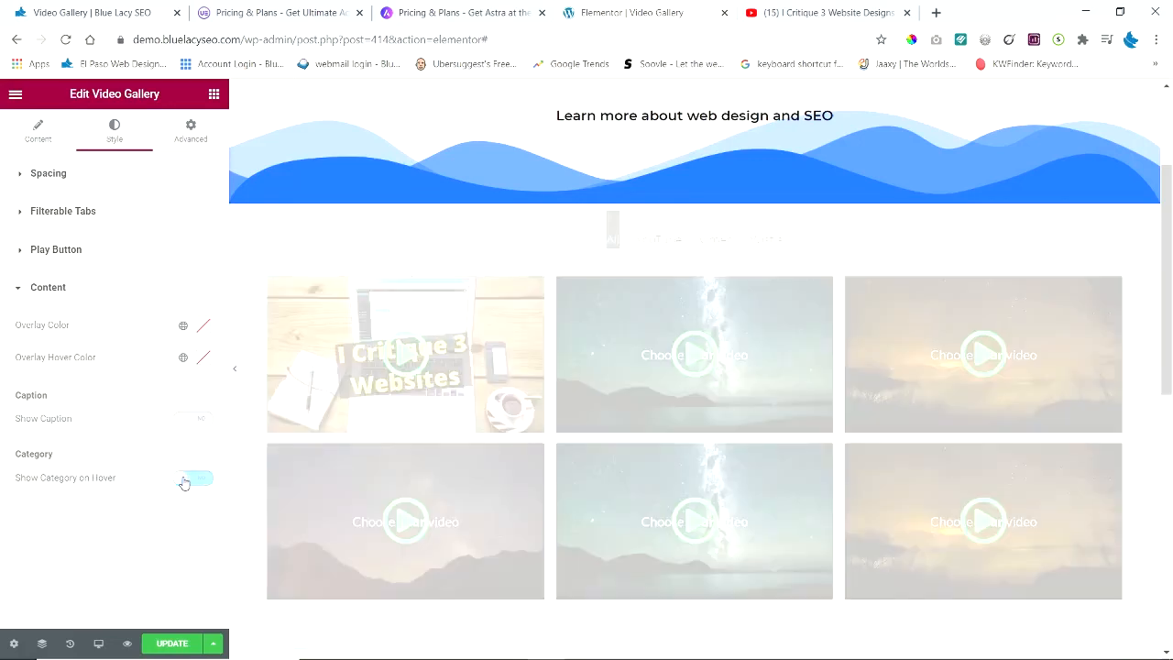
left_click(199, 478)
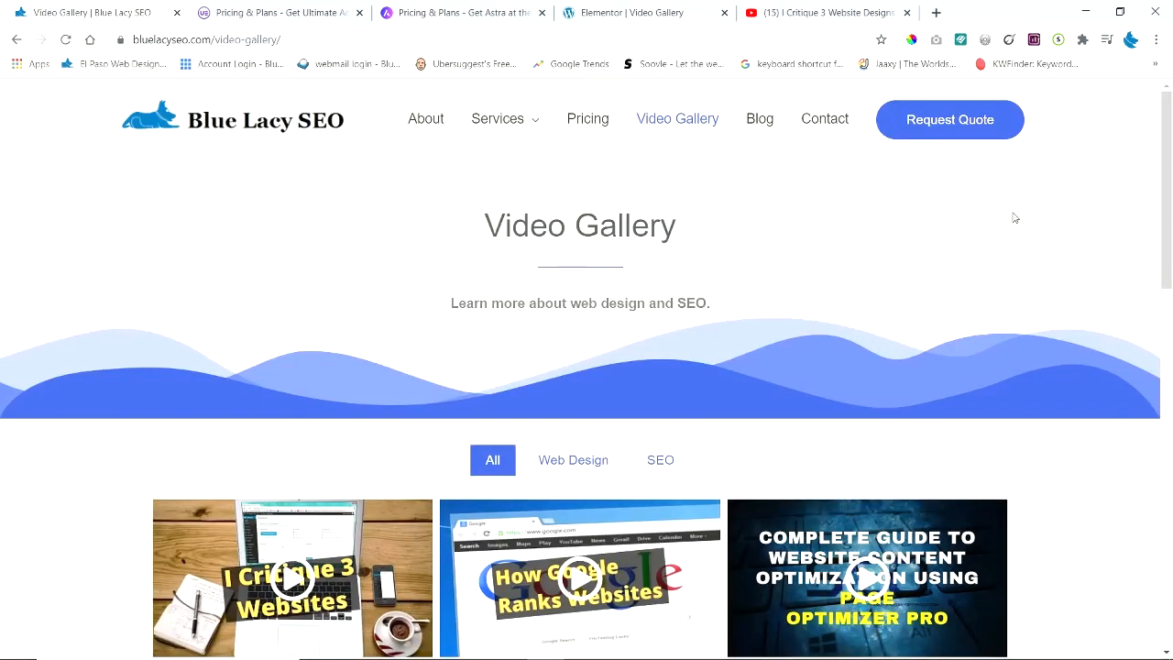
scroll("down", 3)
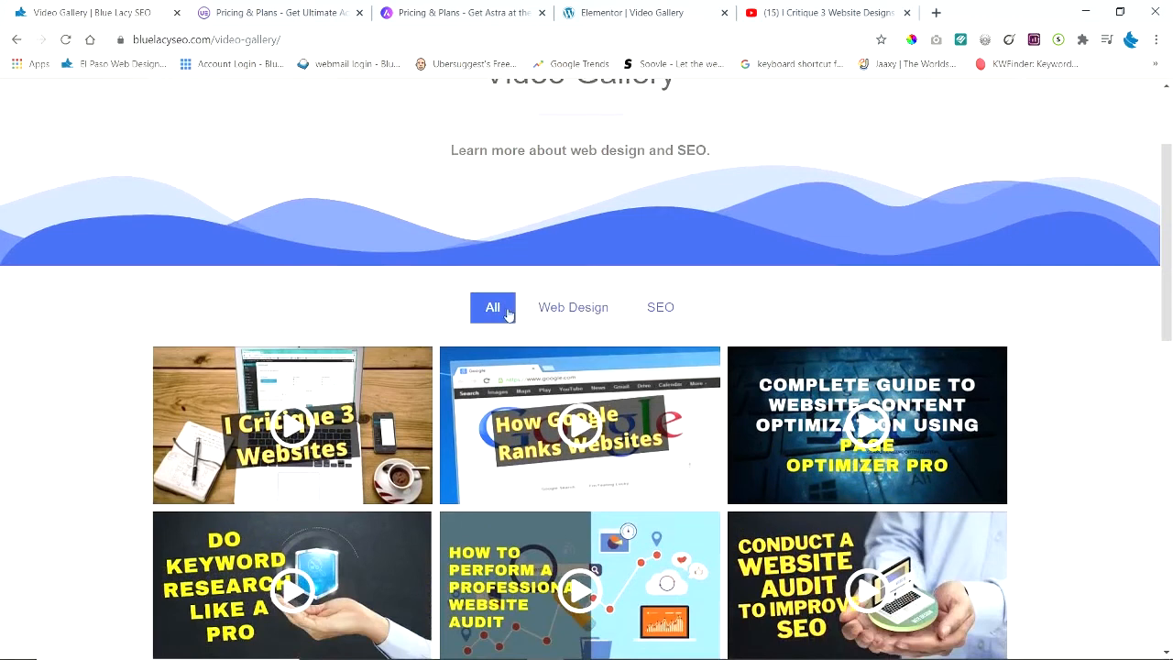
left_click(573, 307)
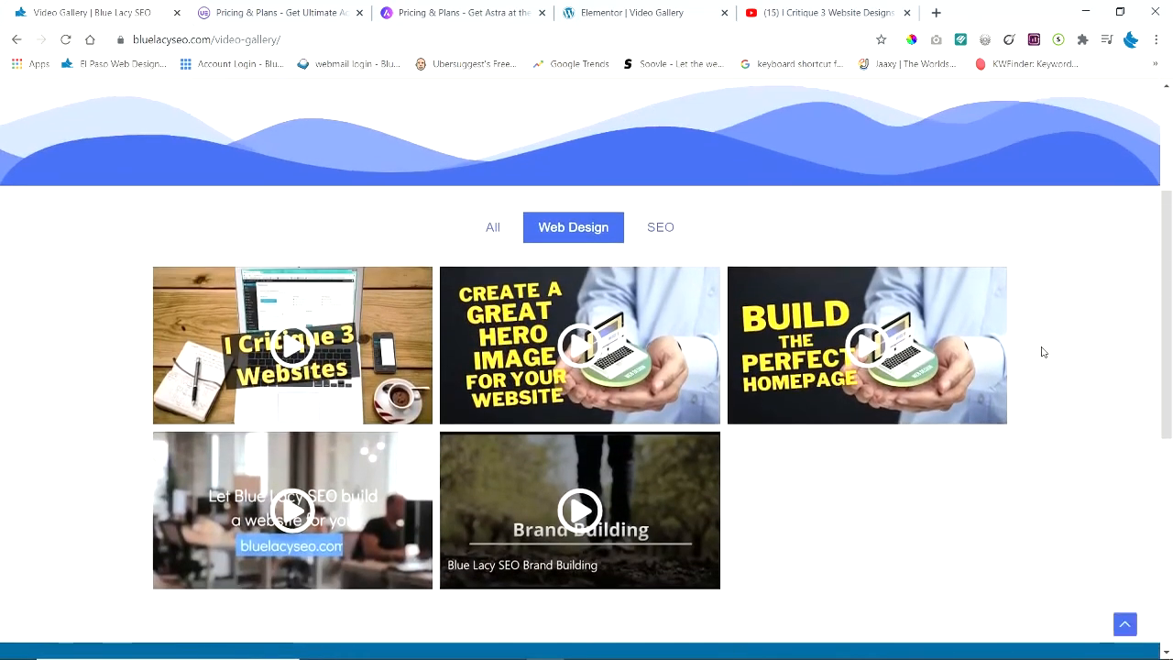
left_click(660, 230)
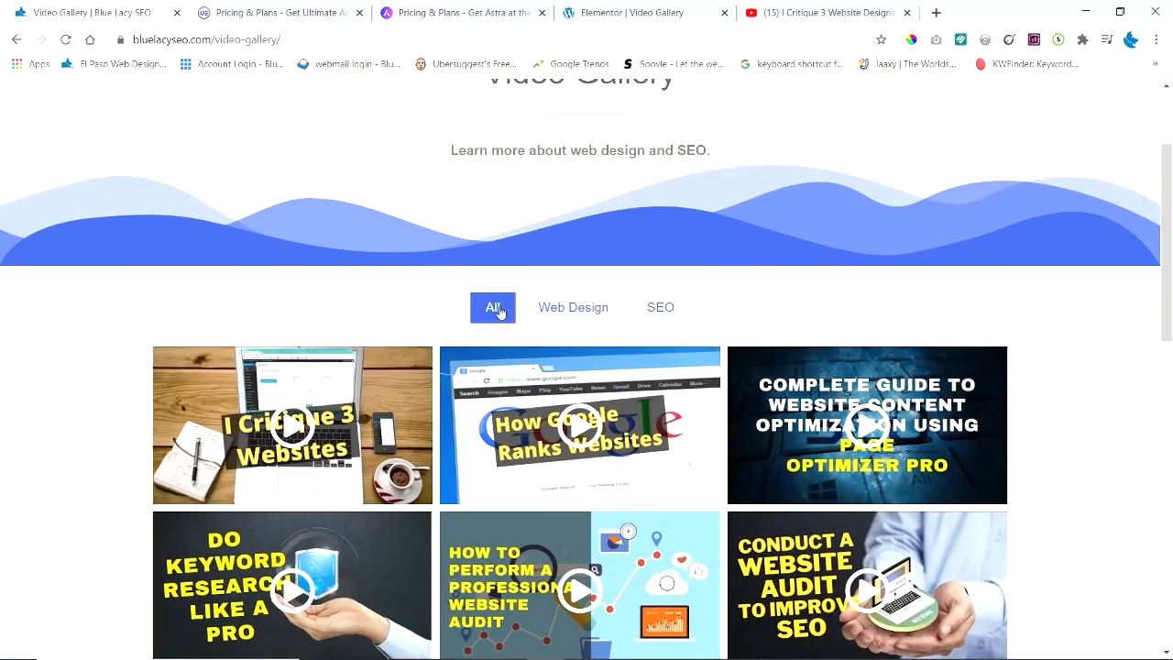
scroll("down", 3)
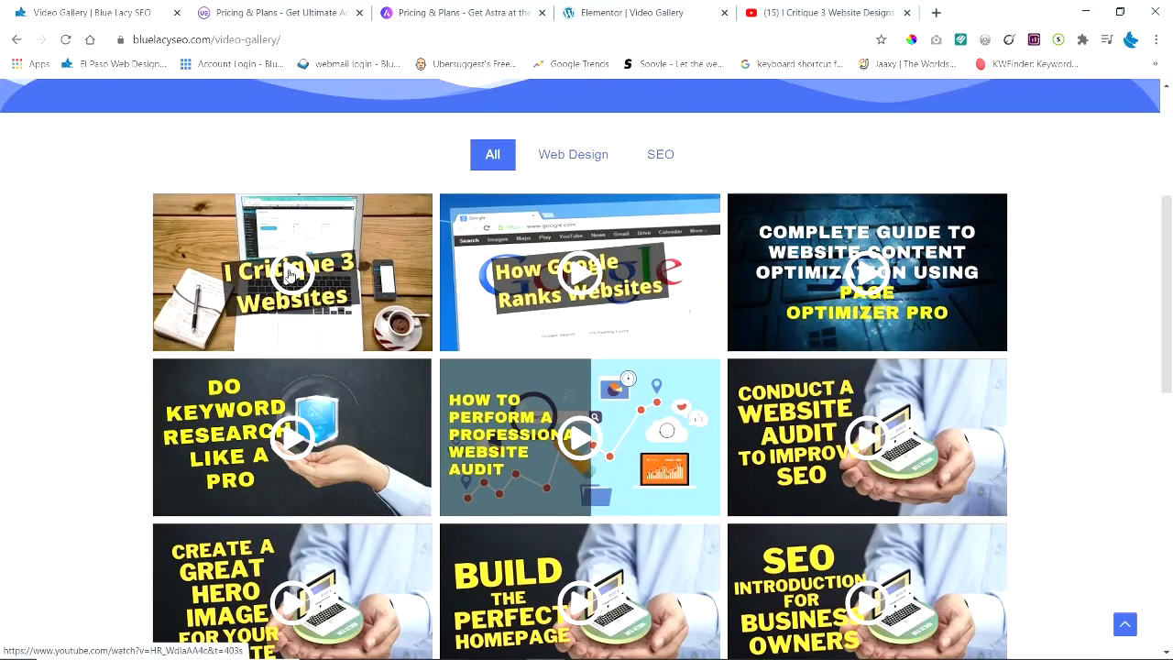
left_click(291, 271)
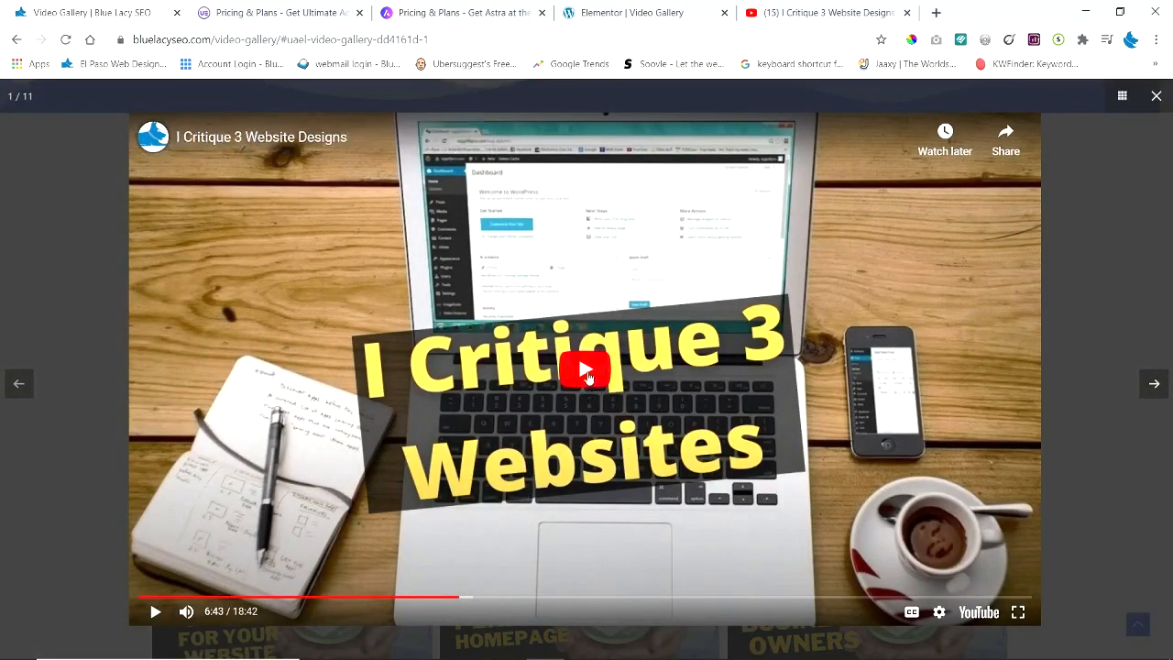
left_click(585, 369)
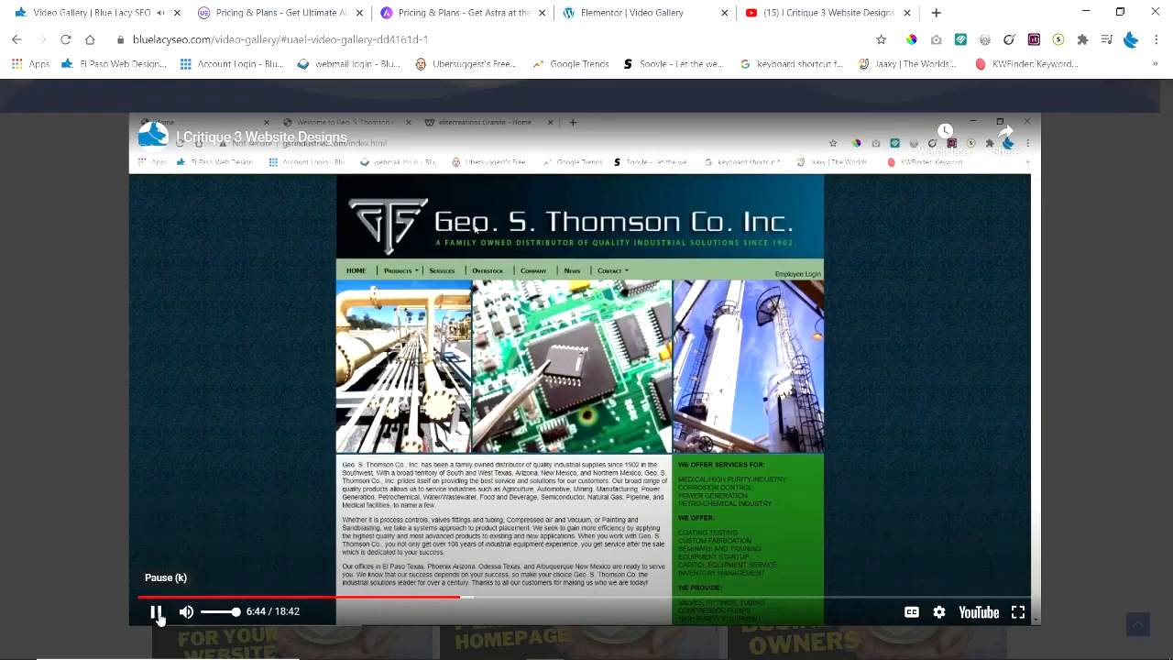
left_click(156, 611)
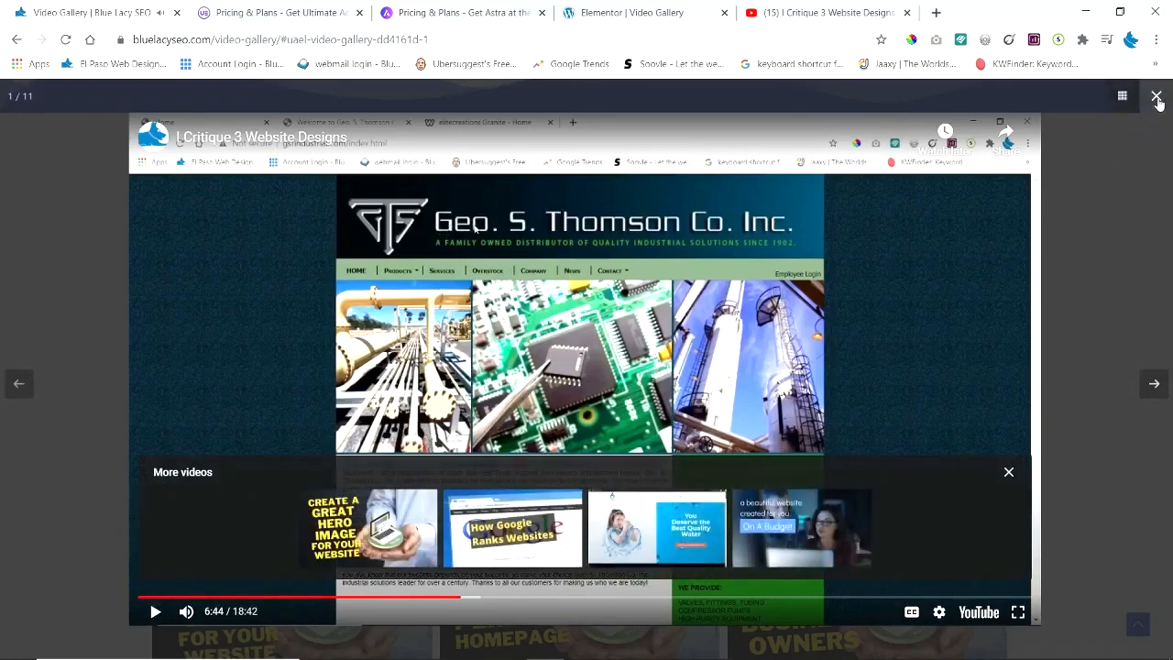
left_click(1157, 97)
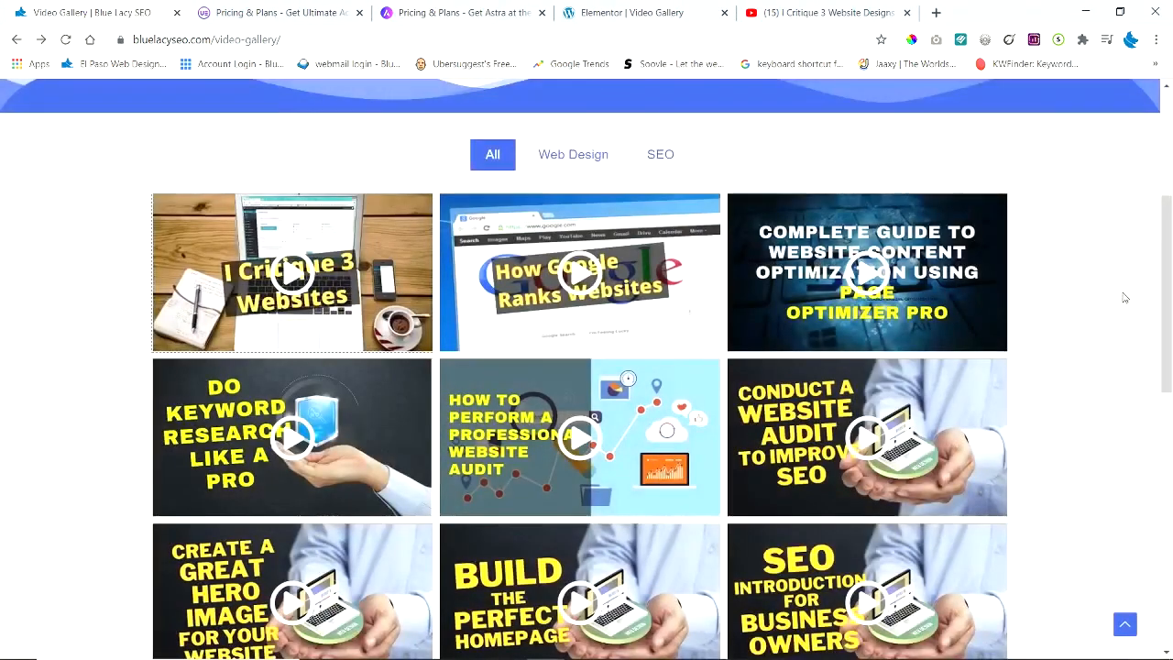
scroll("down", 3)
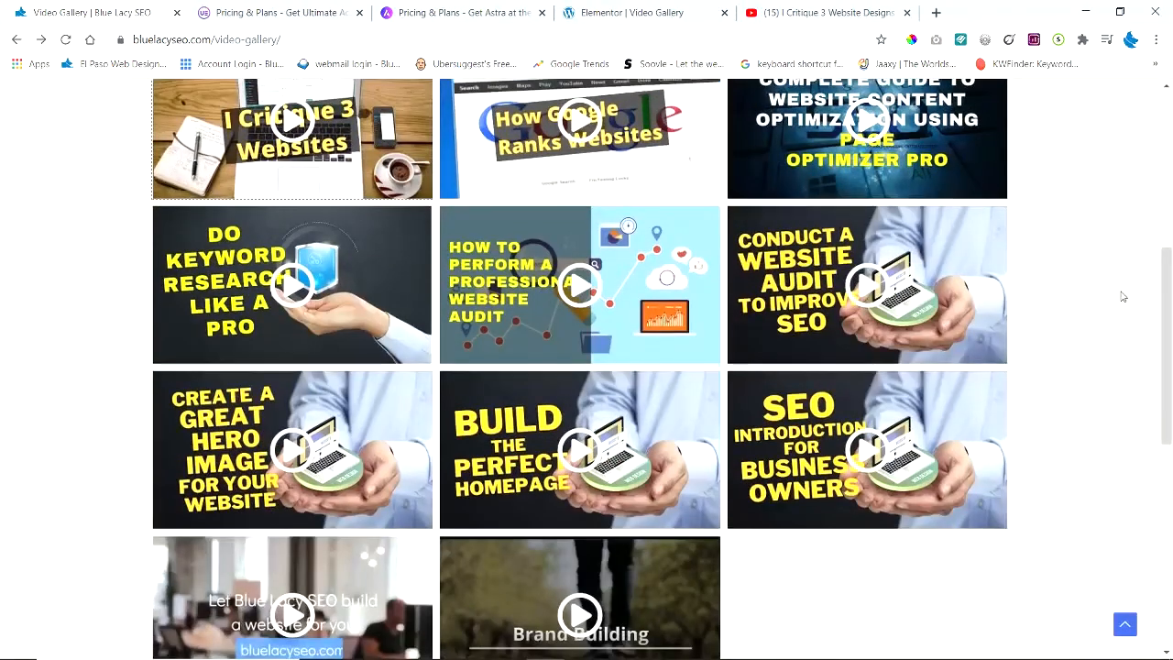
scroll("up", 3)
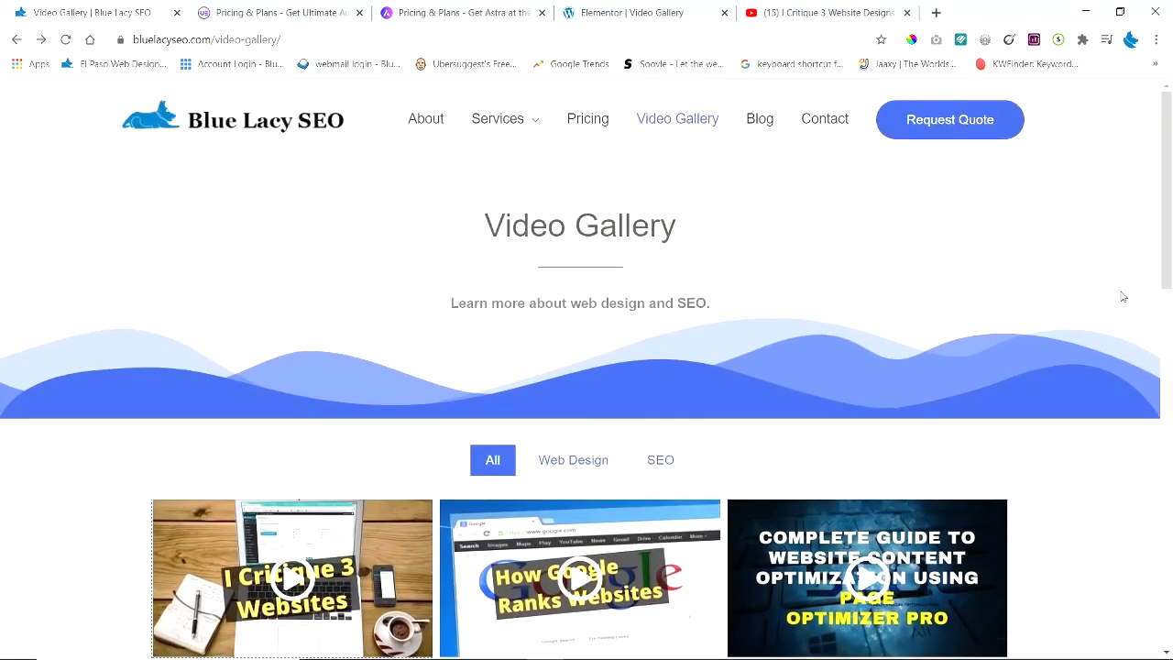
scroll("down", 3)
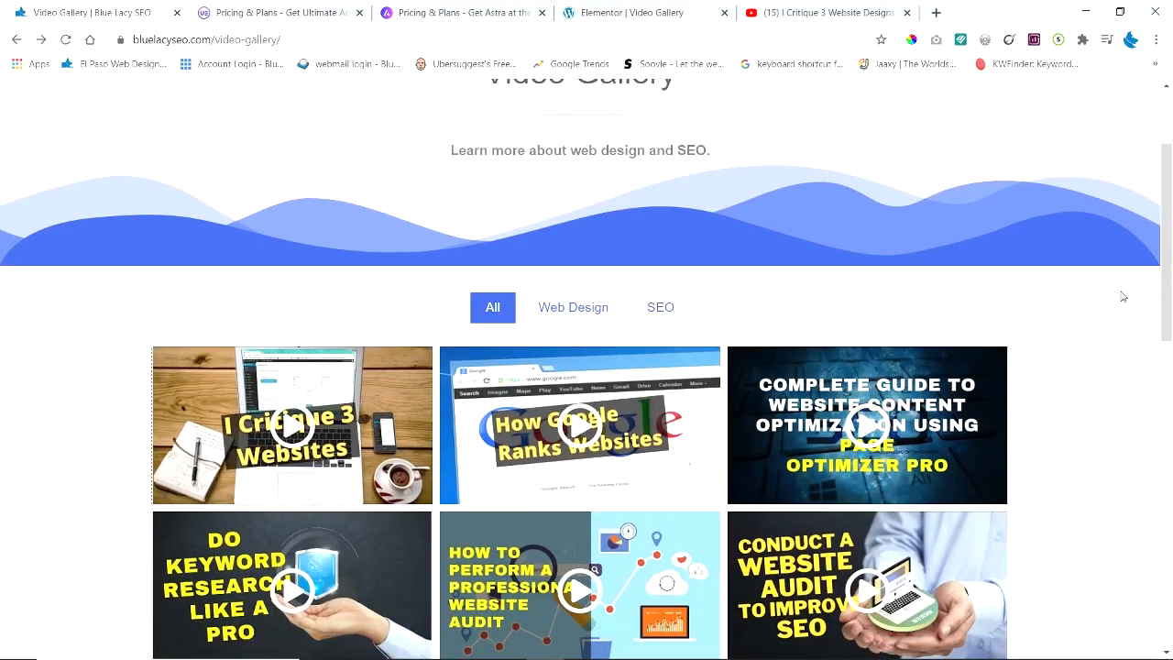
scroll("up", 3)
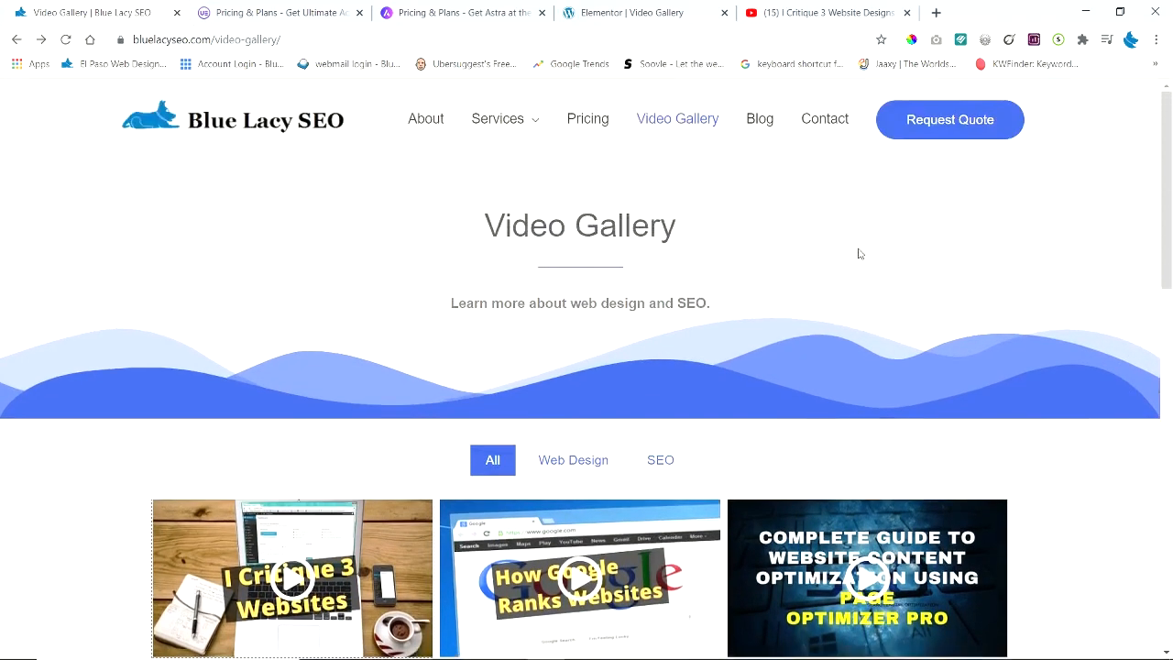
mouse_move(528, 323)
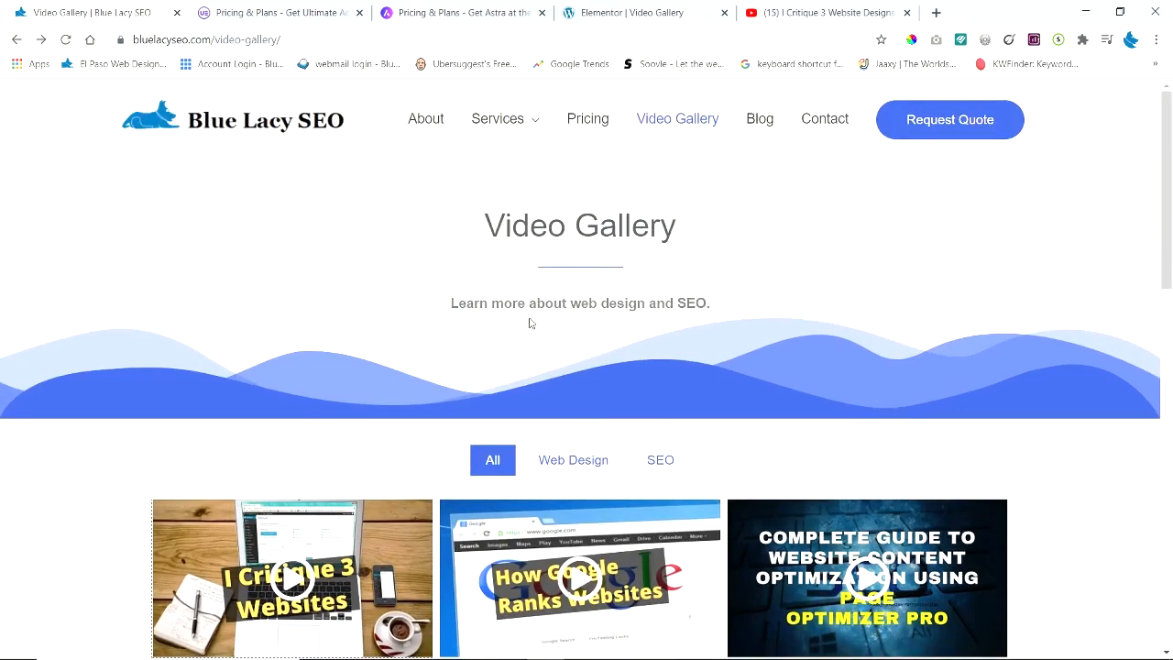
scroll("down", 3)
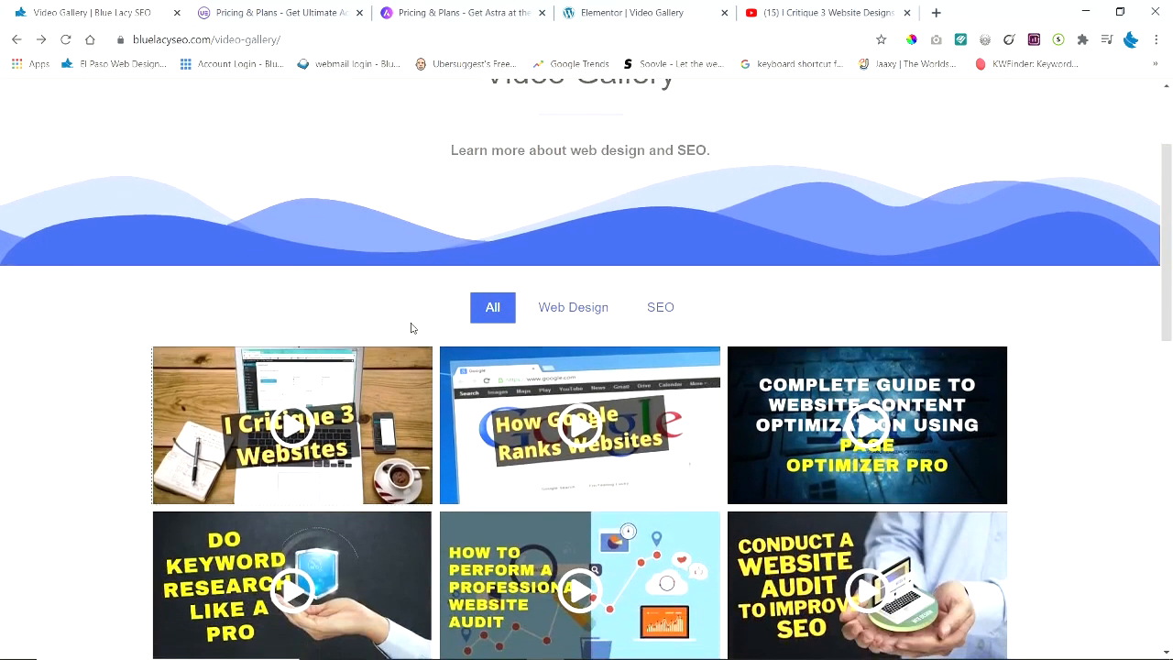